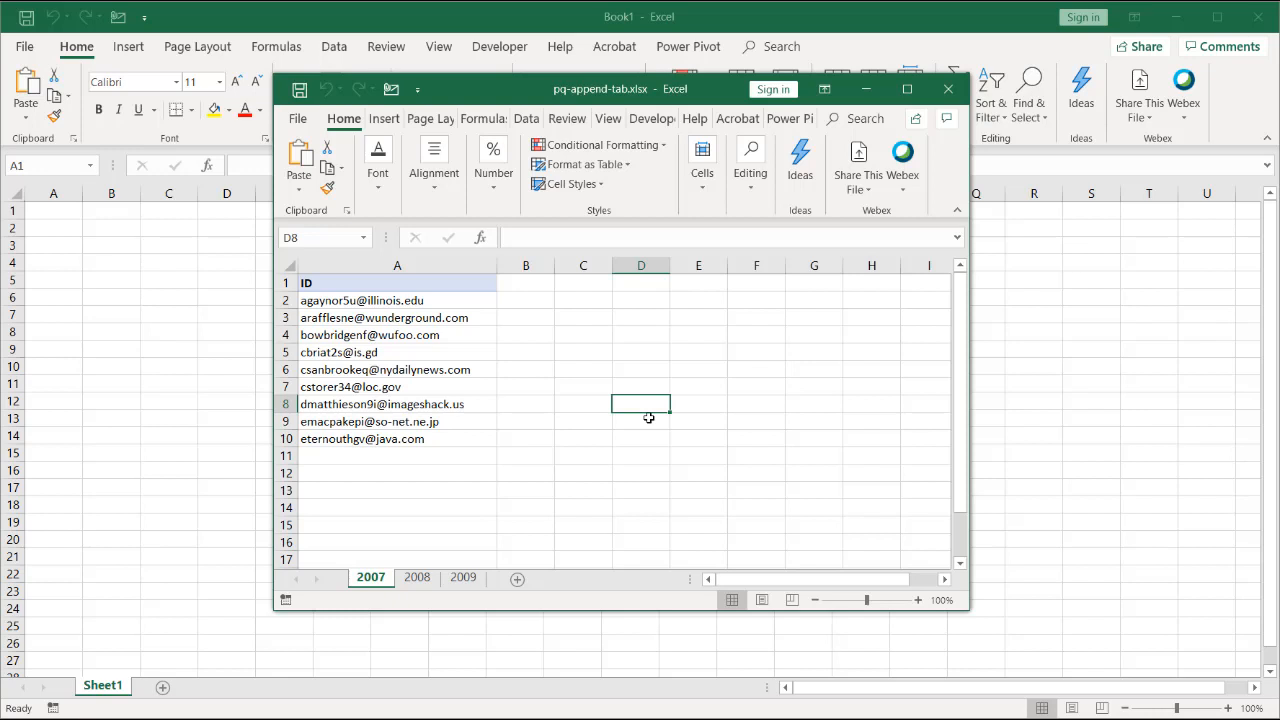
mouse_move(550, 492)
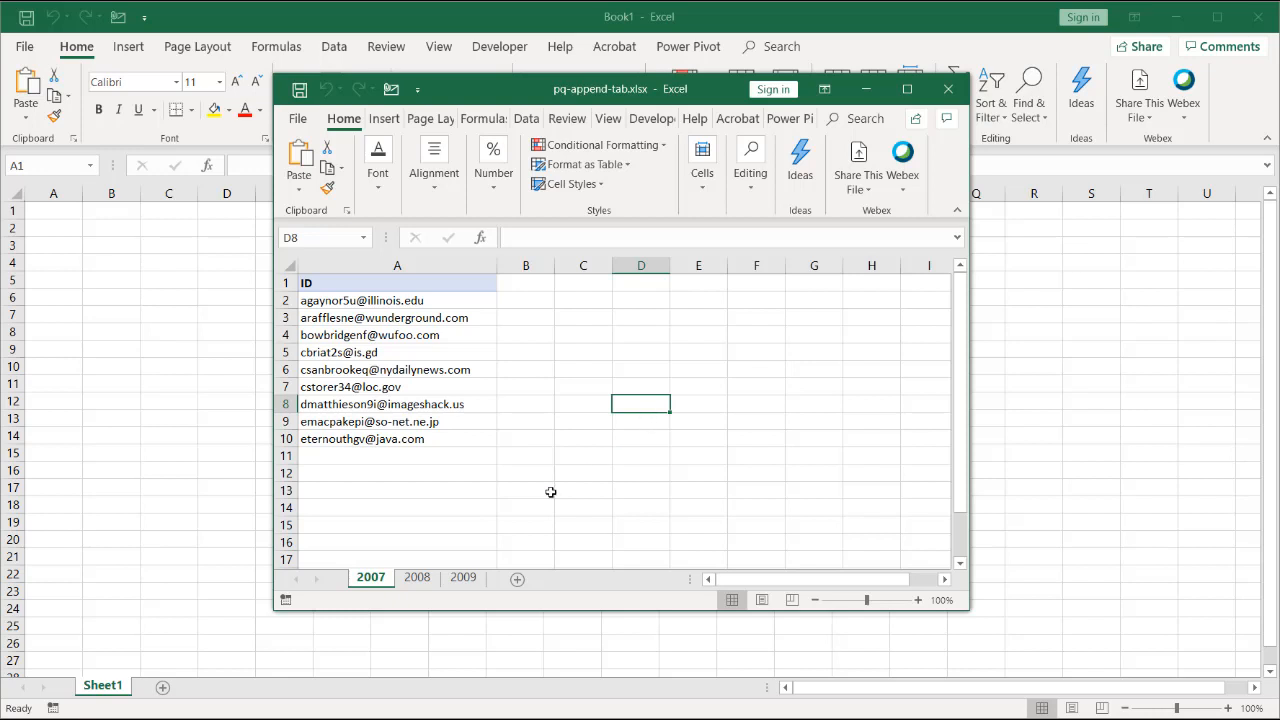
Look through the 2009, 2008 and 2007 year sheets of the source workbook.
click(464, 576)
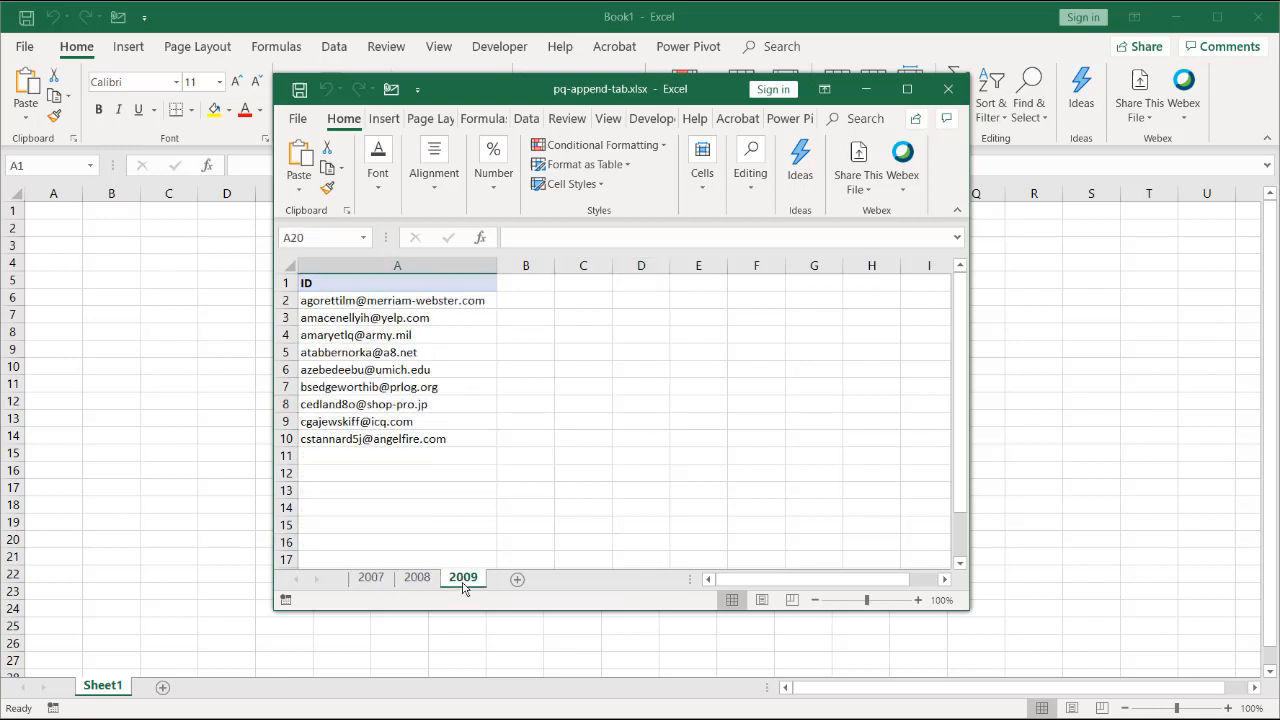
click(416, 576)
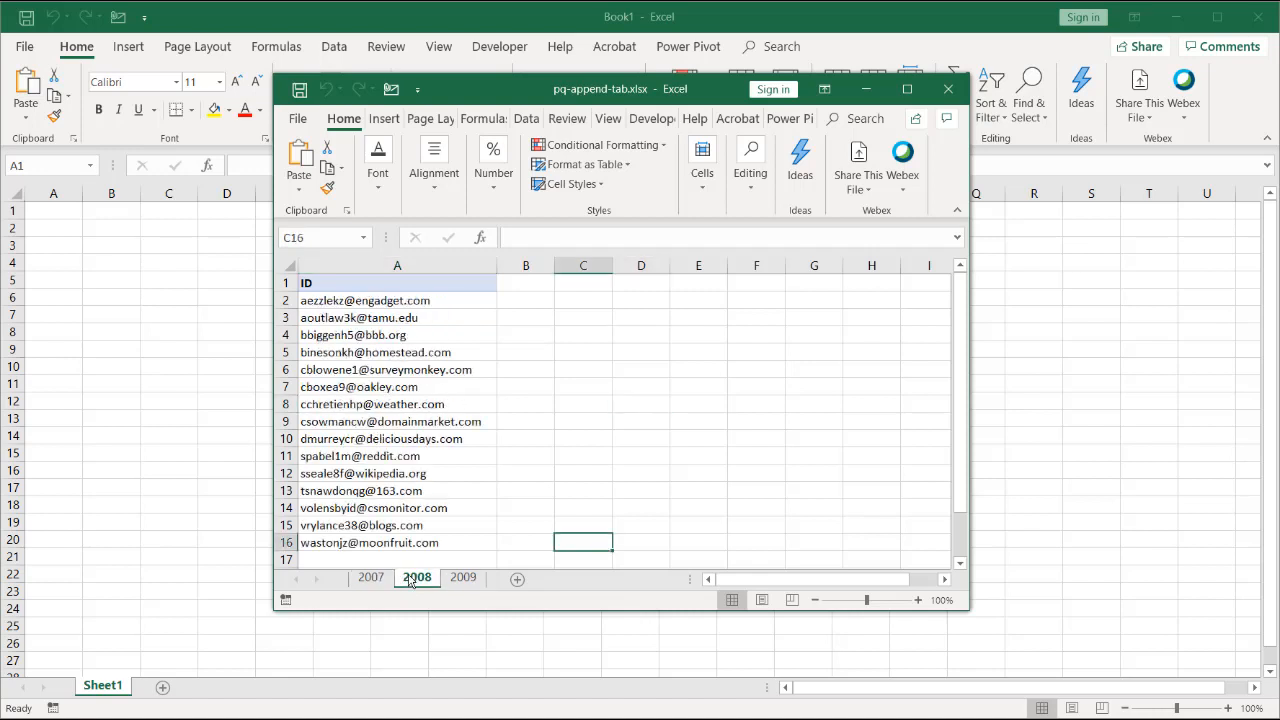
click(370, 576)
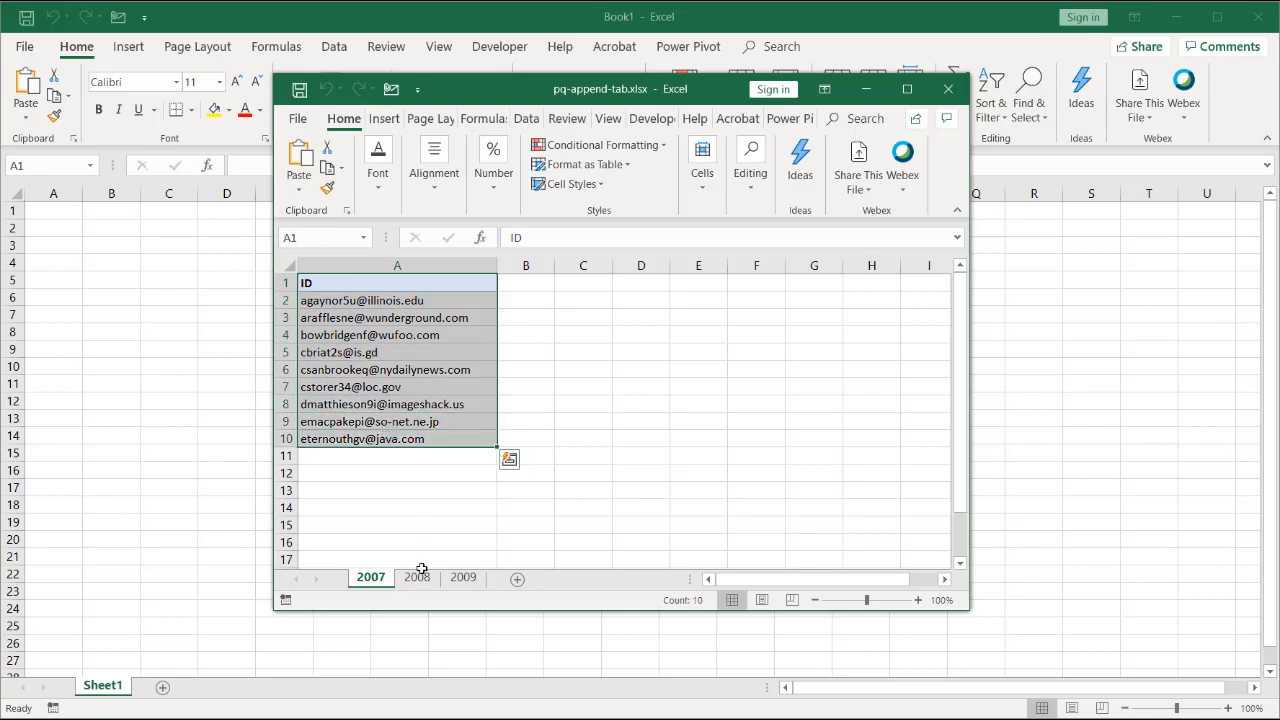
Add a blank worksheet and give it ID and Year headers.
click(416, 576)
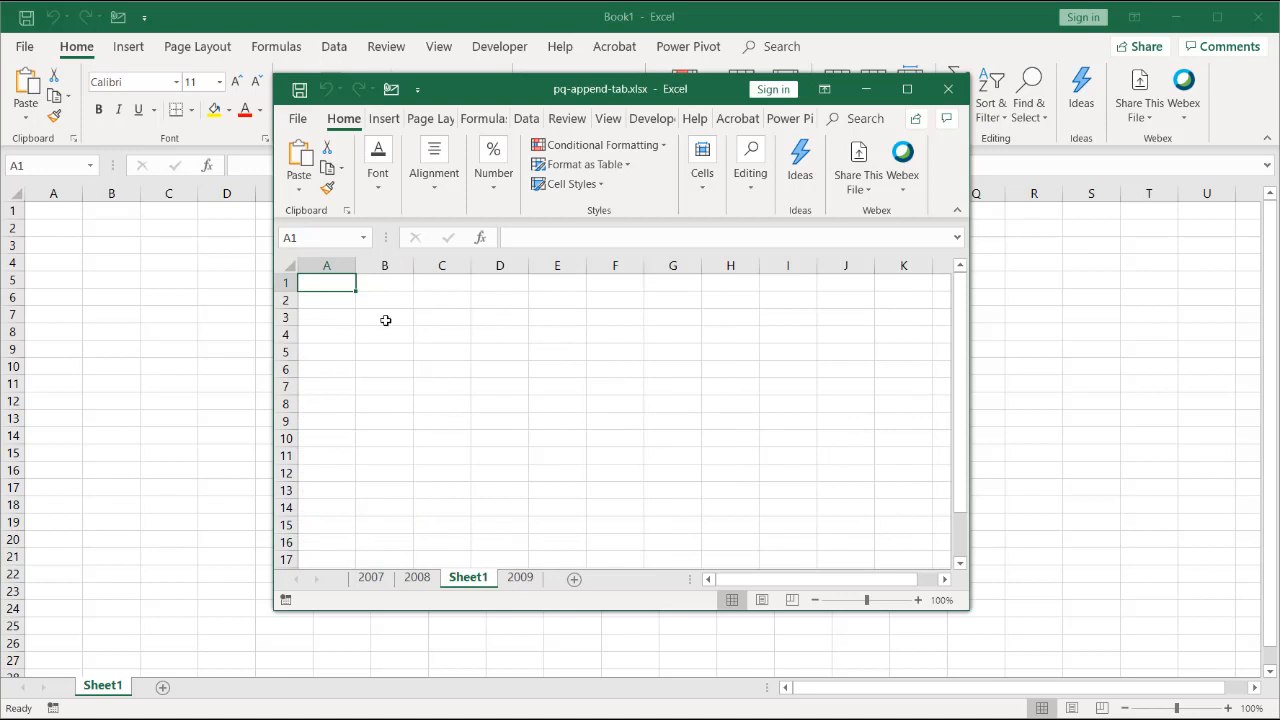
text(ID)
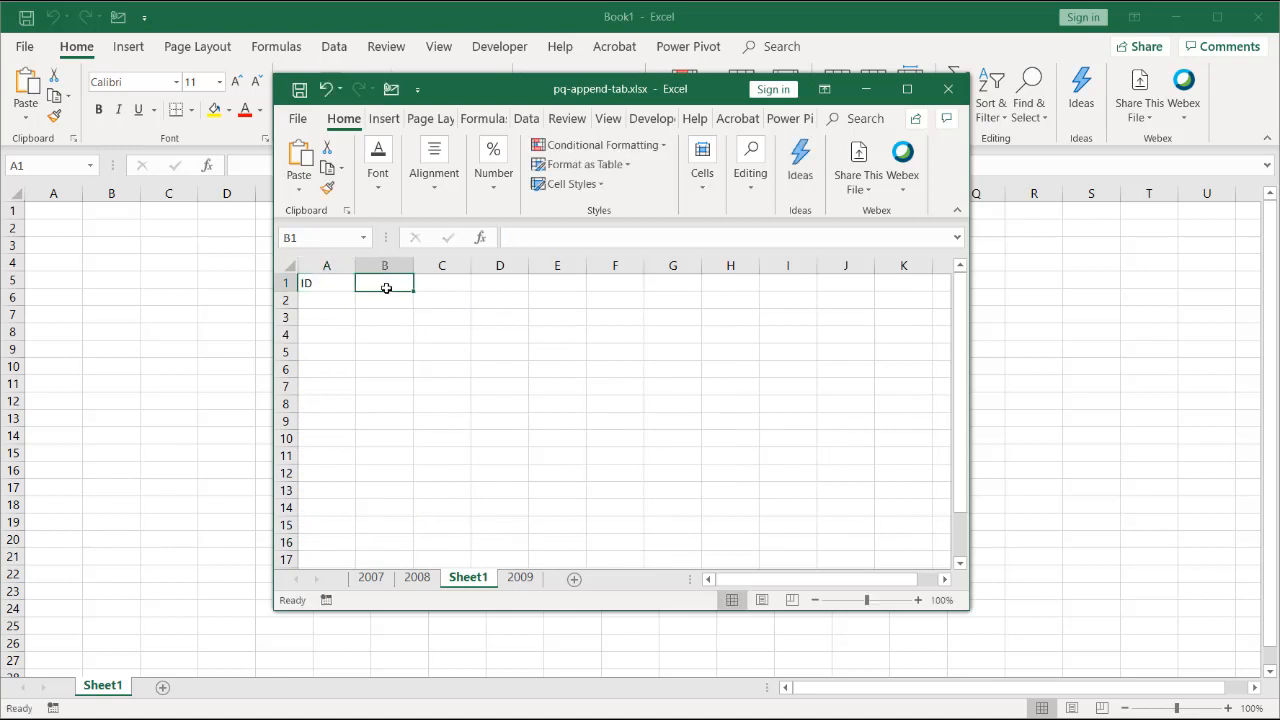
text(Year)
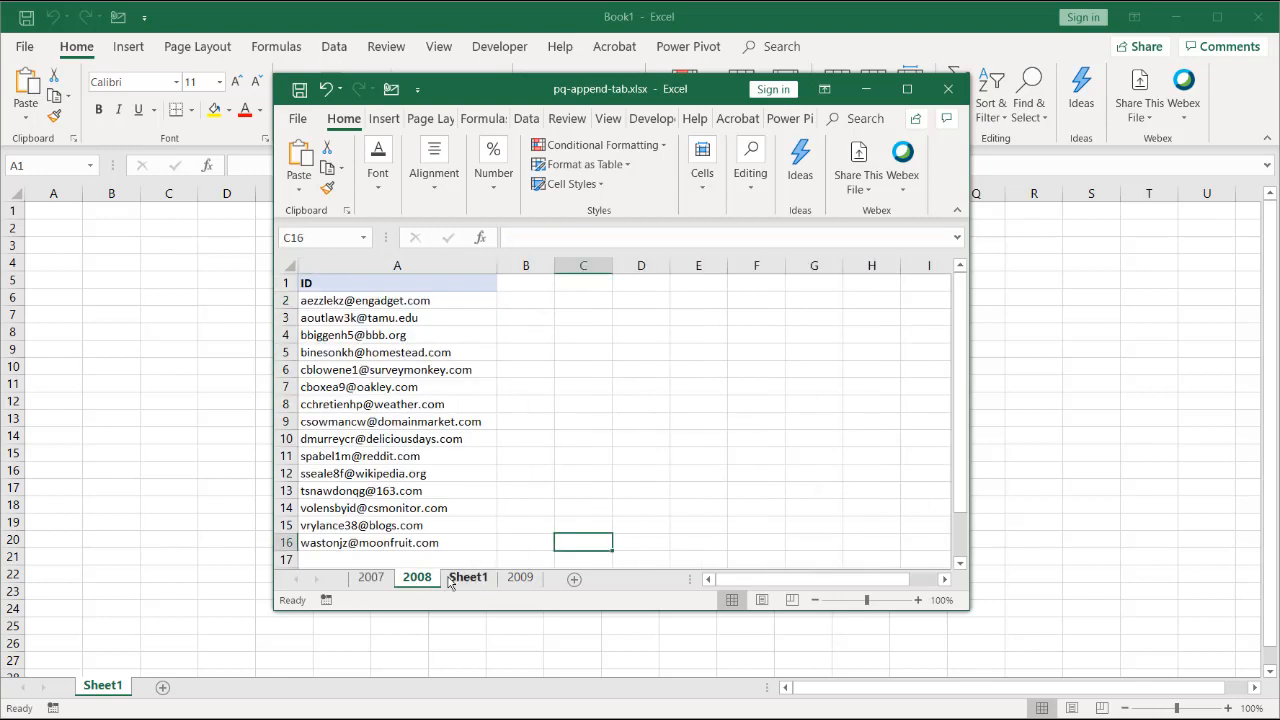
click(520, 576)
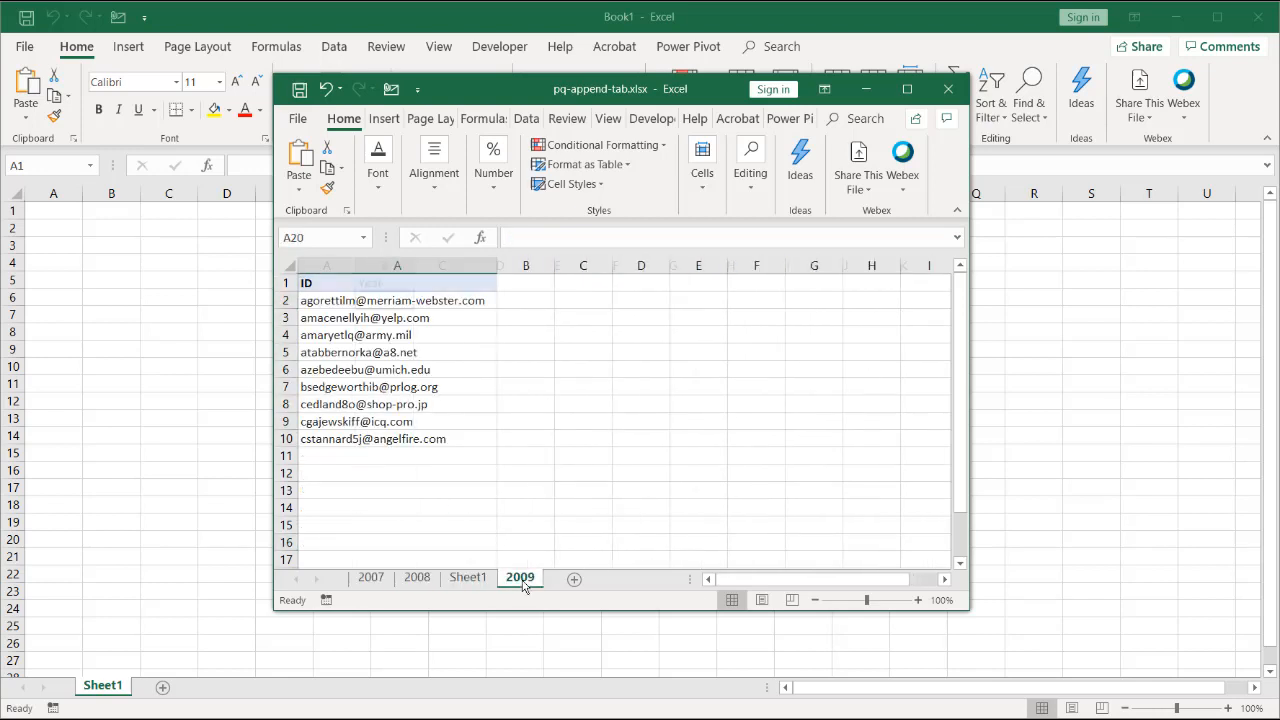
Delete the new Sheet1 permanently, leaving only the three year sheets.
right_click(468, 576)
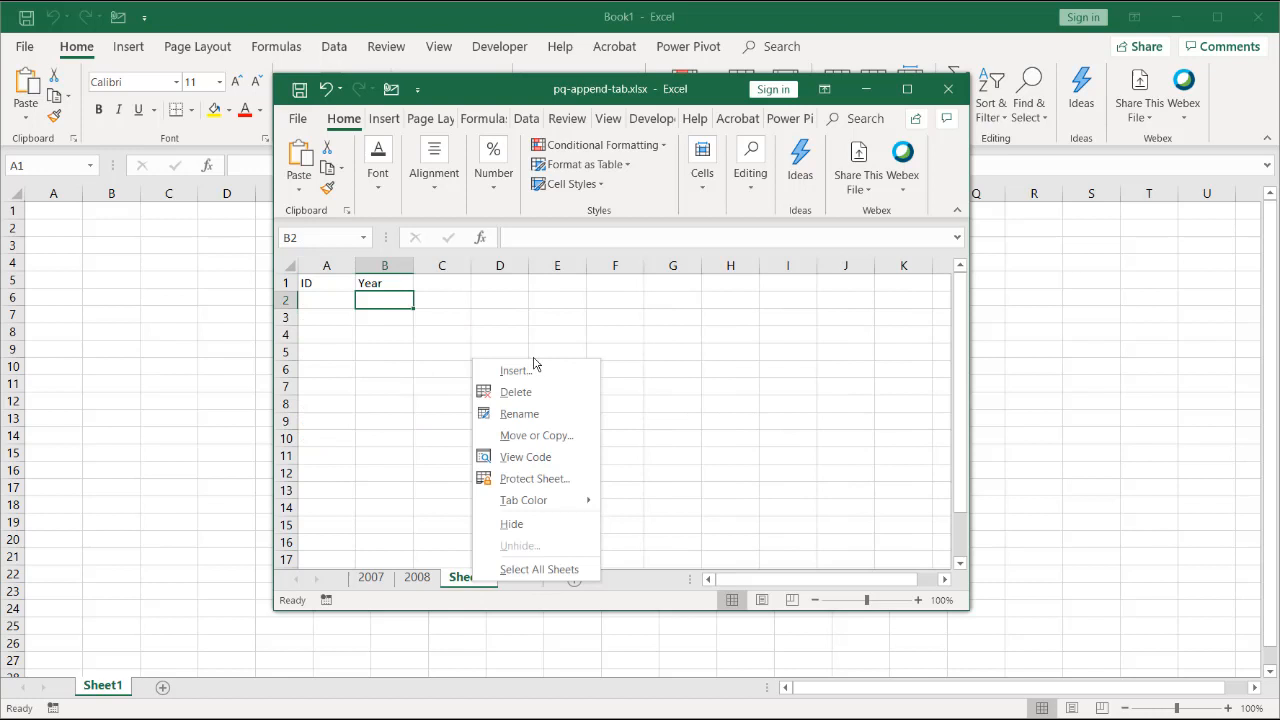
click(516, 390)
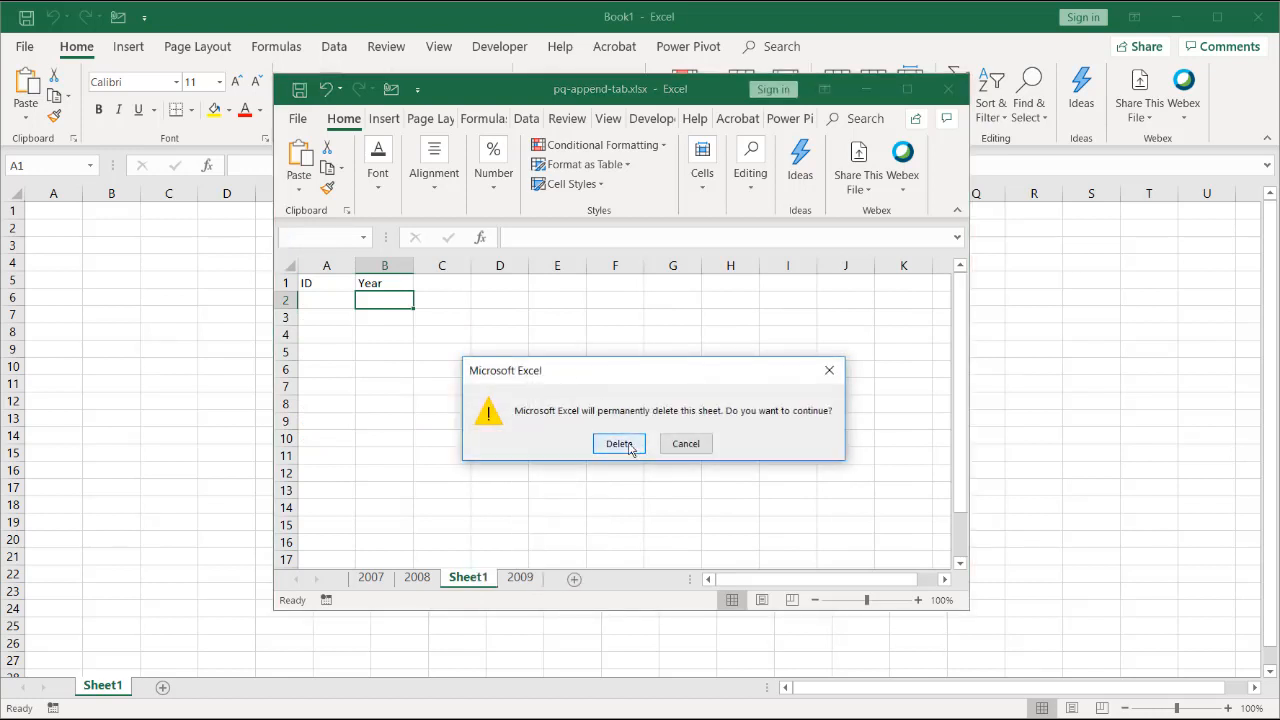
click(620, 444)
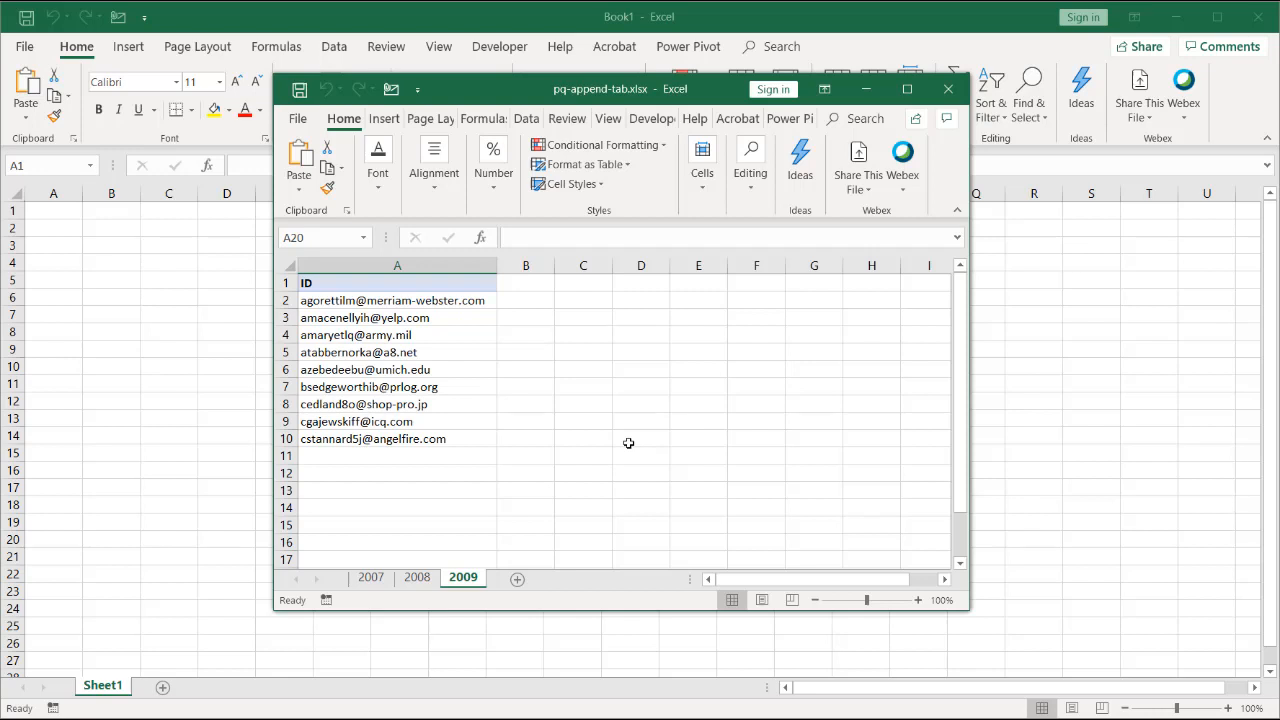
click(370, 576)
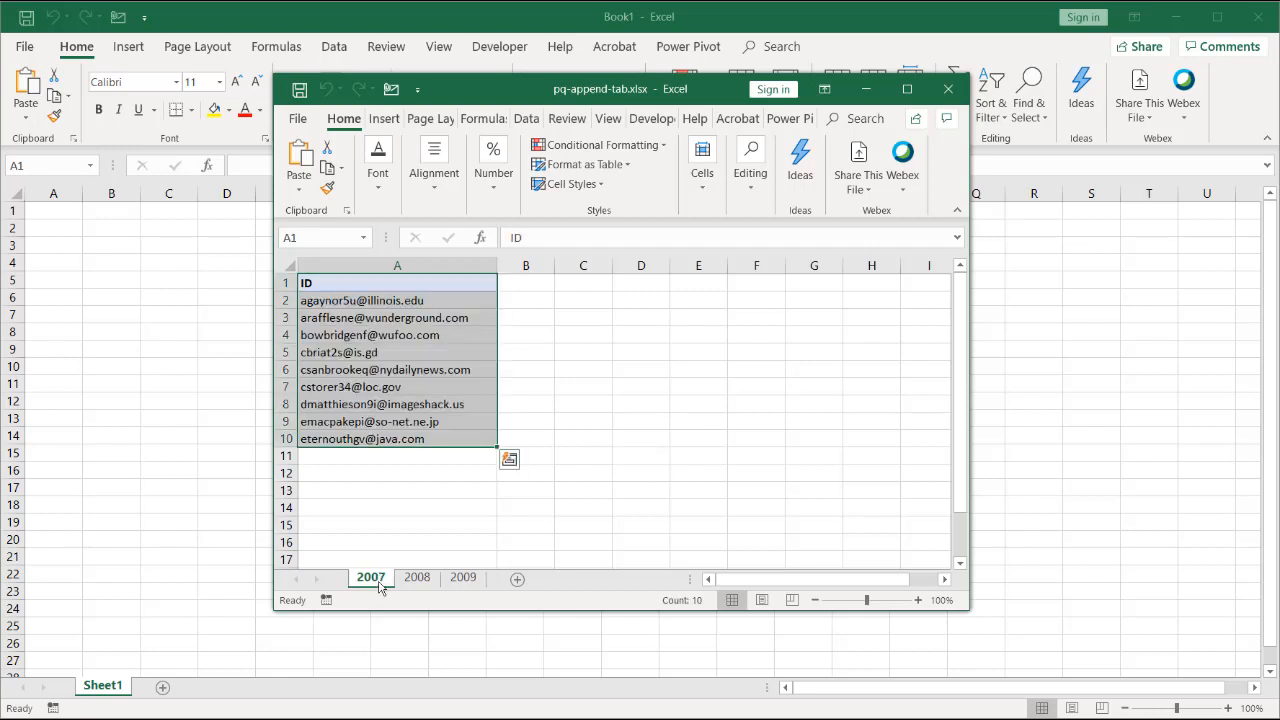
click(416, 576)
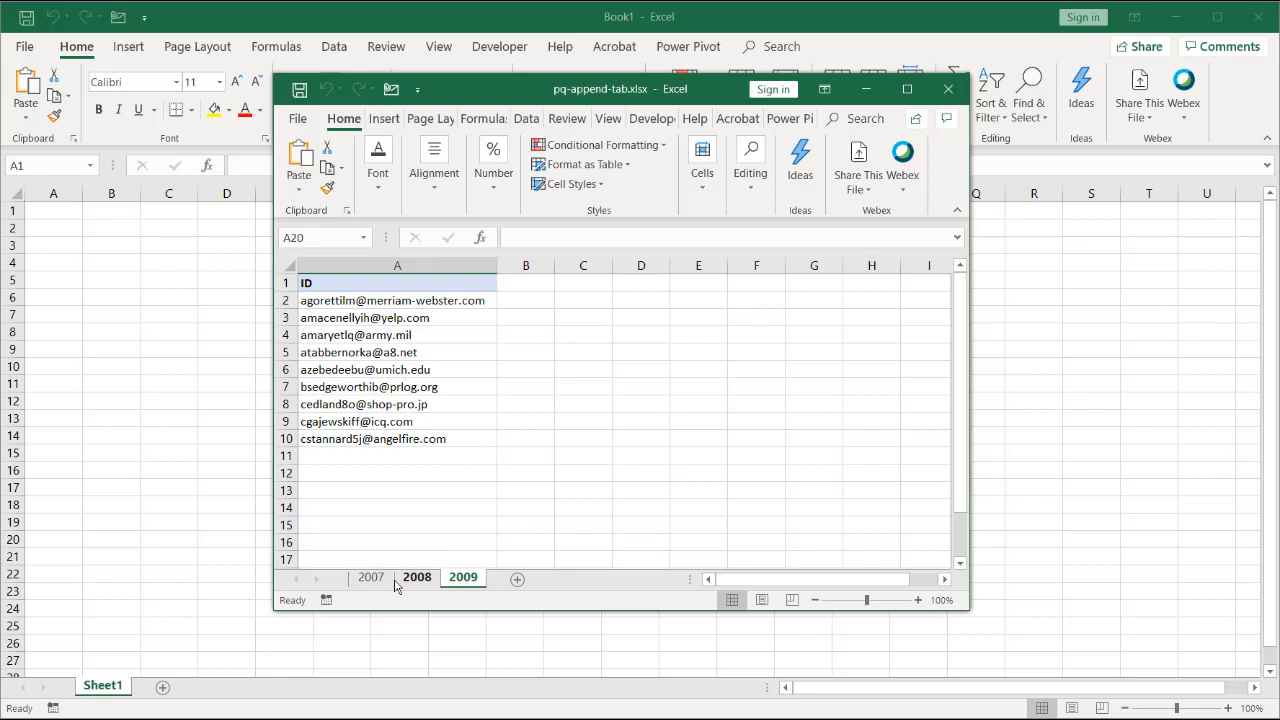
click(370, 576)
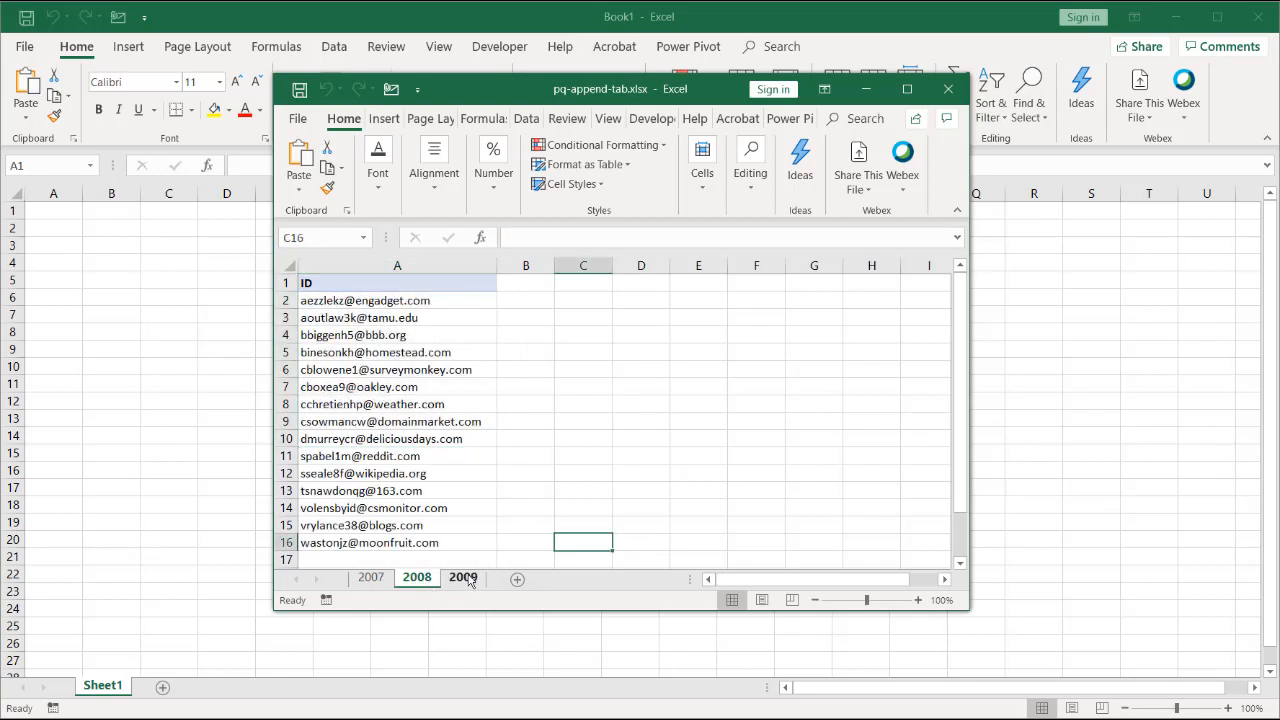
click(370, 576)
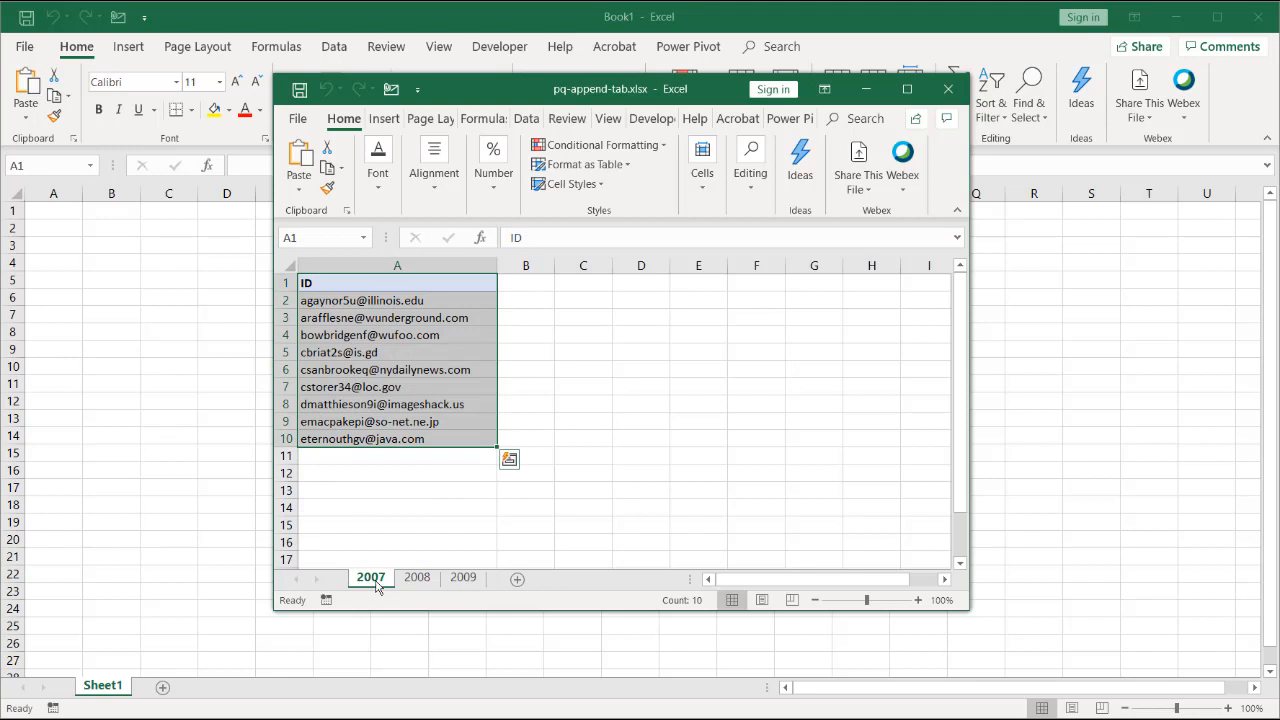
click(416, 576)
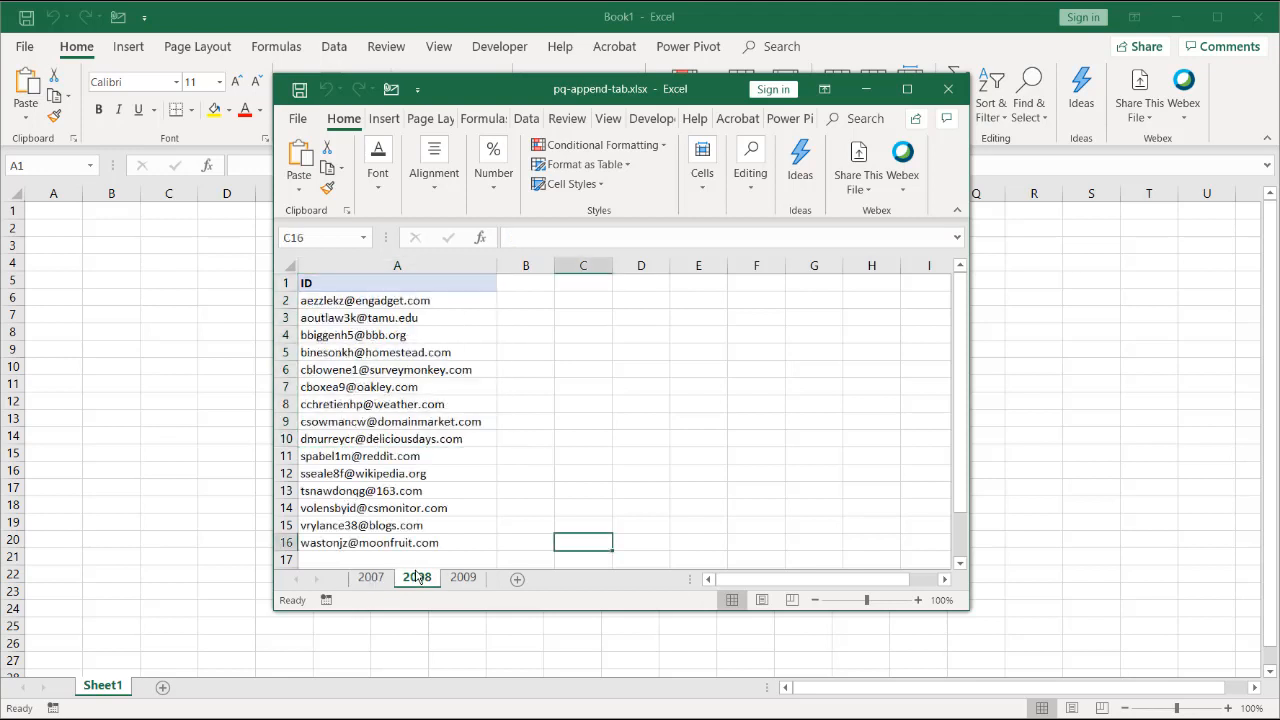
click(462, 576)
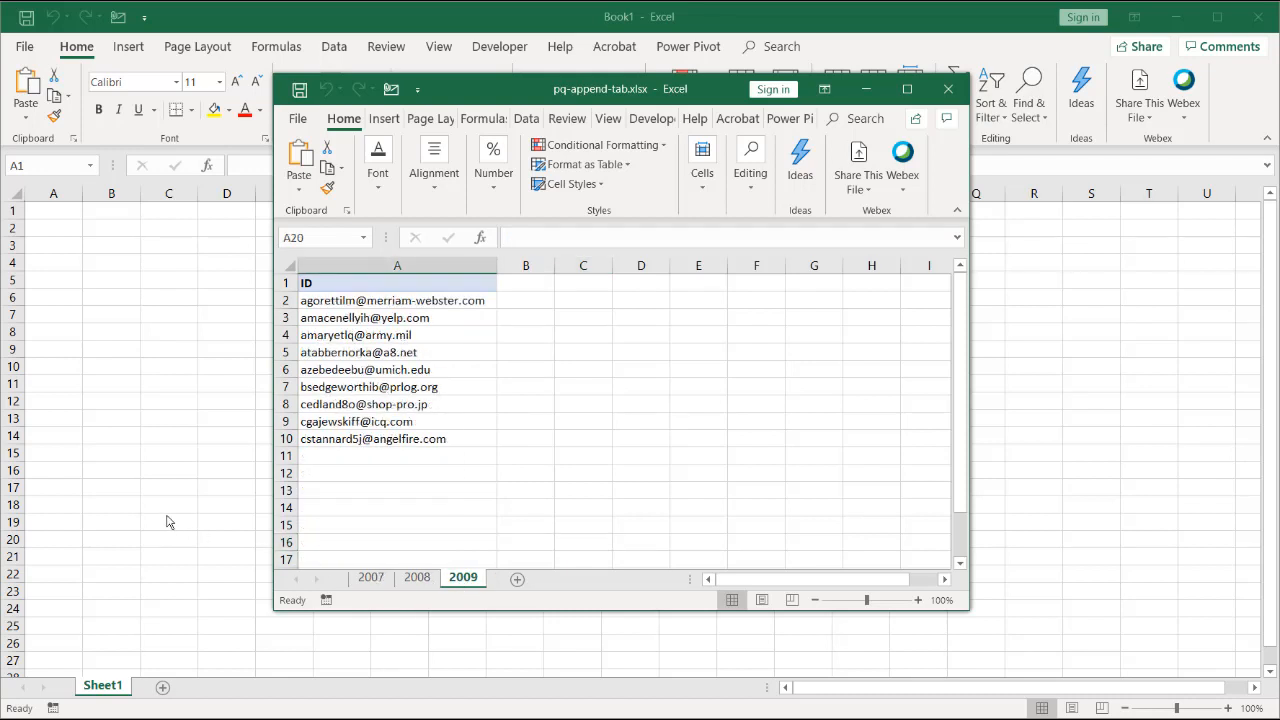
From Book1, start a Get Data import using pq-append-tab.xlsx as the workbook source.
click(948, 88)
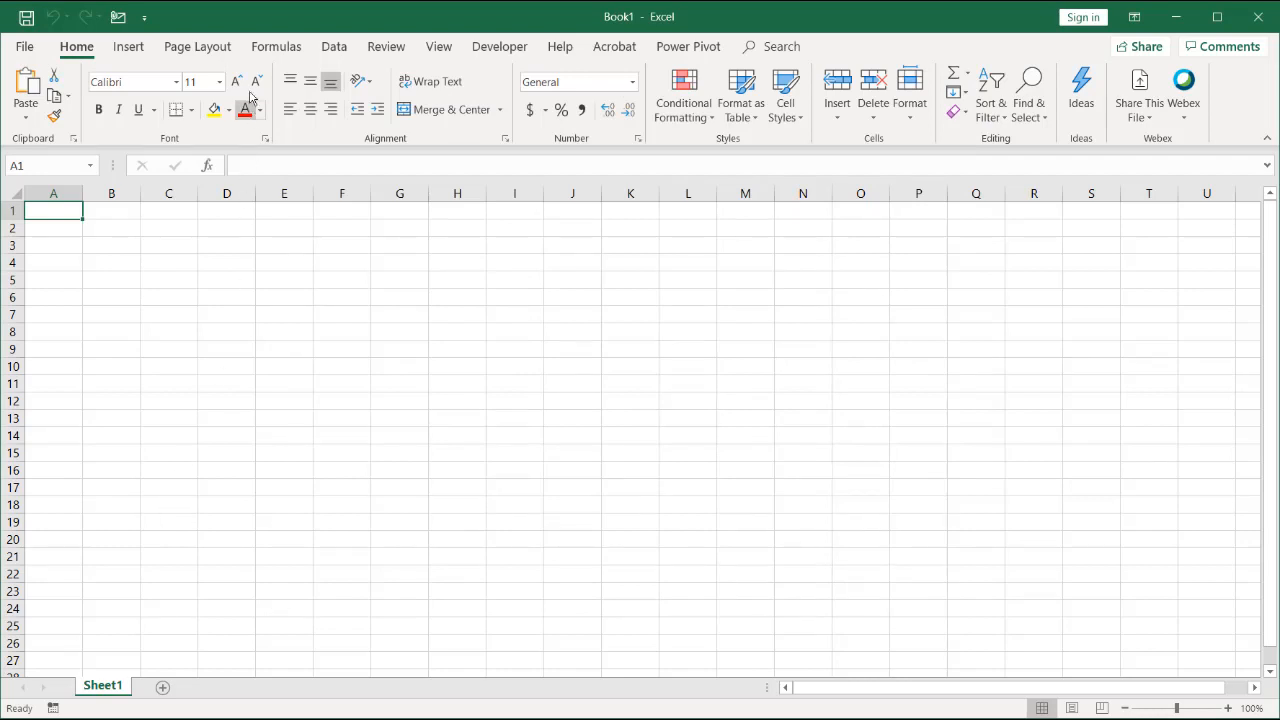
click(334, 46)
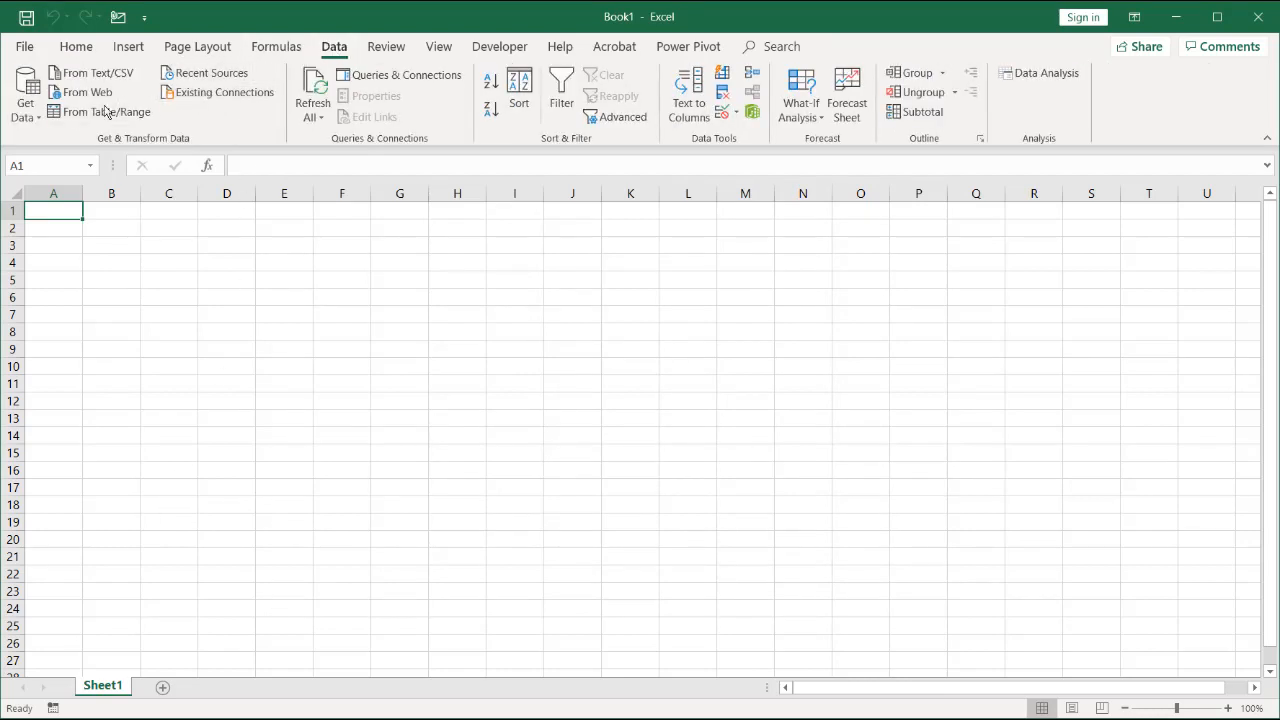
click(24, 96)
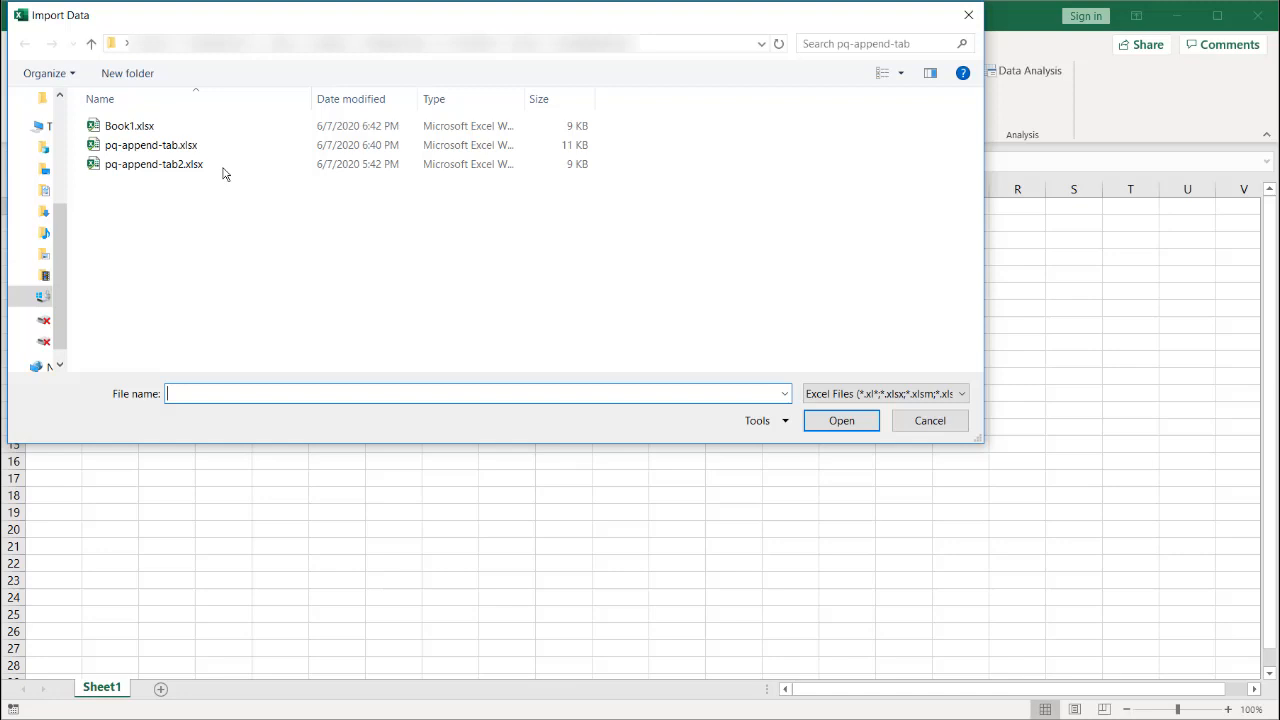
click(928, 420)
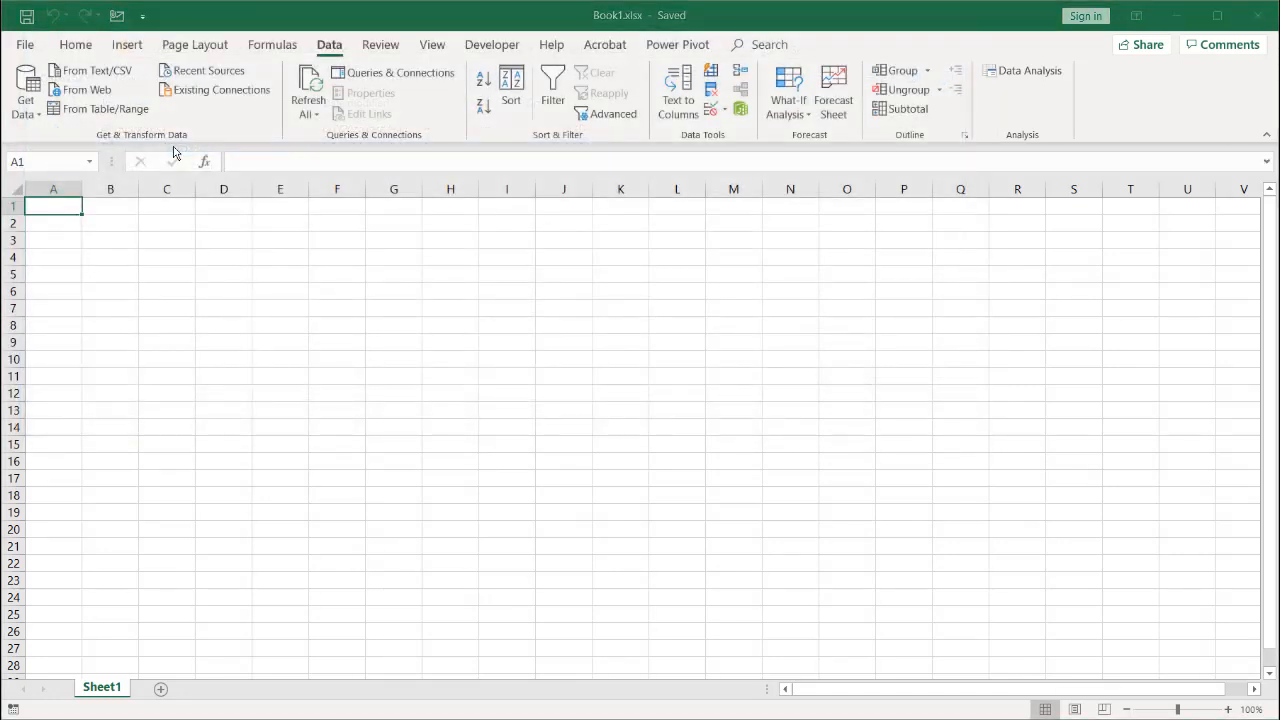
mouse_move(328, 252)
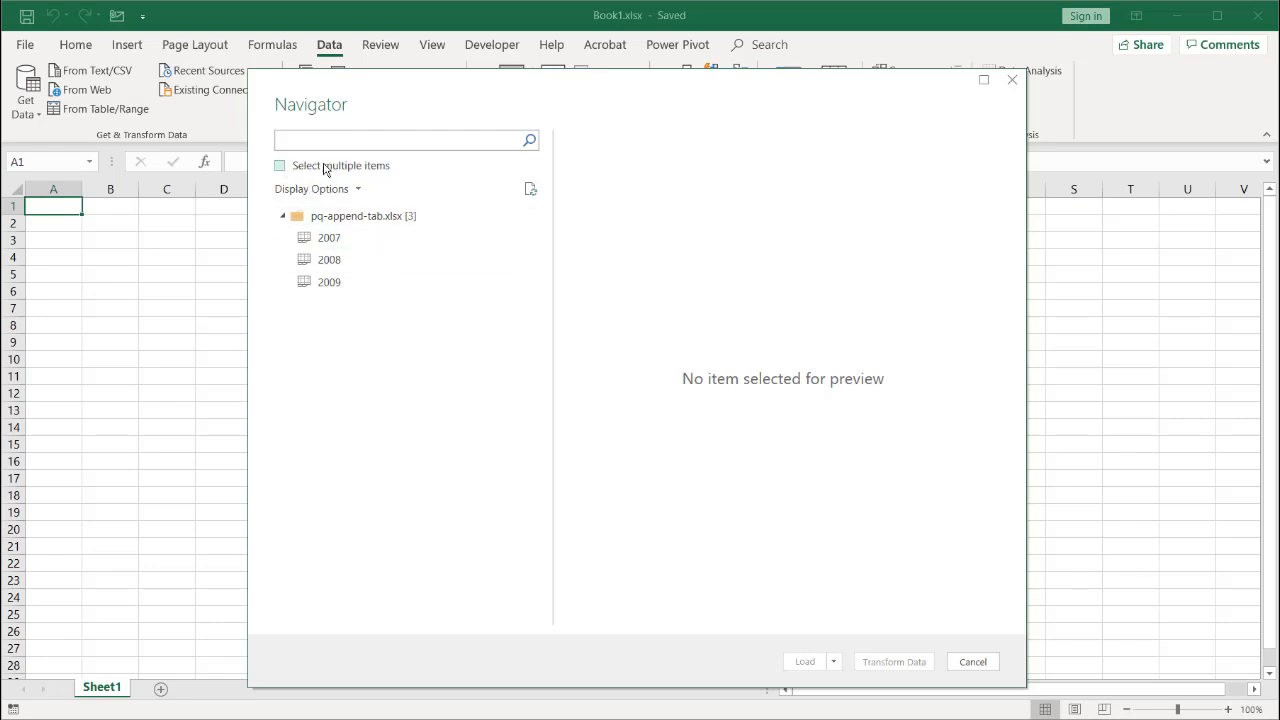
In Navigator select the whole pq-append-tab workbook node and send it to Transform Data.
click(280, 164)
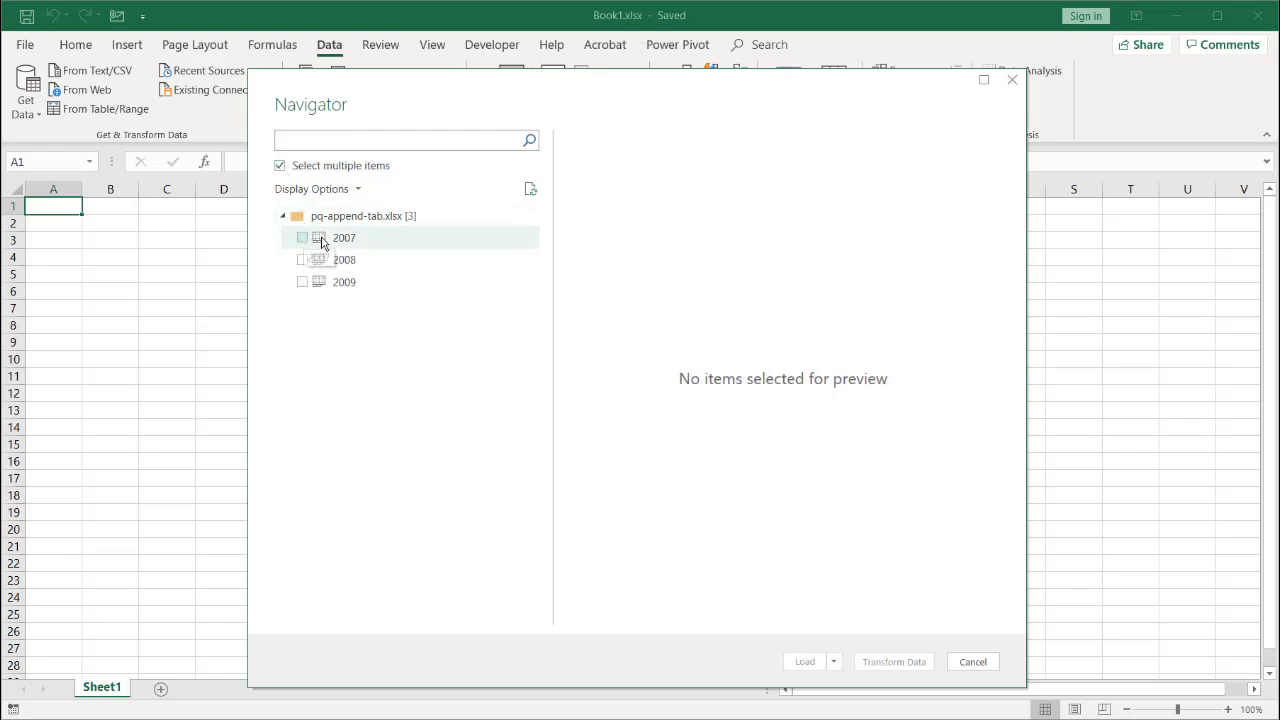
click(302, 260)
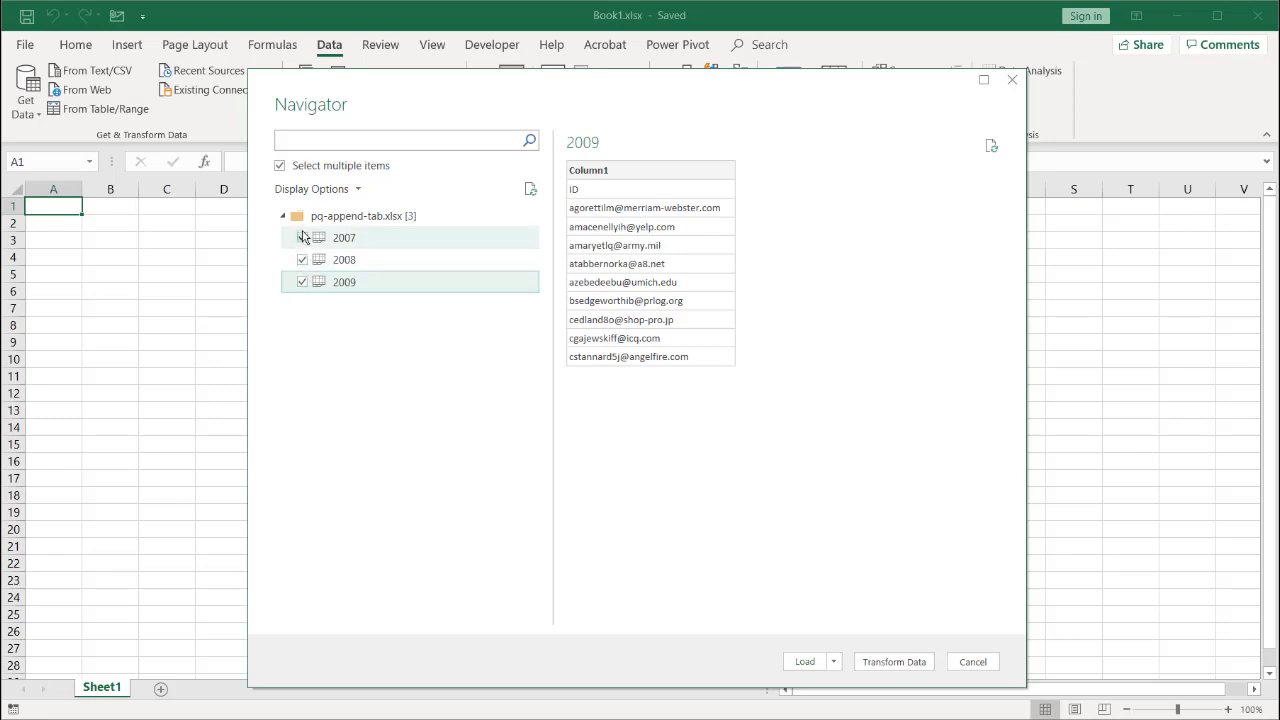
click(280, 164)
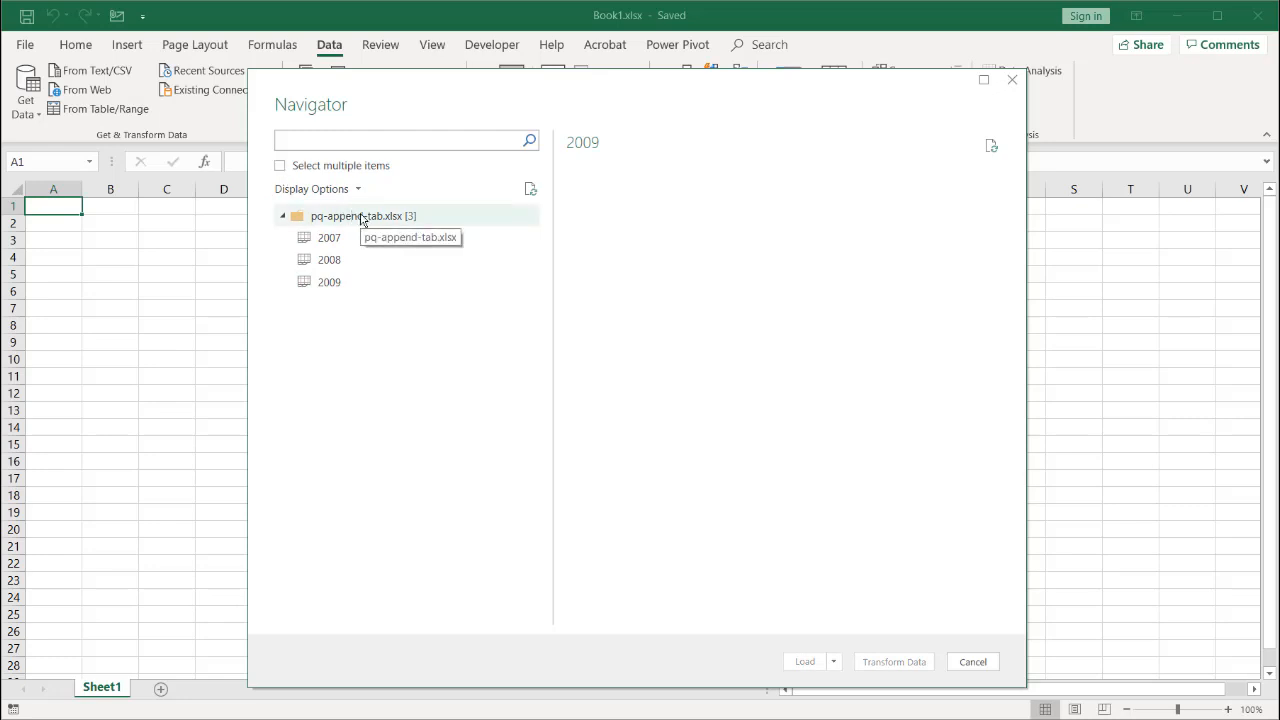
click(364, 216)
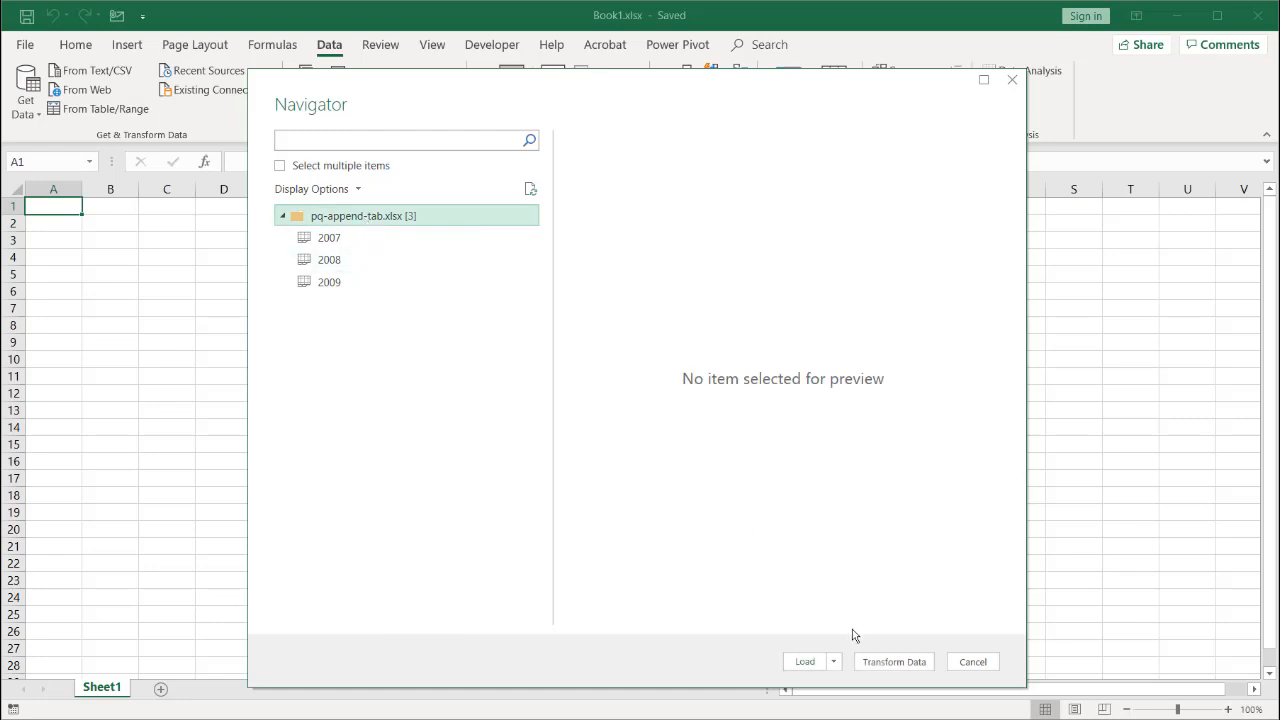
click(972, 660)
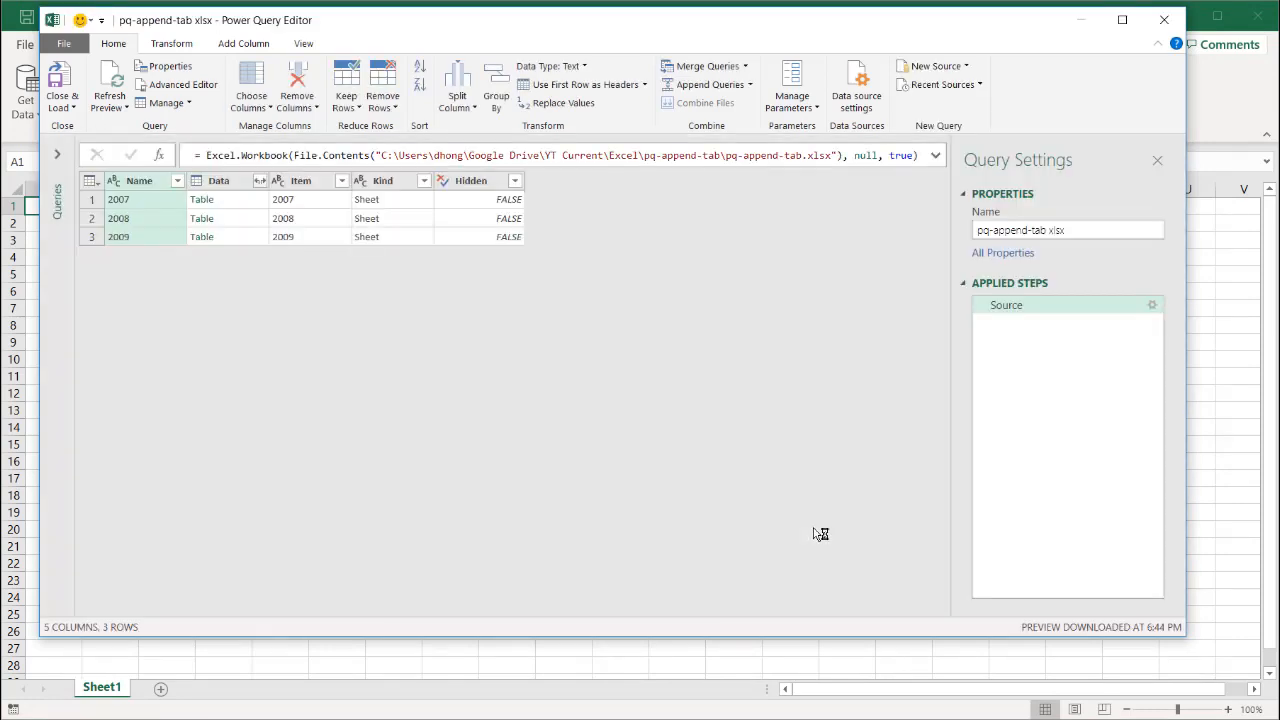
mouse_move(230, 198)
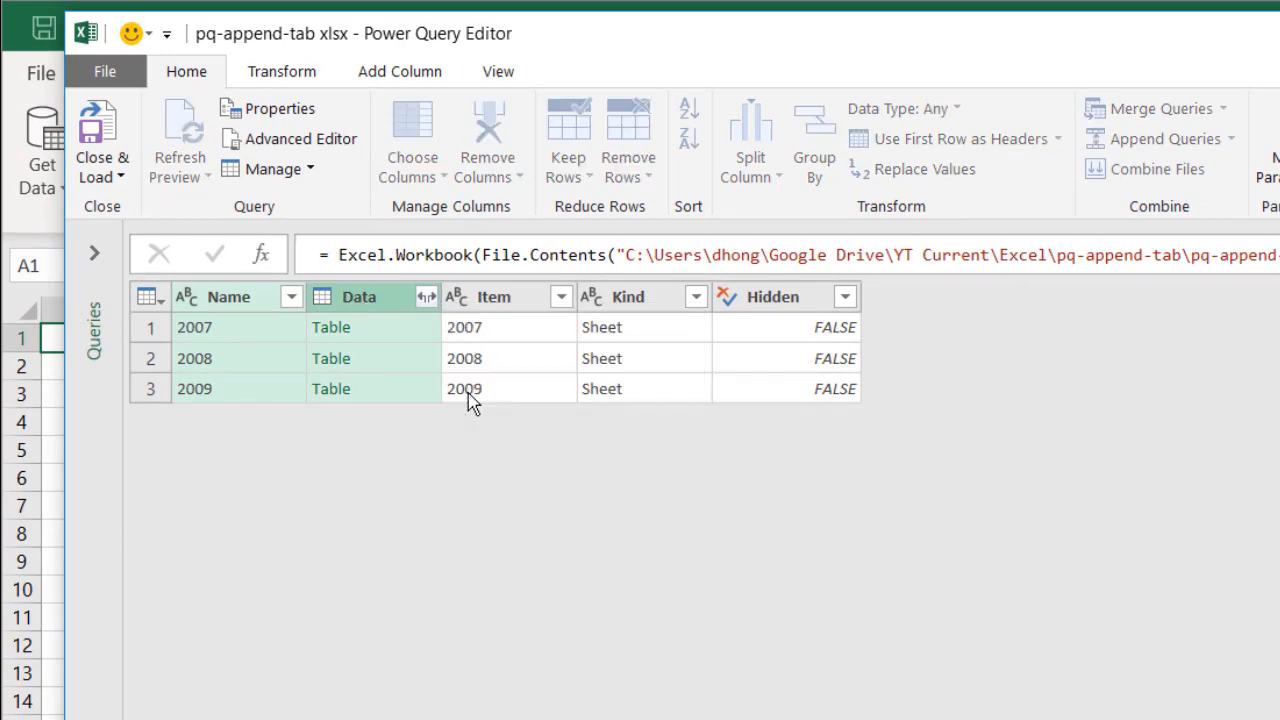
Remove all columns except Name and Data from the sheet list.
click(488, 140)
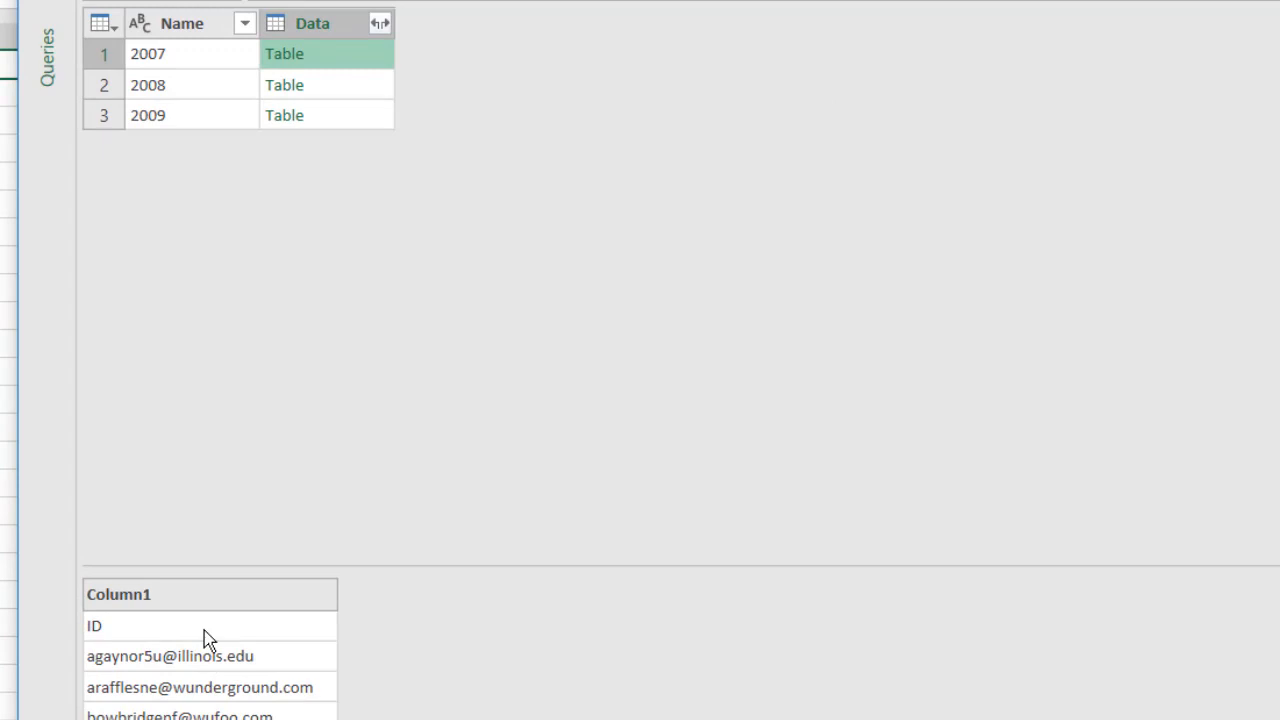
mouse_move(388, 90)
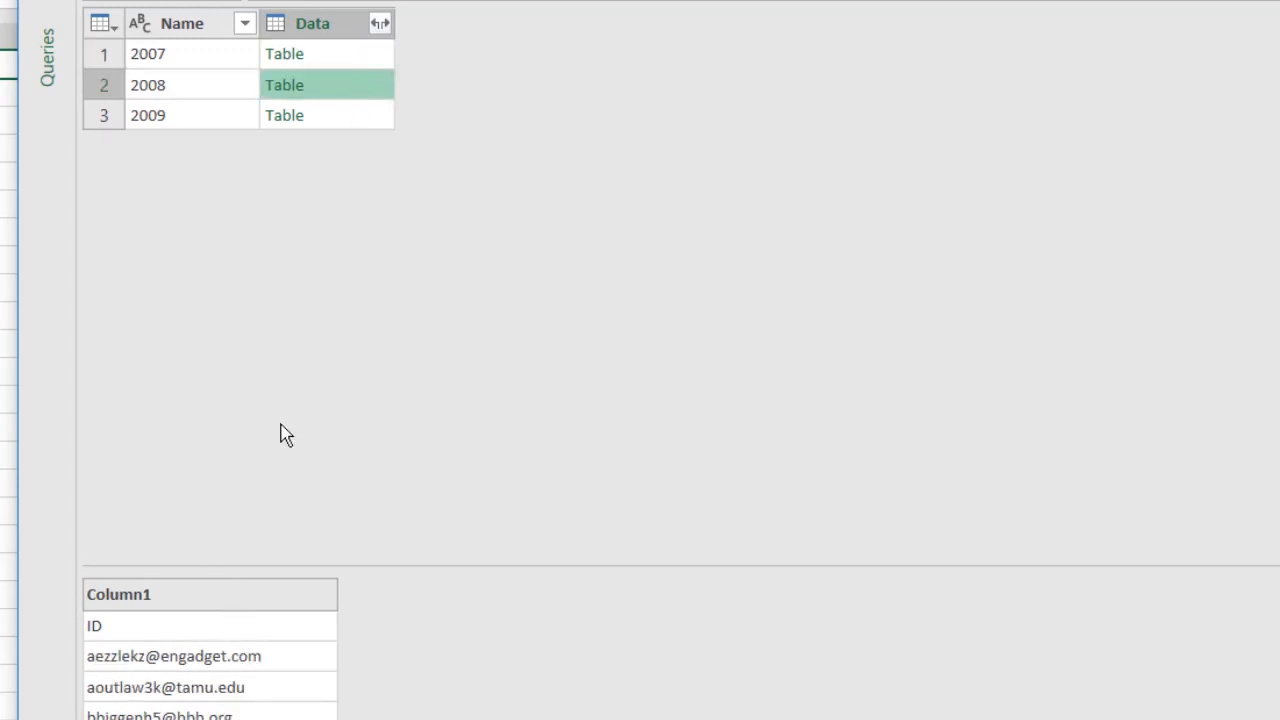
Expand the Data column's nested tables into rows without the original-name prefix.
click(326, 114)
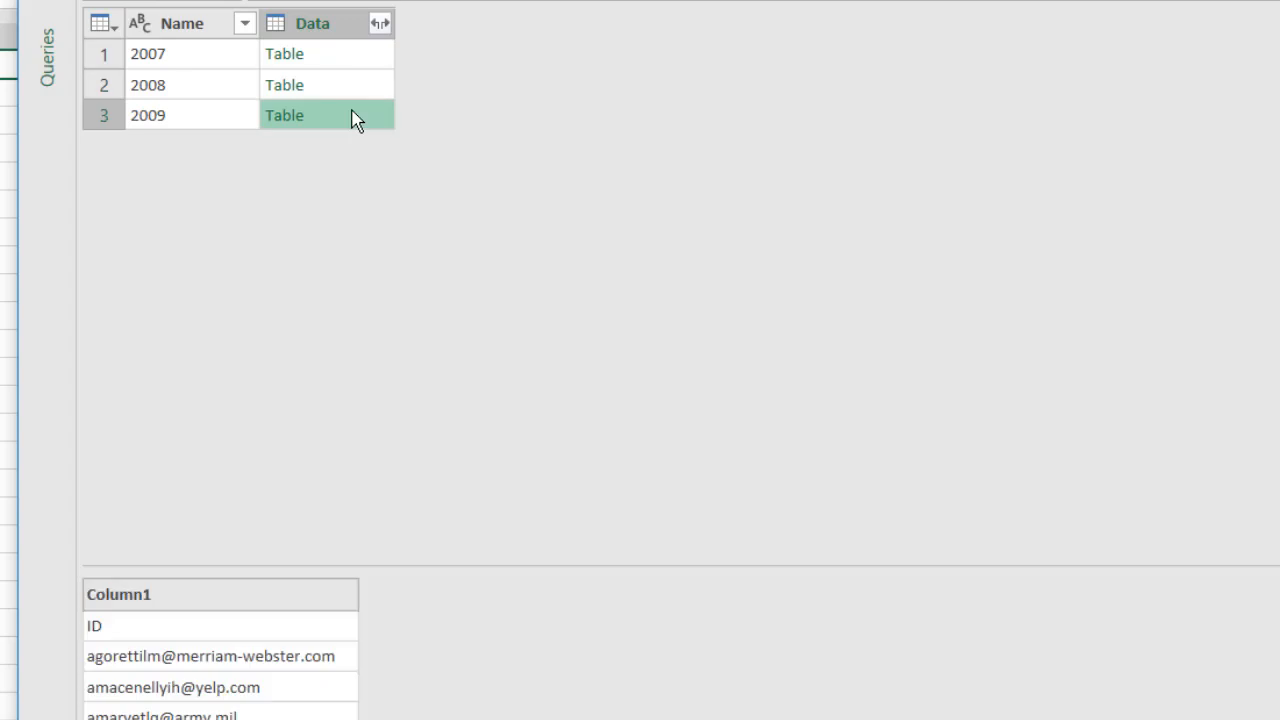
mouse_move(380, 24)
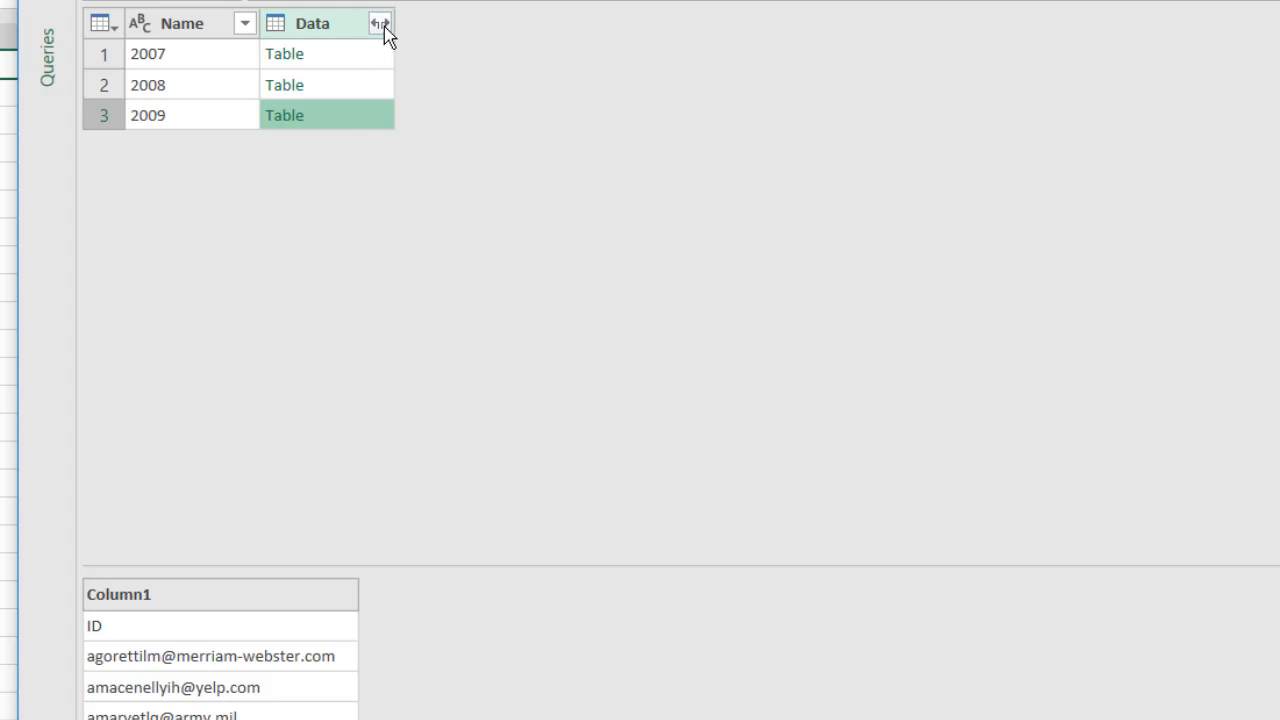
click(380, 24)
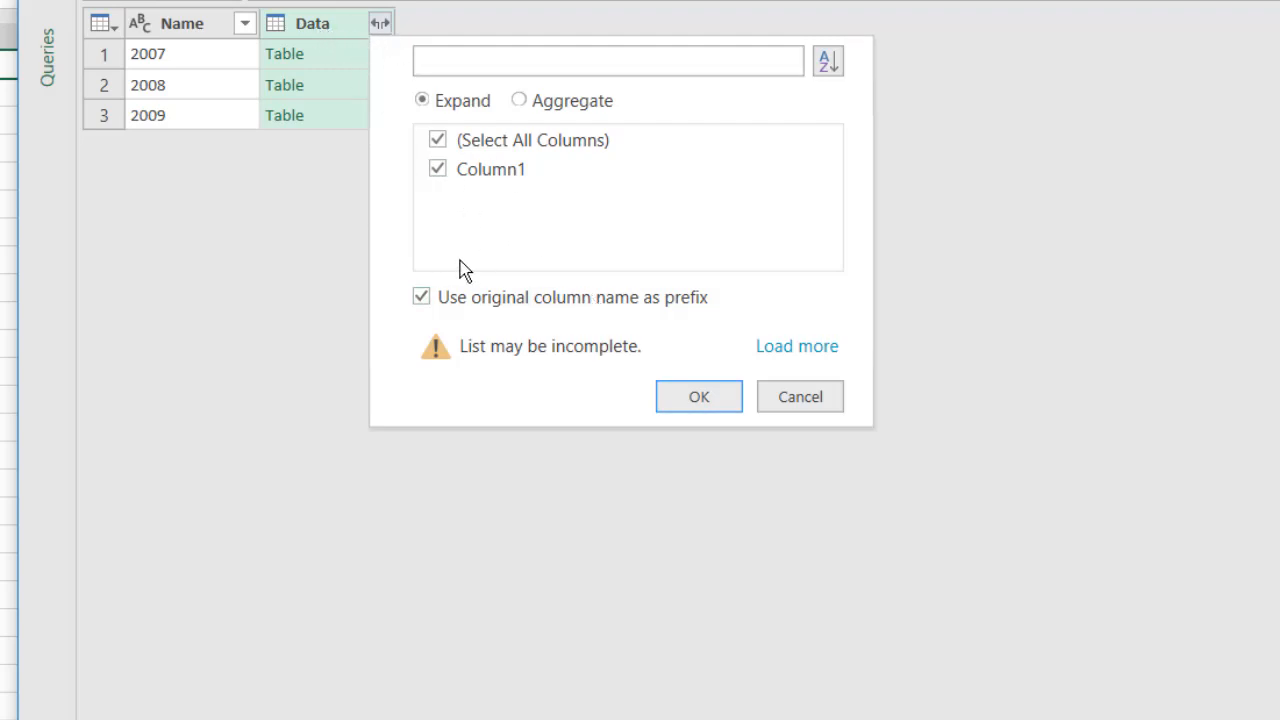
click(420, 296)
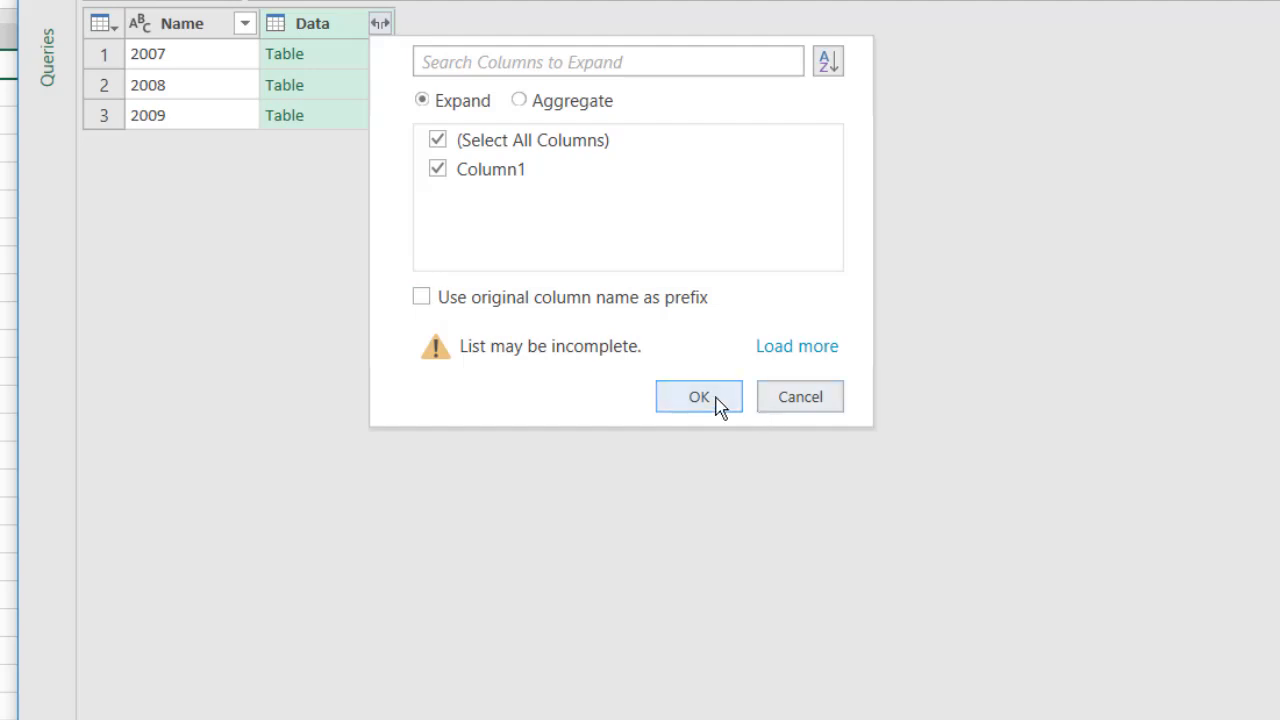
click(698, 396)
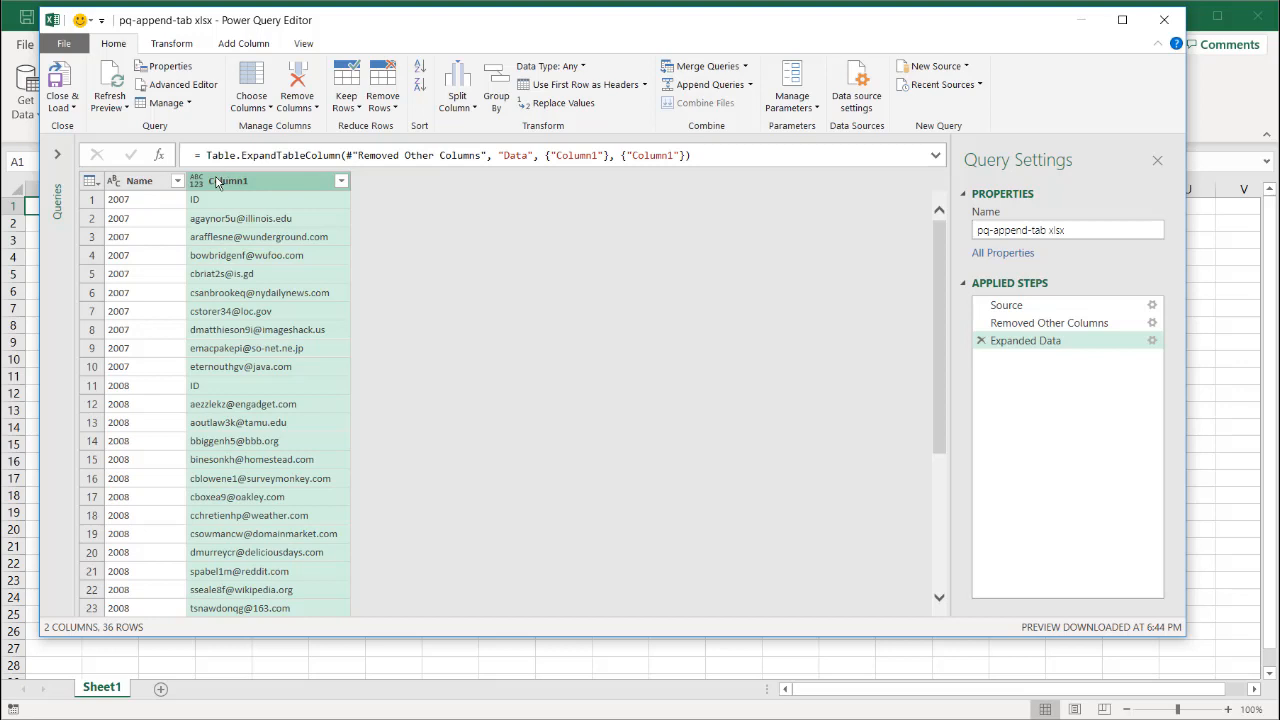
mouse_move(216, 200)
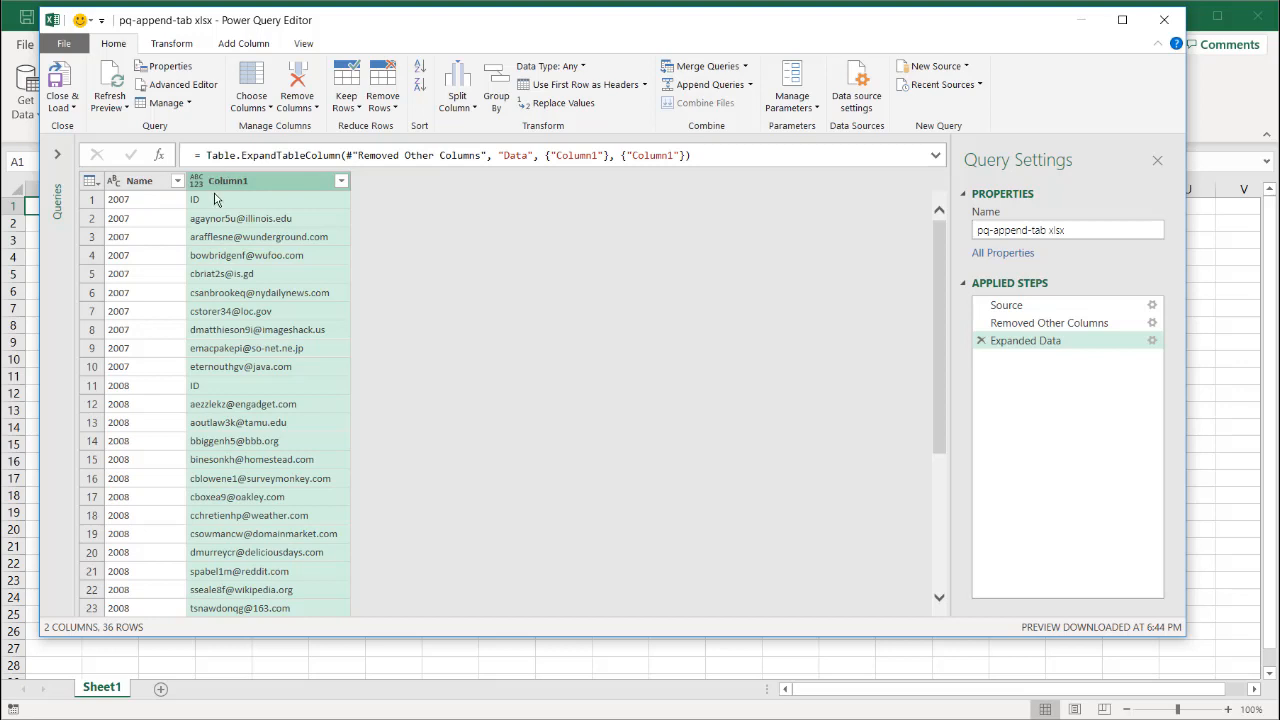
mouse_move(264, 200)
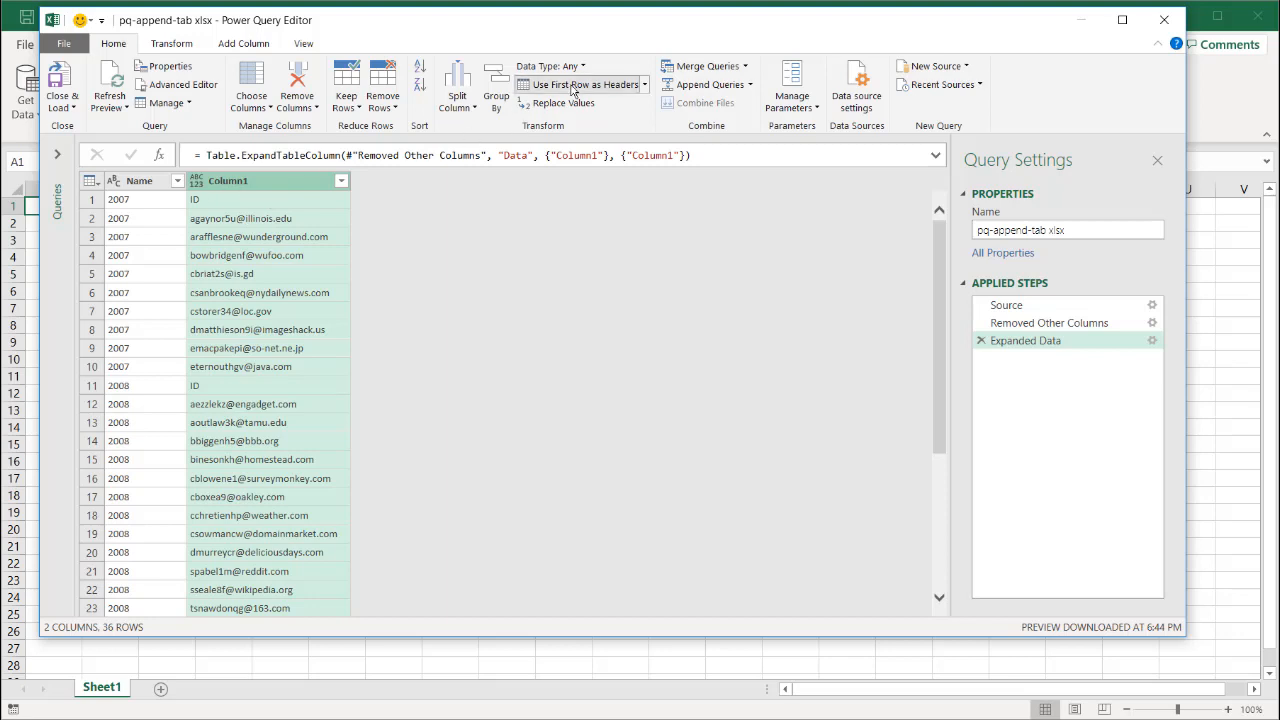
Use the first row as headers and filter the ID column to drop repeated 'ID' rows.
click(584, 84)
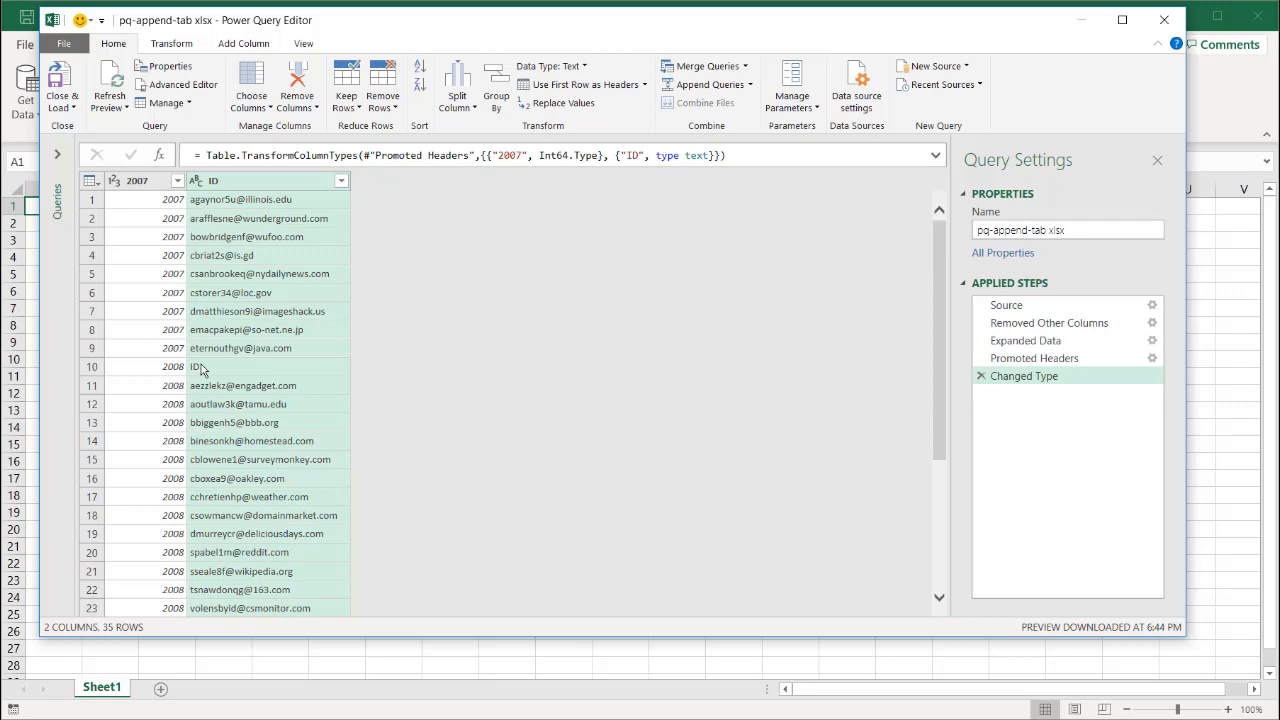
click(340, 180)
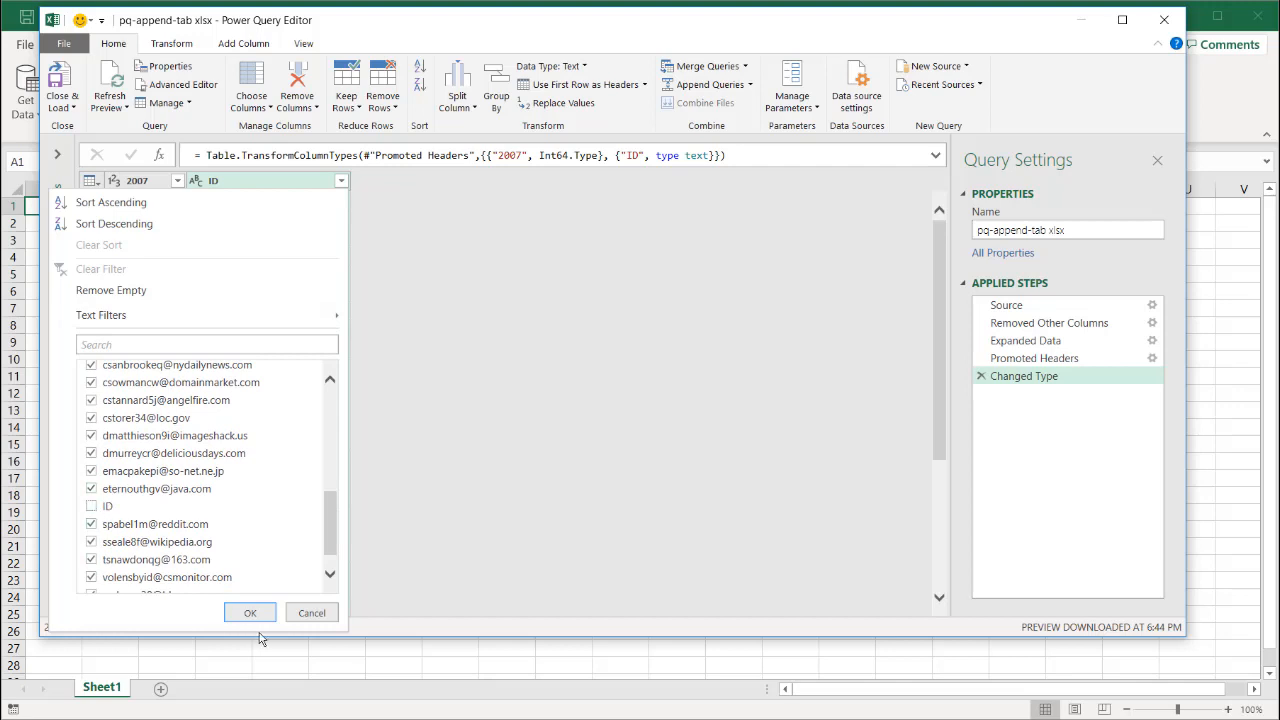
click(250, 612)
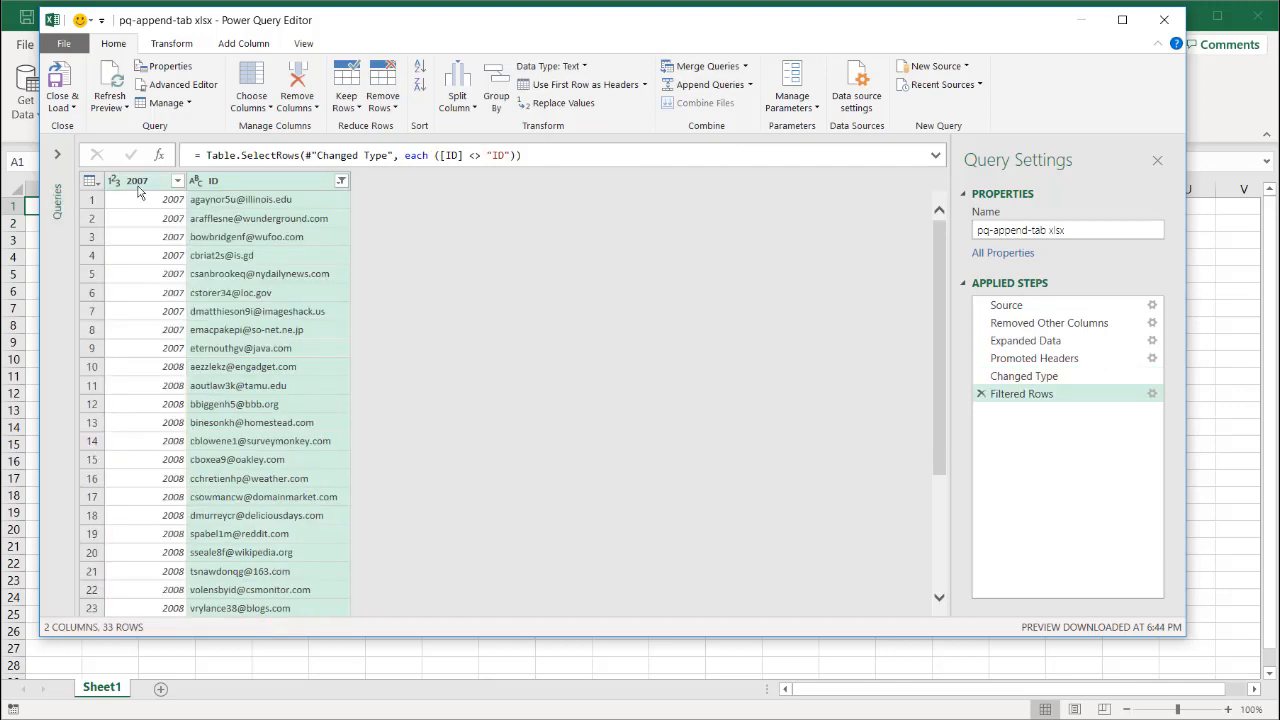
Rename the 2007 column to Year and Close & Load the query into Book1.
click(136, 180)
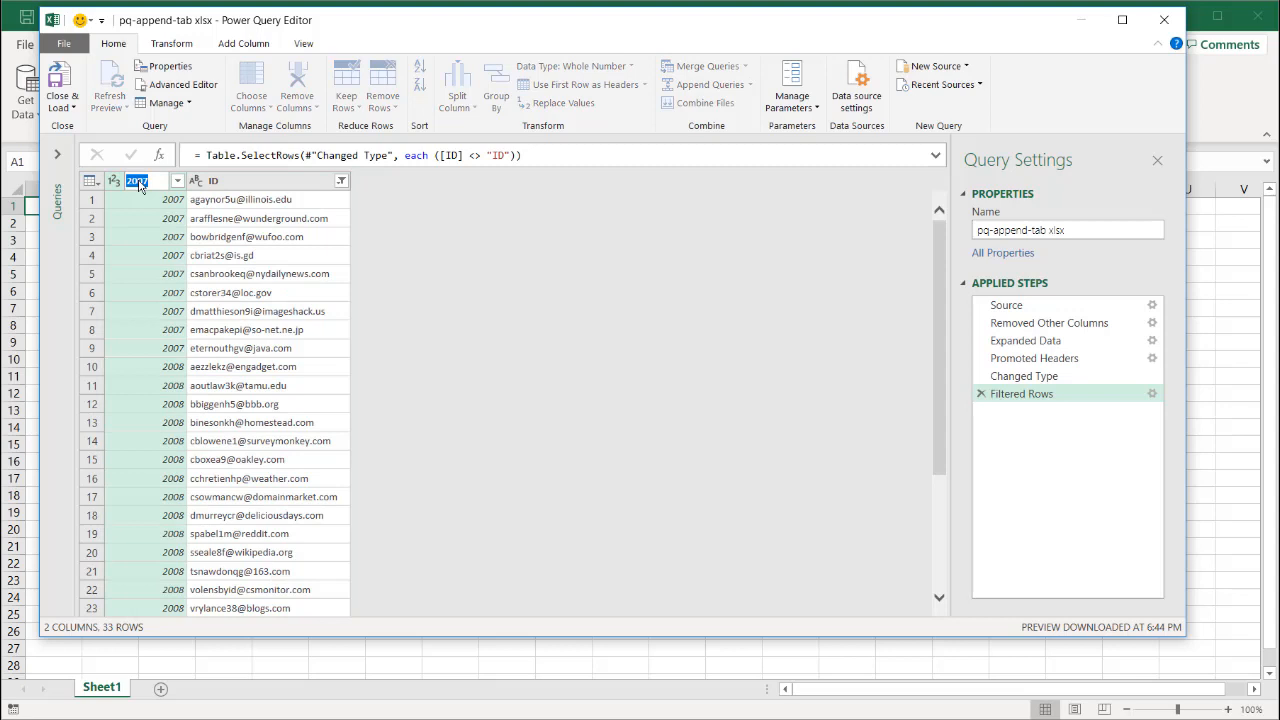
text(Year)
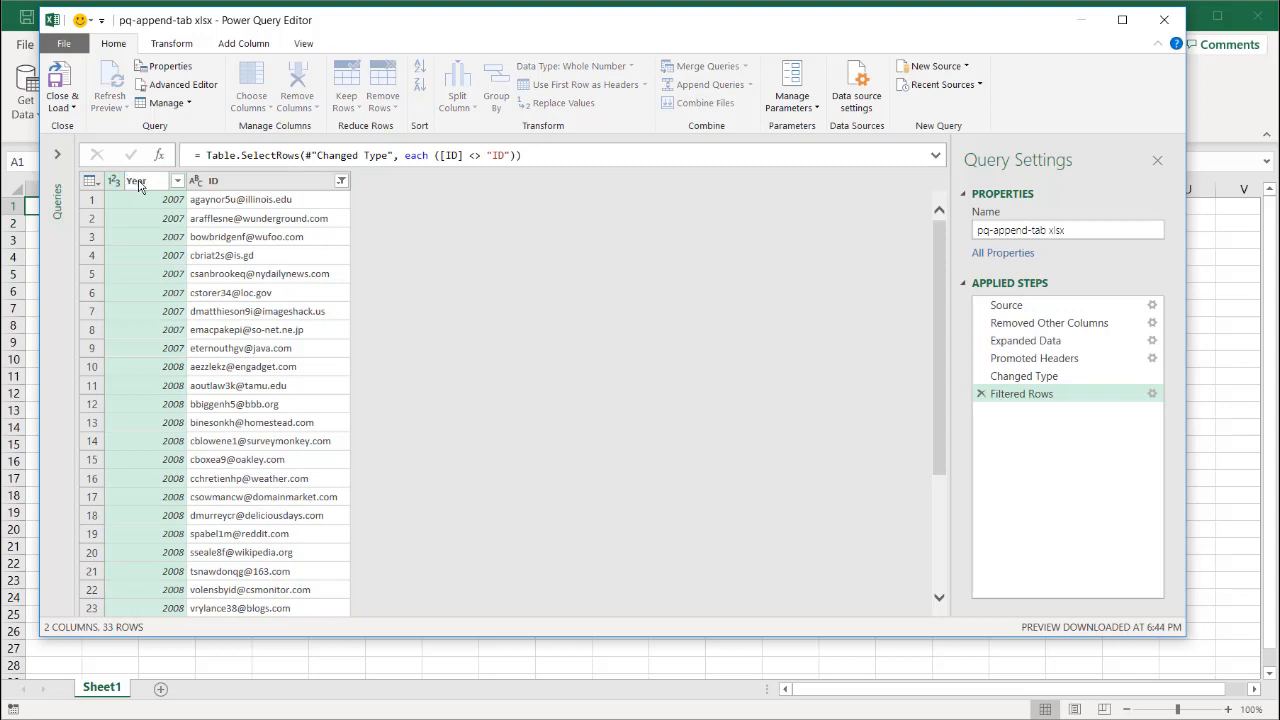
double_click(136, 180)
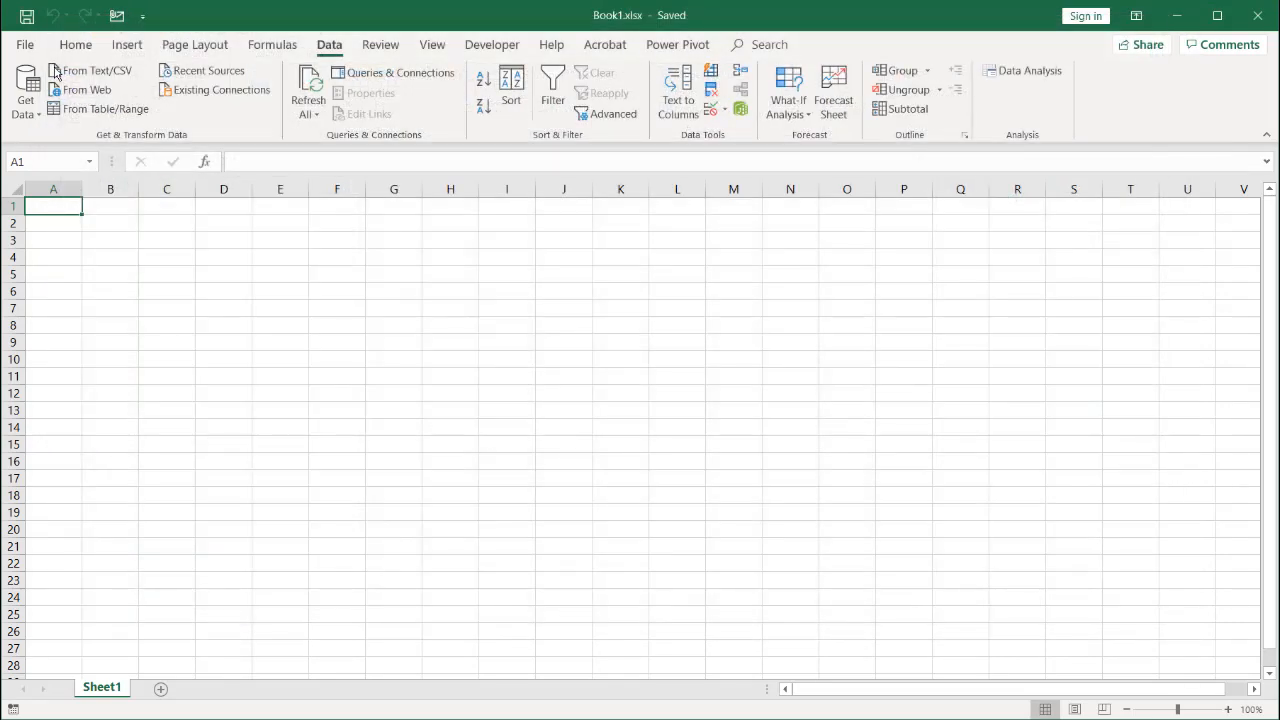
mouse_move(144, 264)
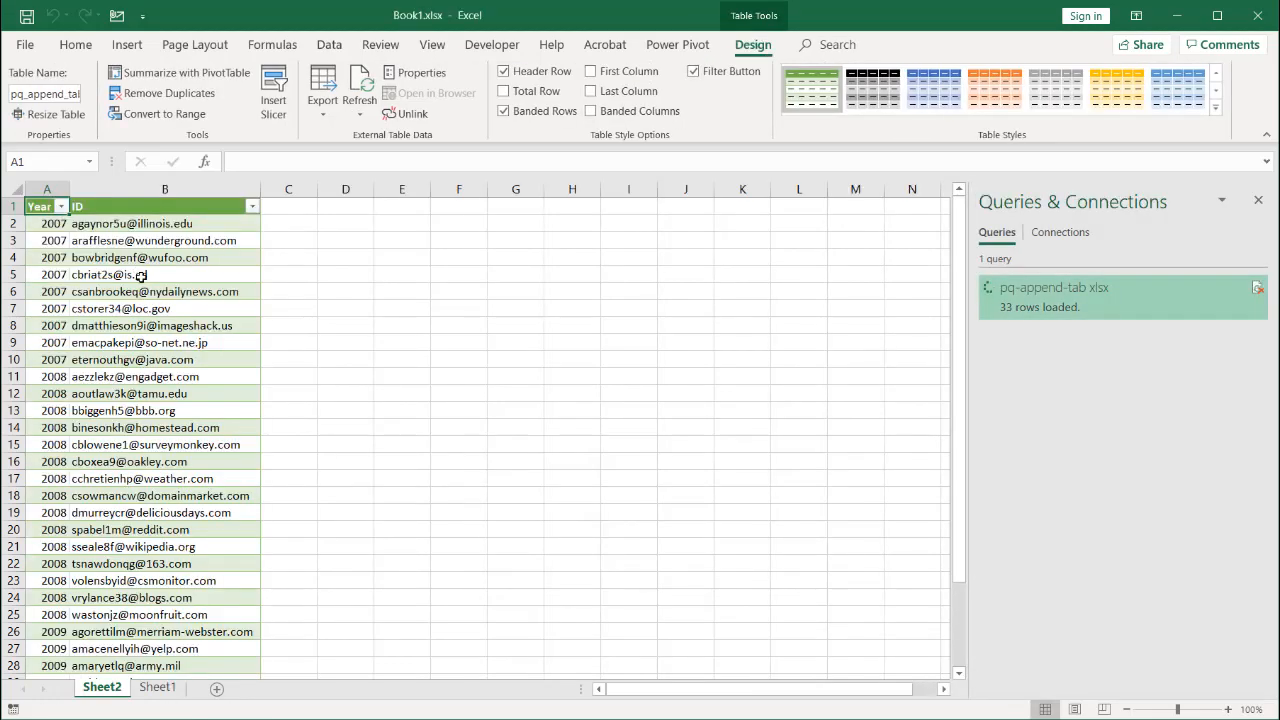
Review the 33-row Year/ID table loaded onto the new Sheet2.
click(1052, 288)
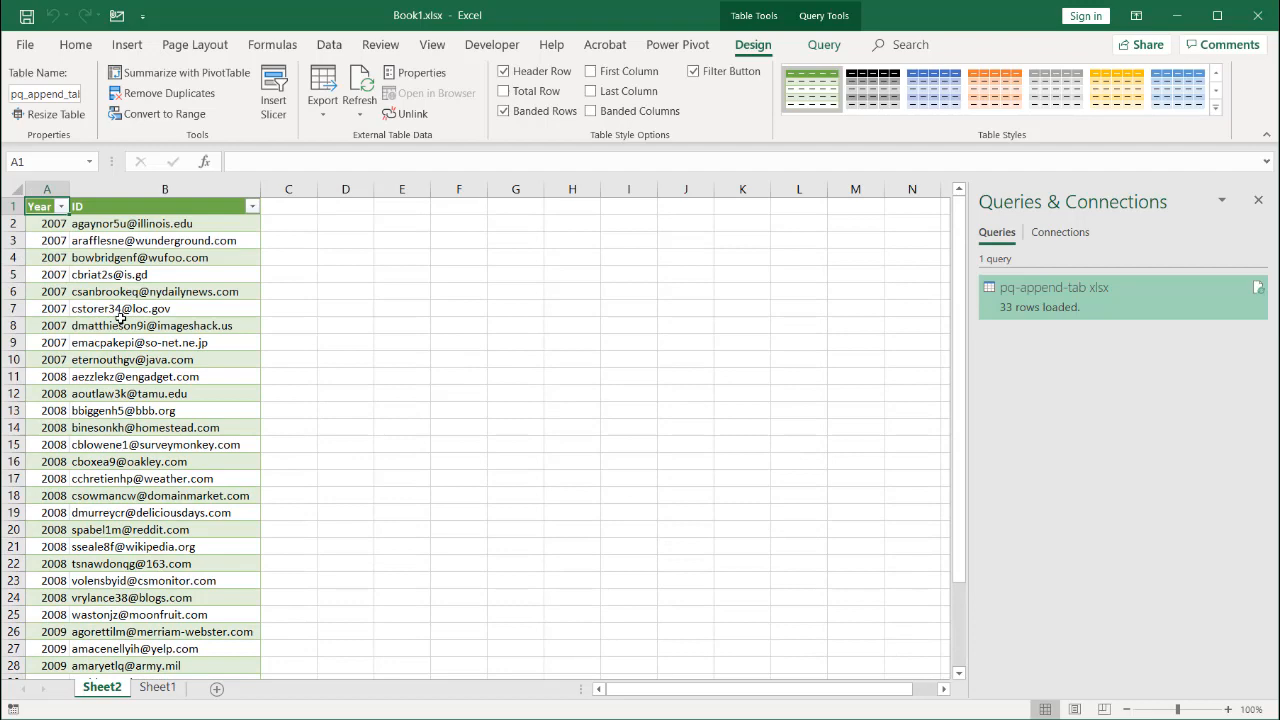
scroll(down, 3)
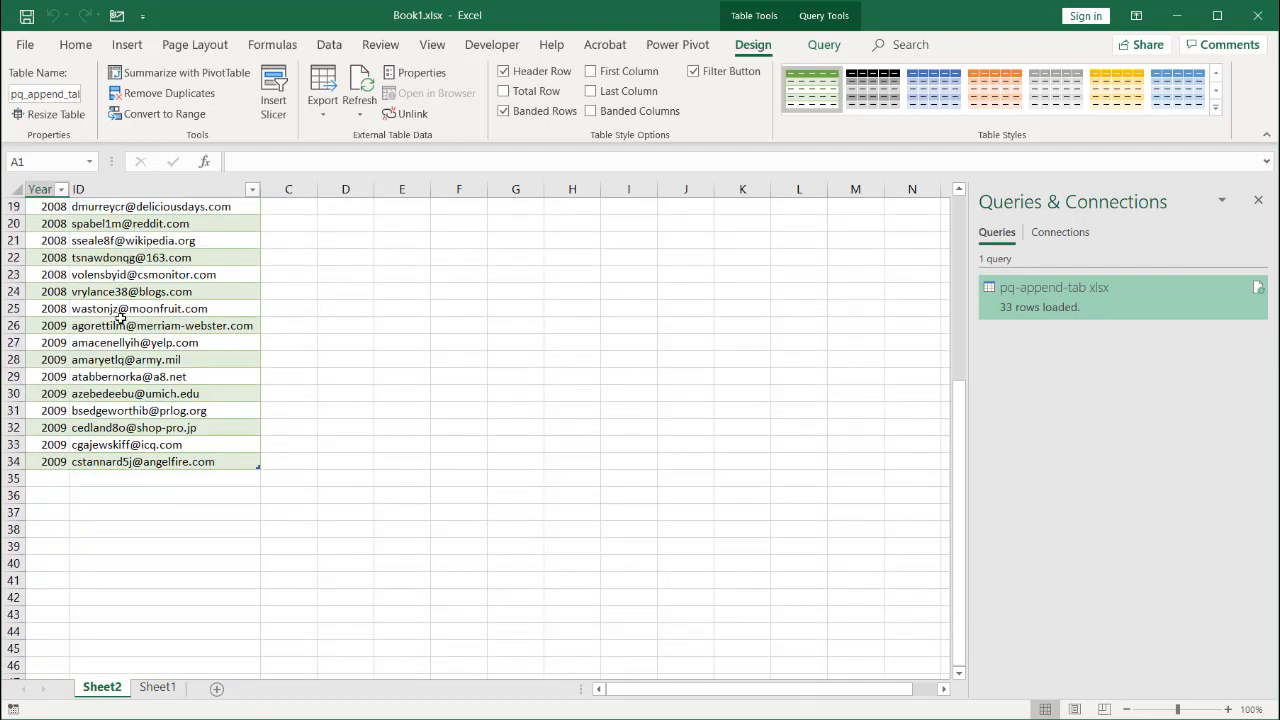
scroll(up, 3)
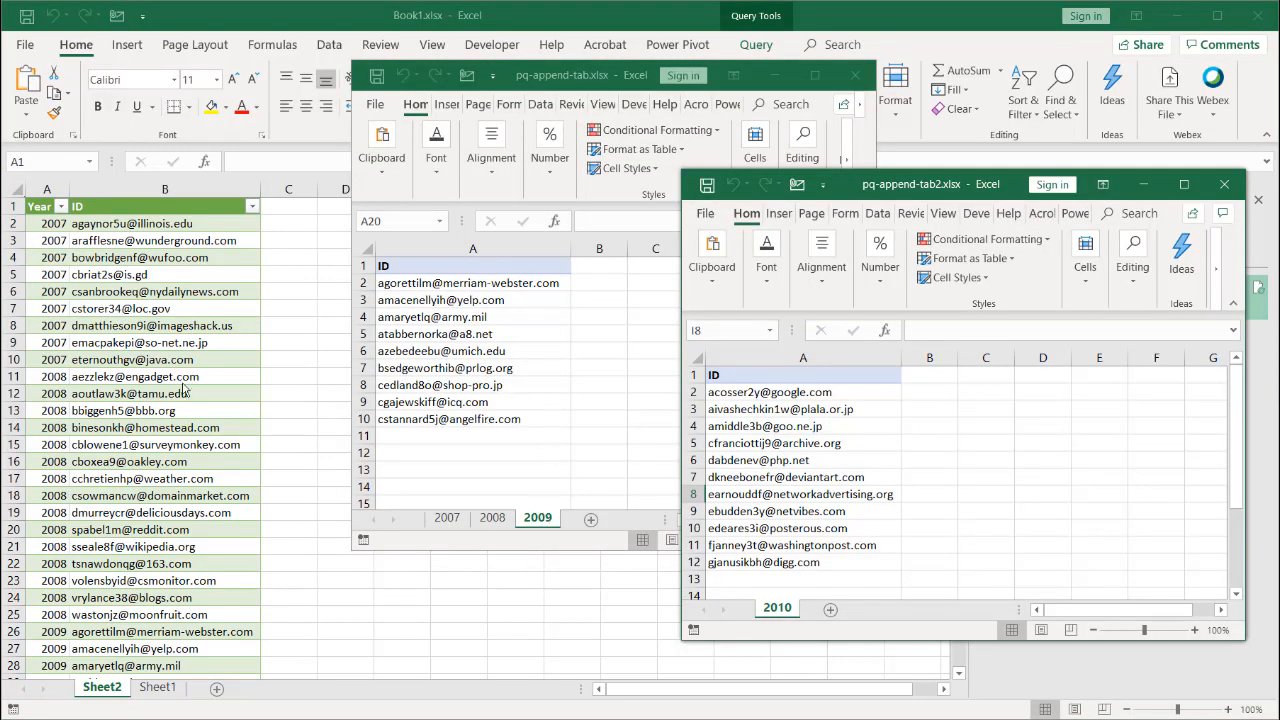
mouse_move(504, 318)
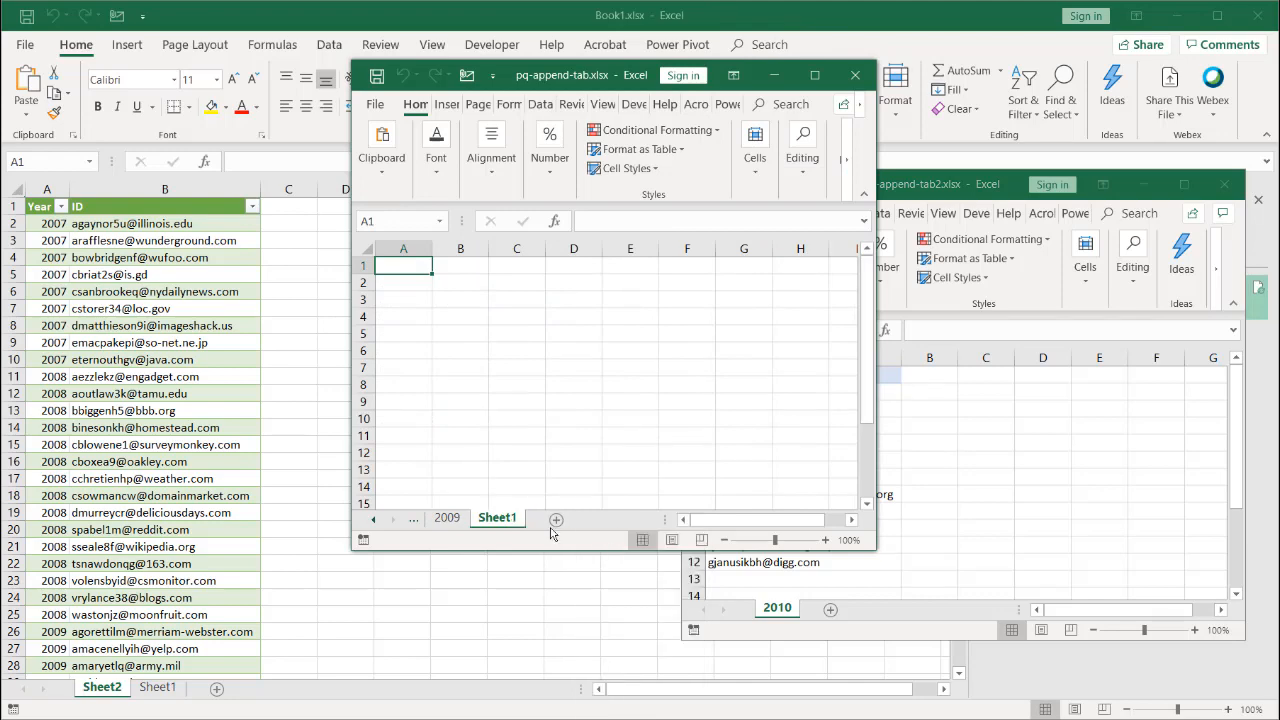
Name the source workbook's new sheet 2010, paste the copied 2010 ID list into it, and return to Book1.
double_click(496, 516)
text(2010)
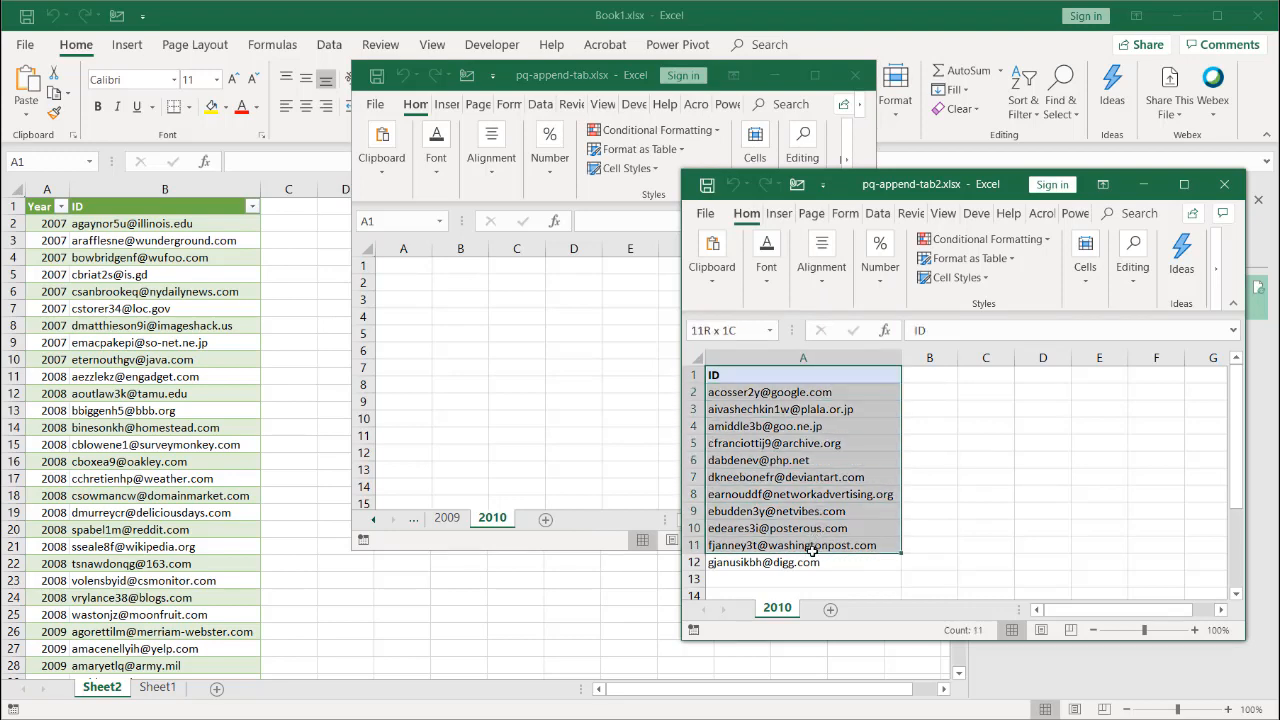
key(ctrl+c)
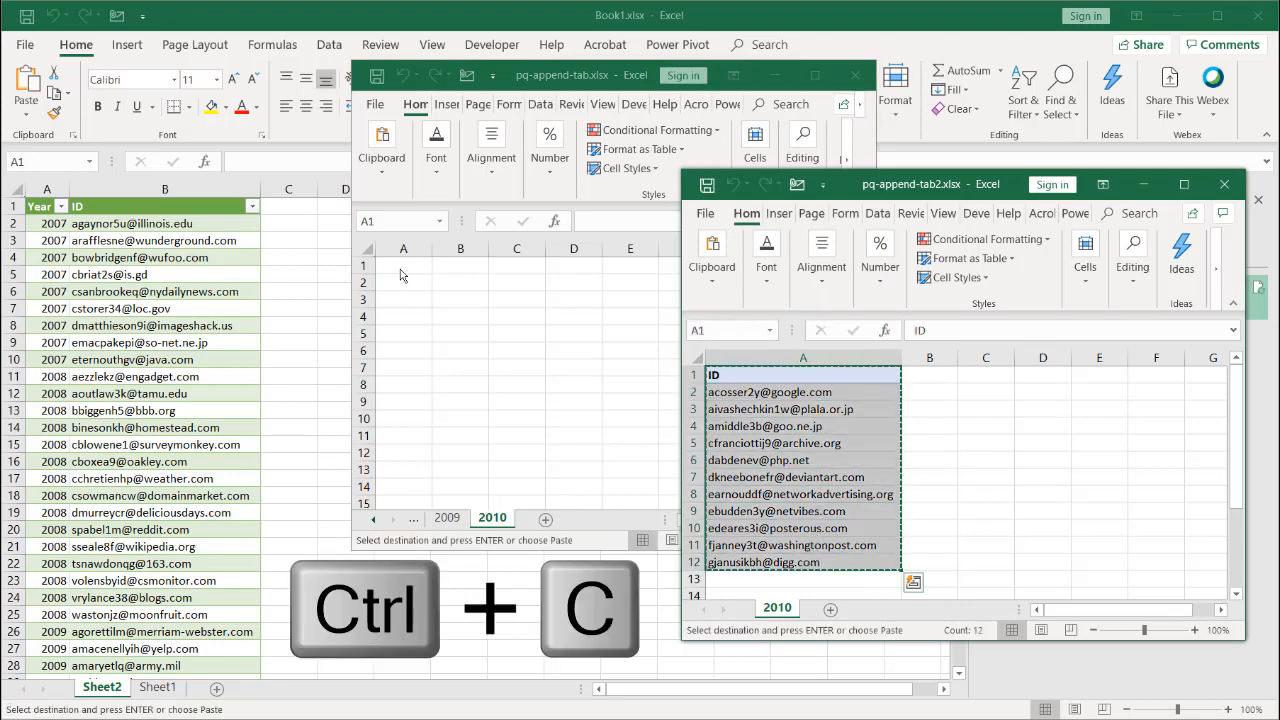
key(ctrl+v)
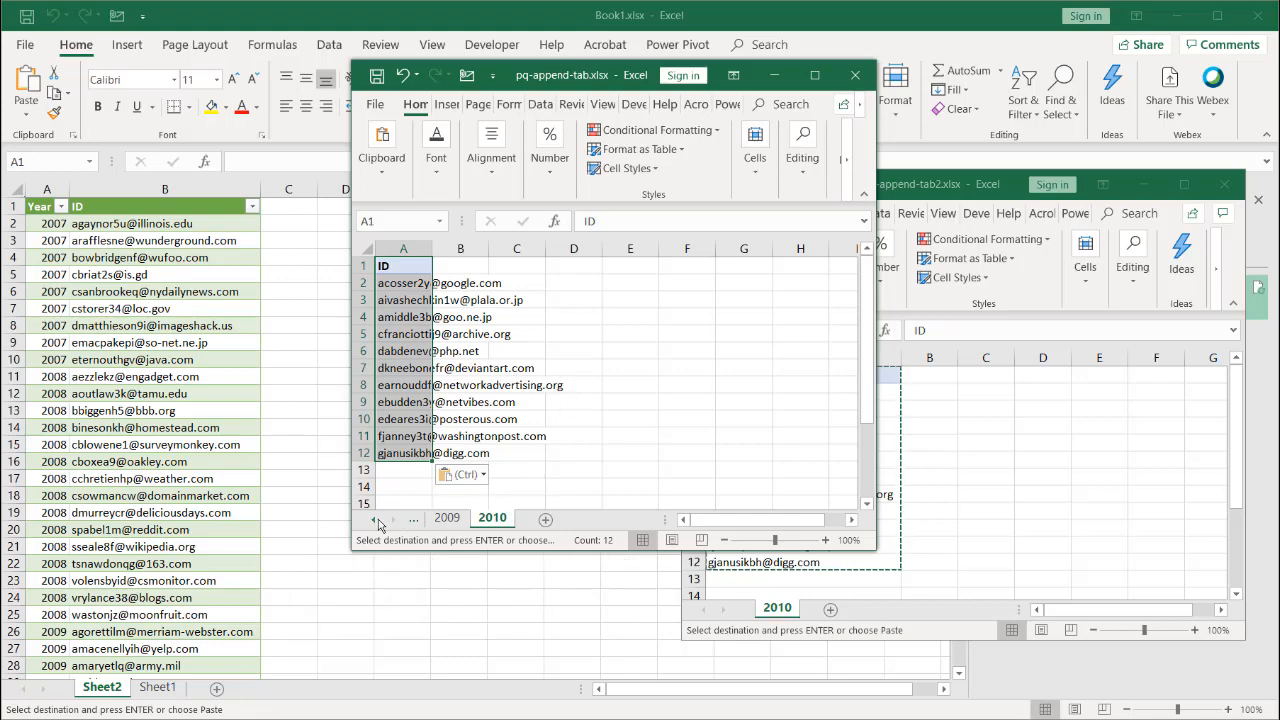
click(536, 518)
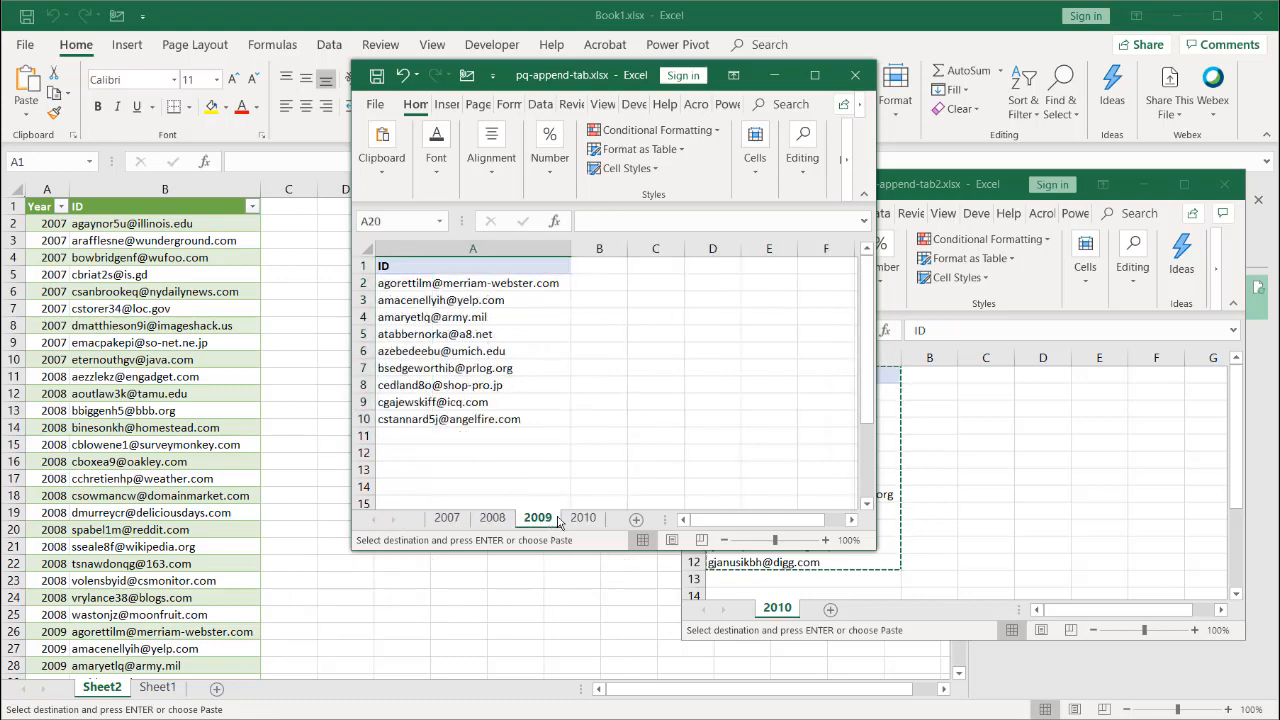
click(582, 516)
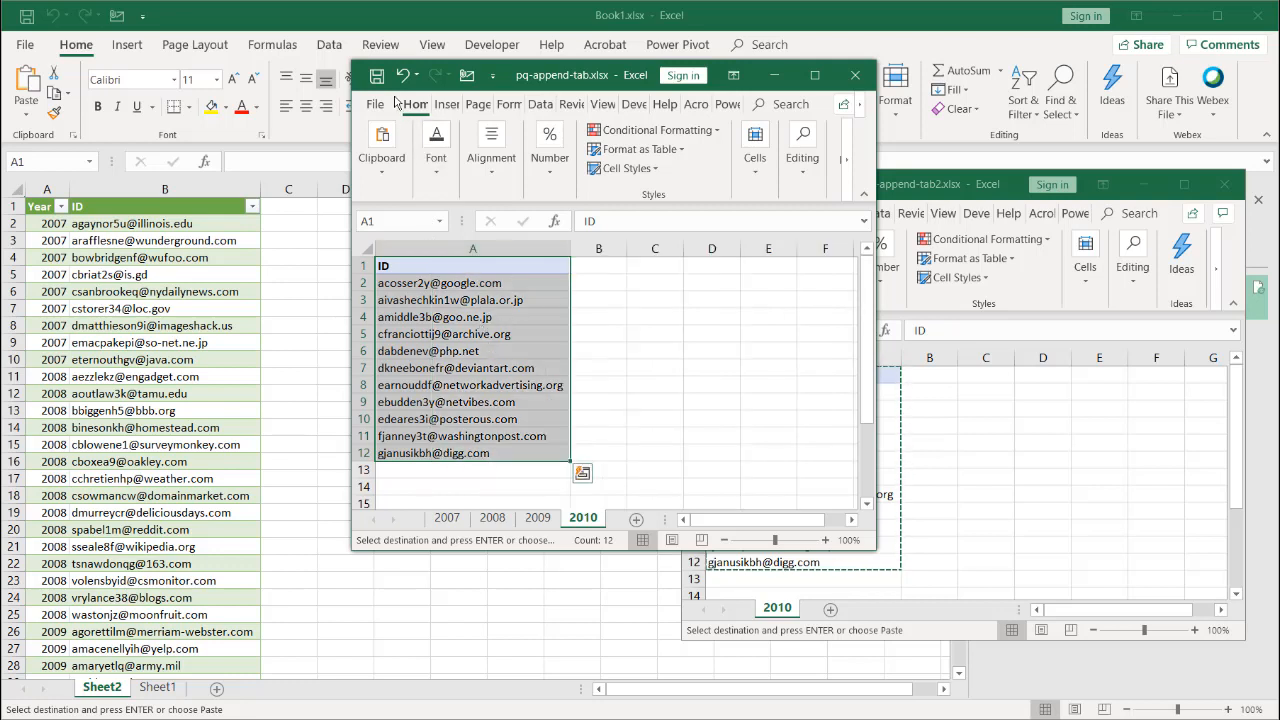
click(376, 76)
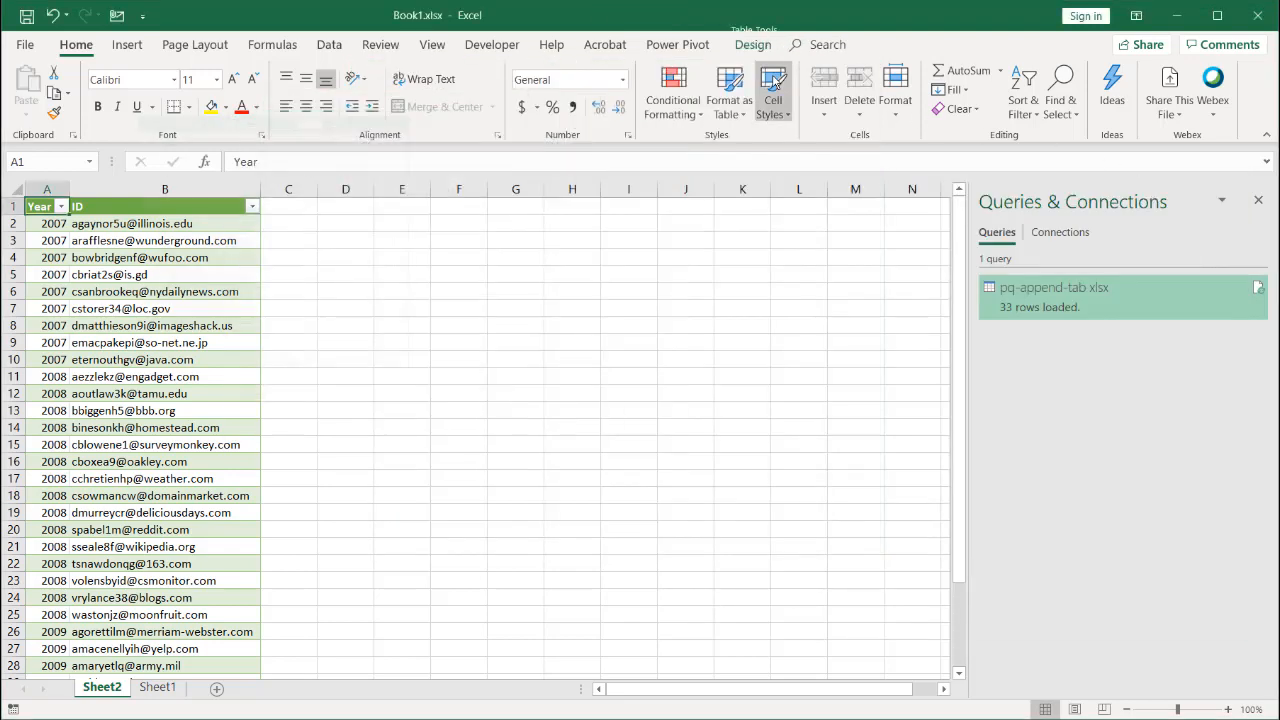
Refresh the Book1 query table so it reports 44 rows including the 2010 IDs.
scroll(down, 3)
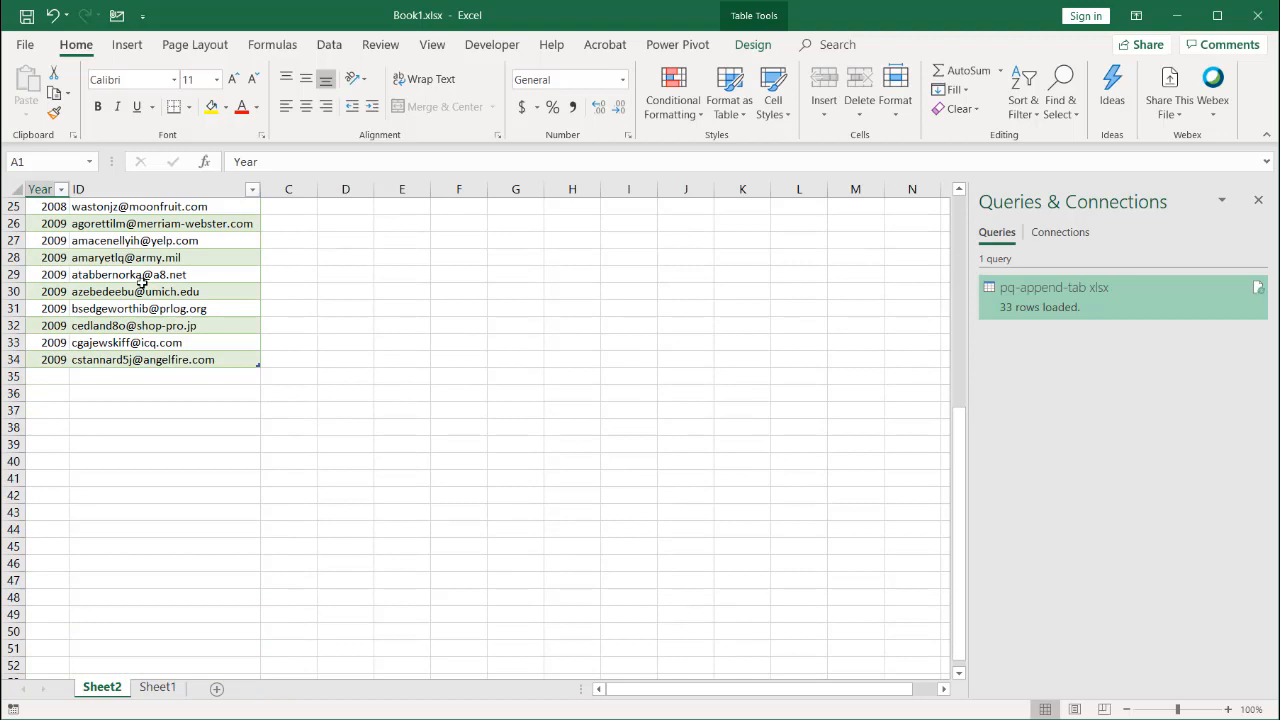
scroll(down, 3)
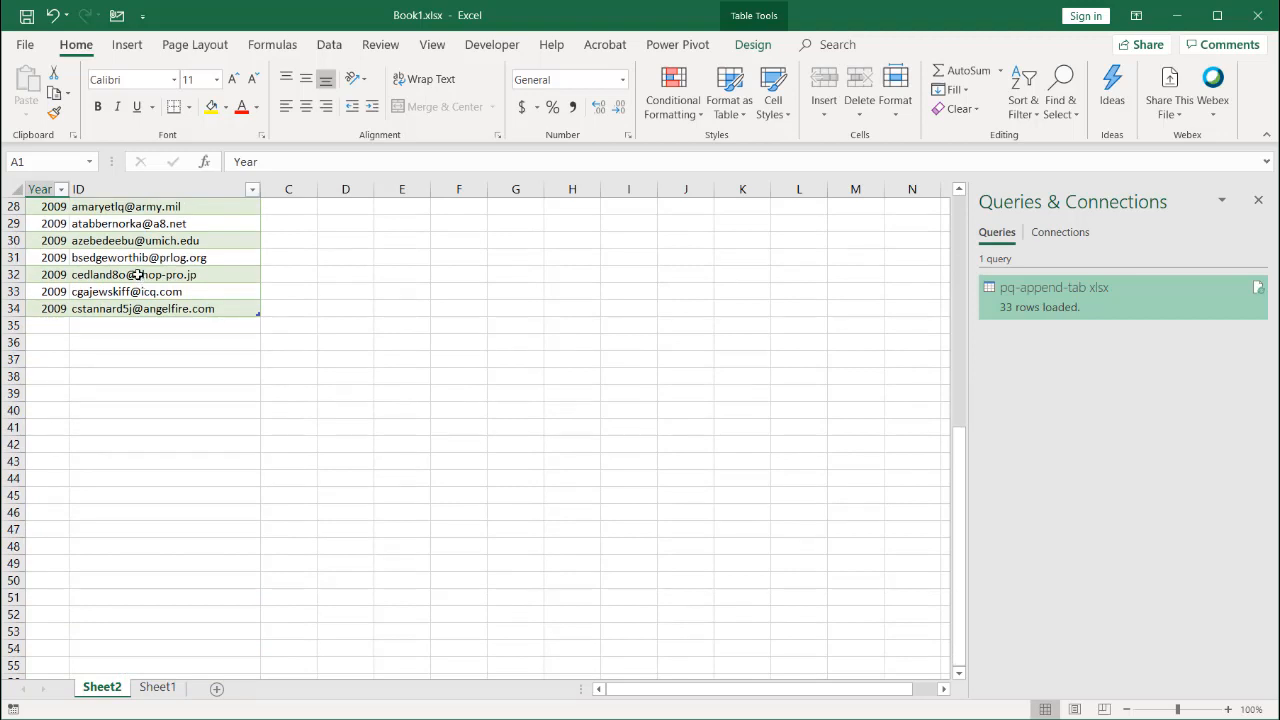
right_click(132, 274)
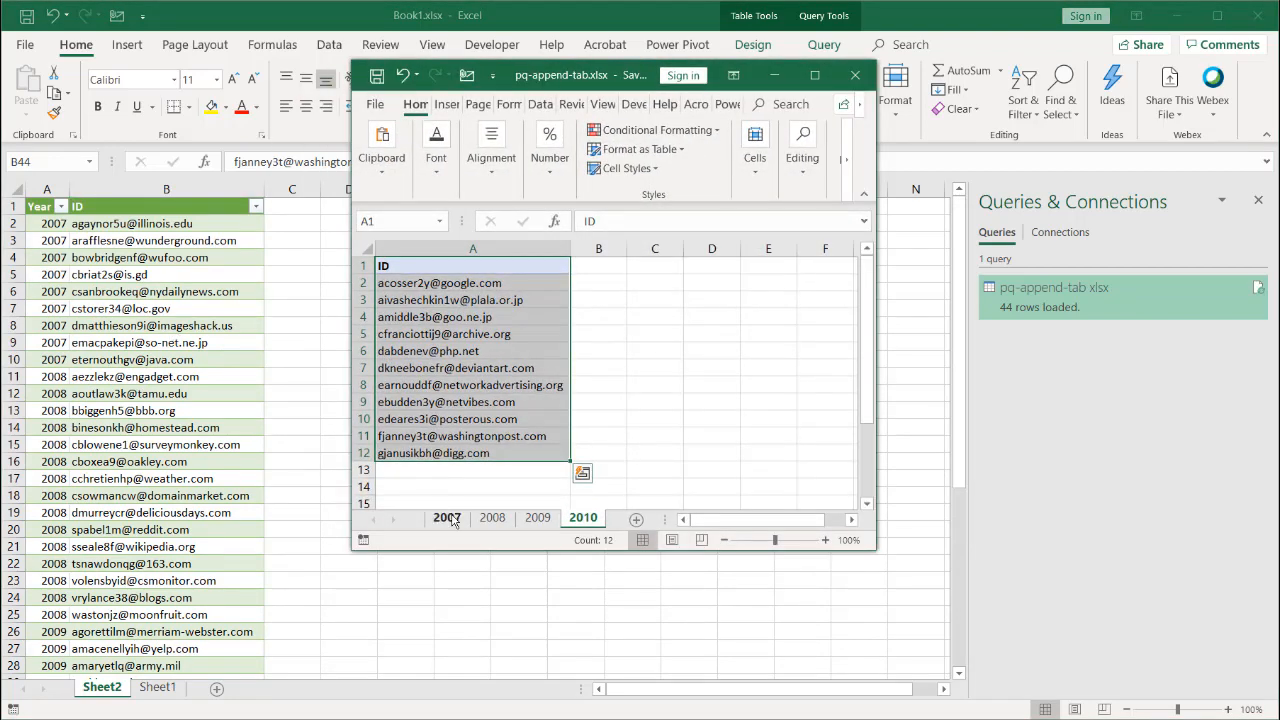
Rename the source workbook's 2007 sheet to 2006 and return to Book1.
click(448, 516)
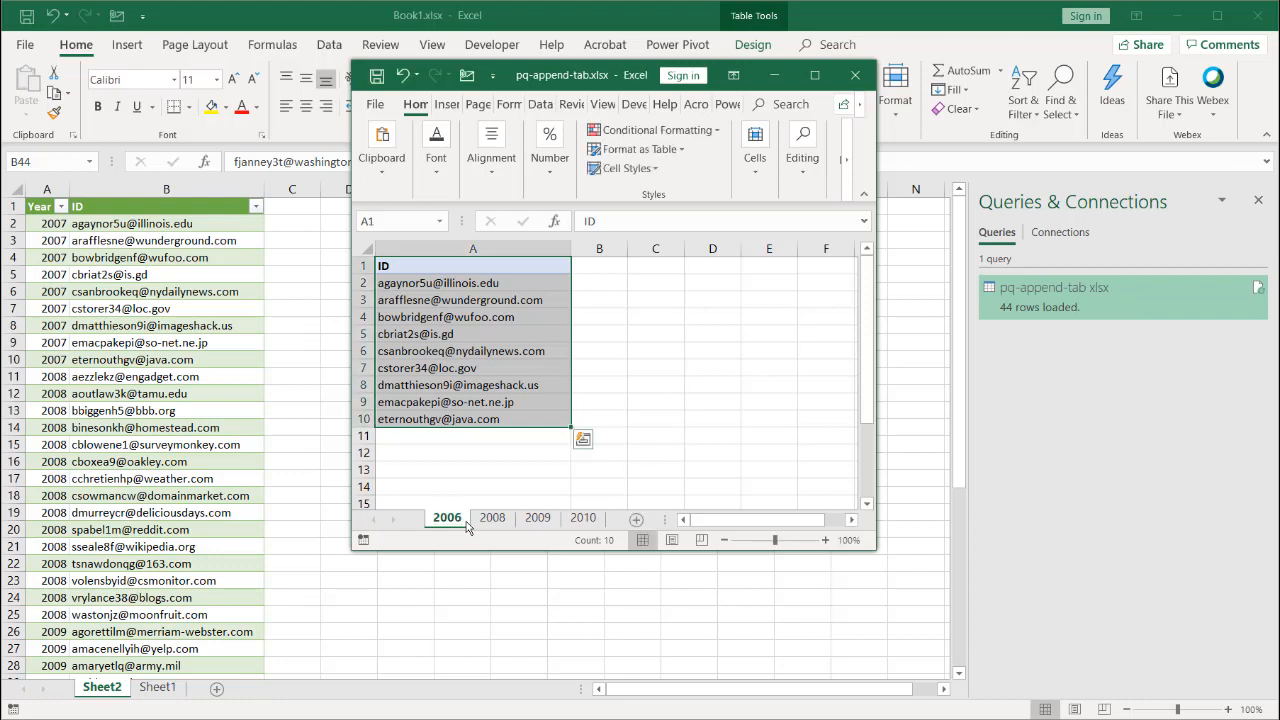
click(376, 76)
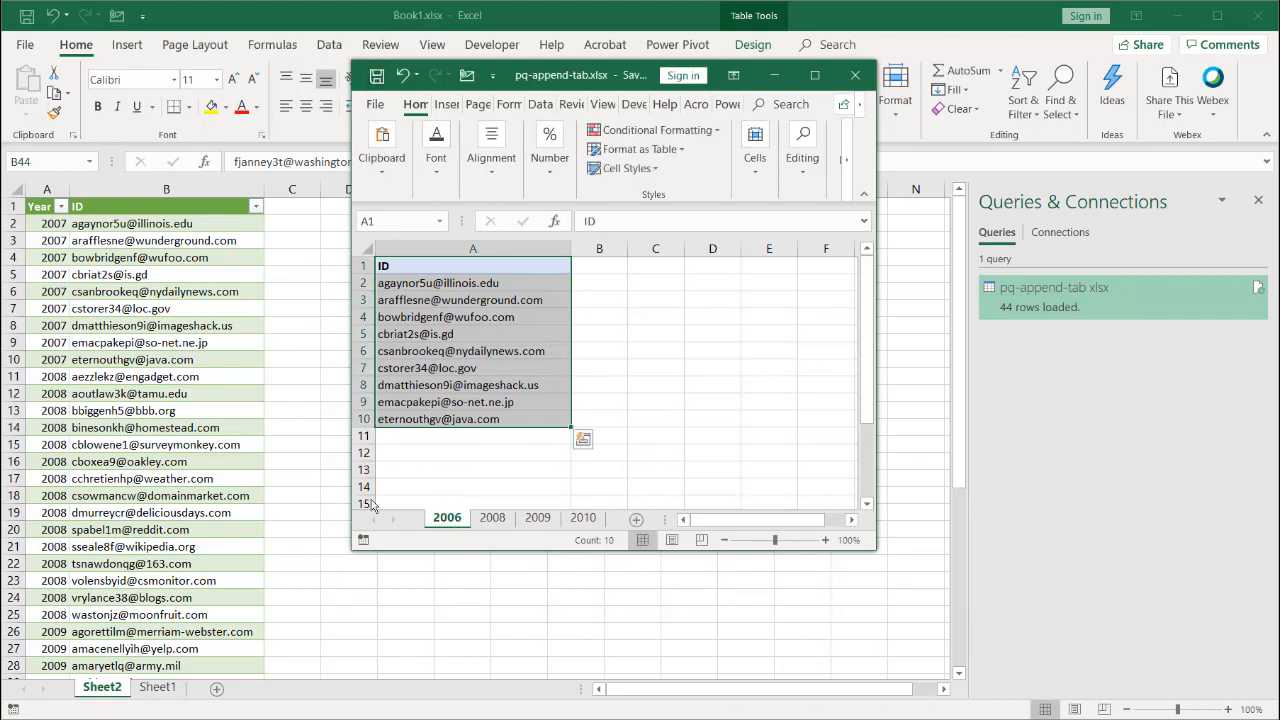
click(856, 76)
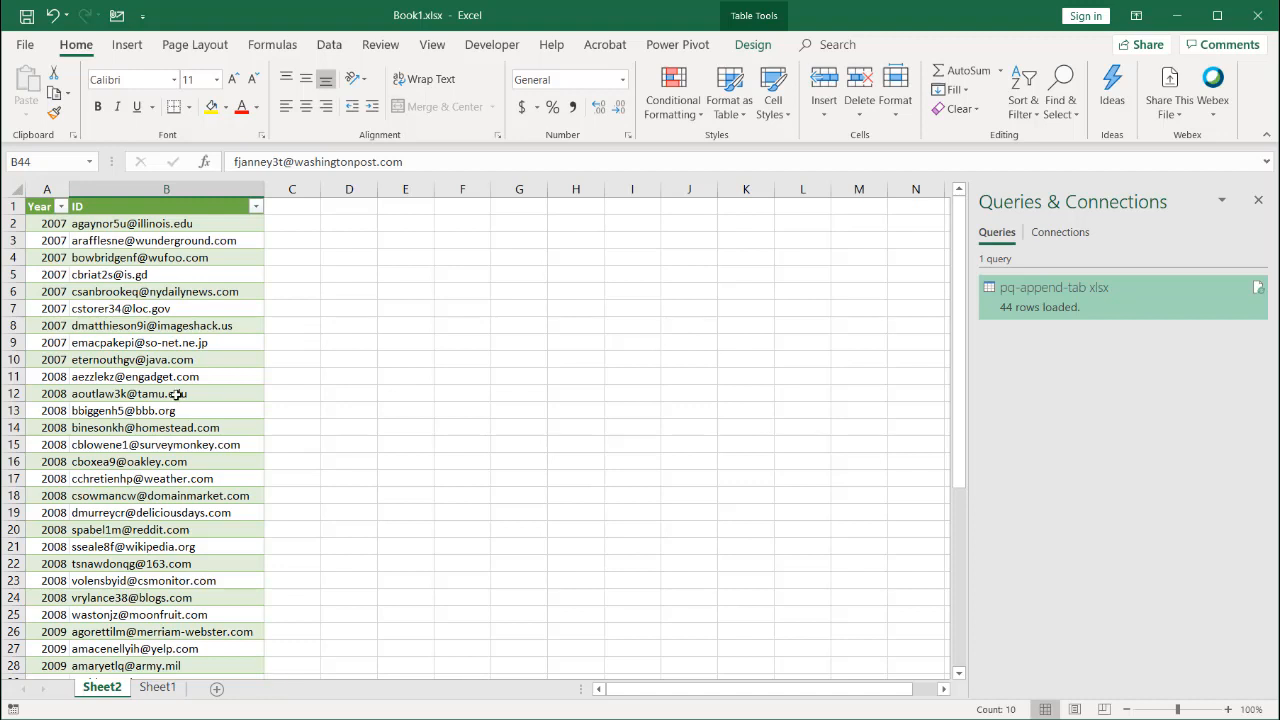
Refresh the loaded table and dismiss the missing column '2007' error message.
right_click(130, 392)
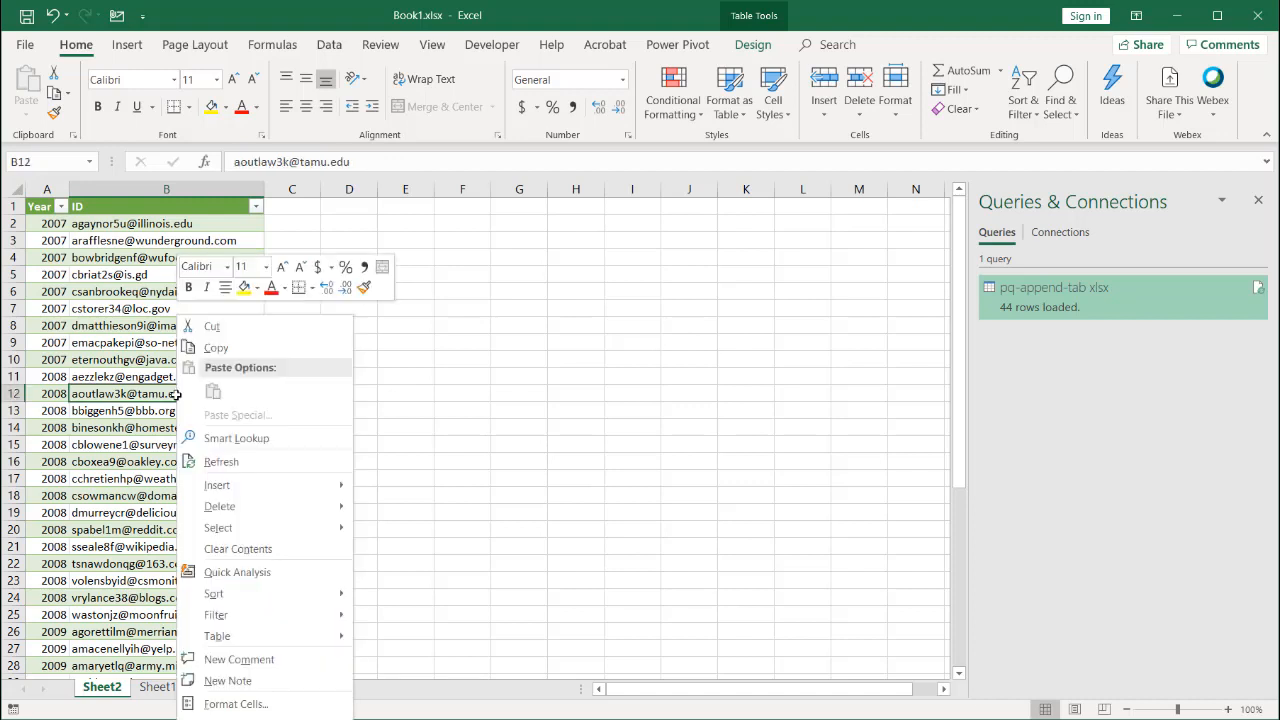
mouse_move(222, 460)
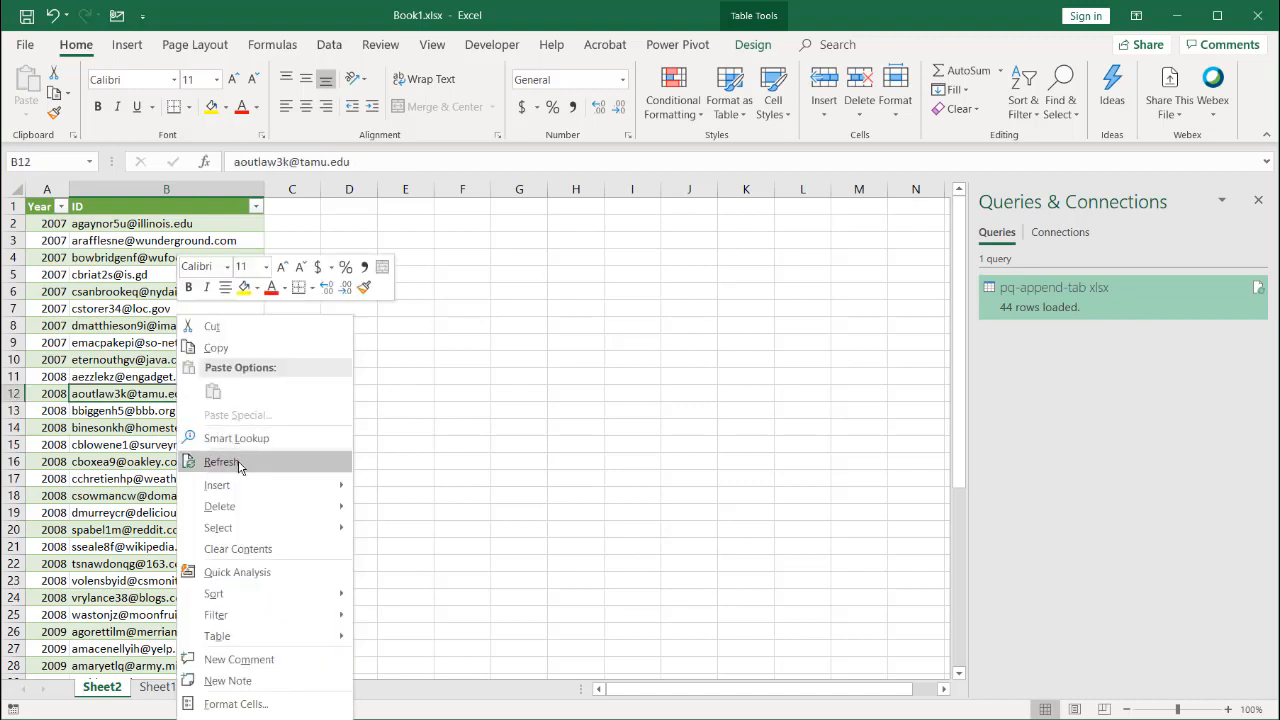
click(222, 460)
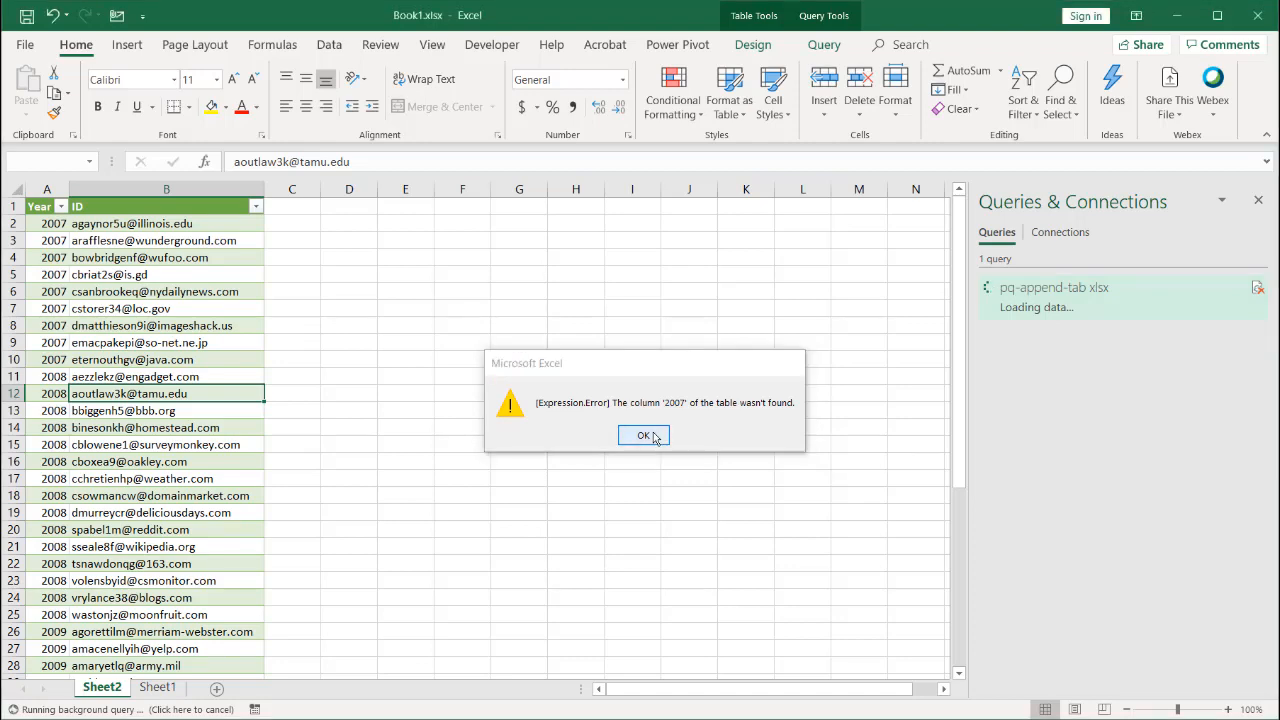
click(644, 436)
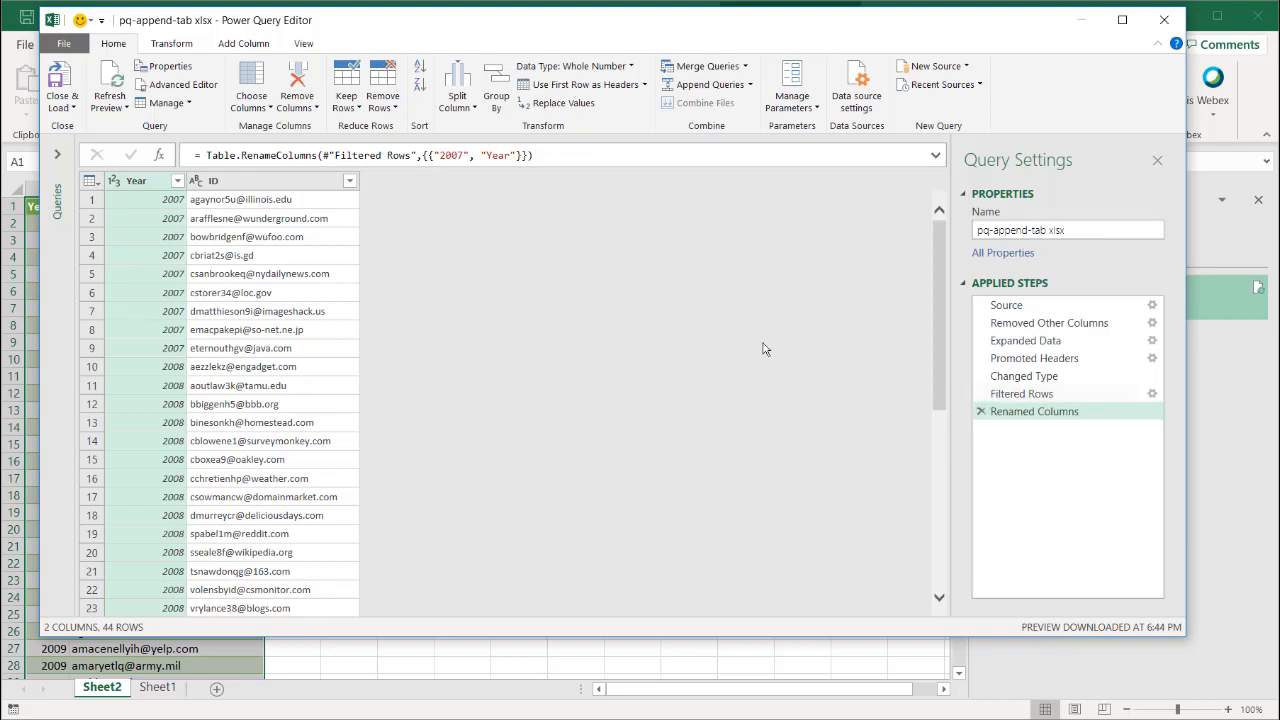
mouse_move(388, 272)
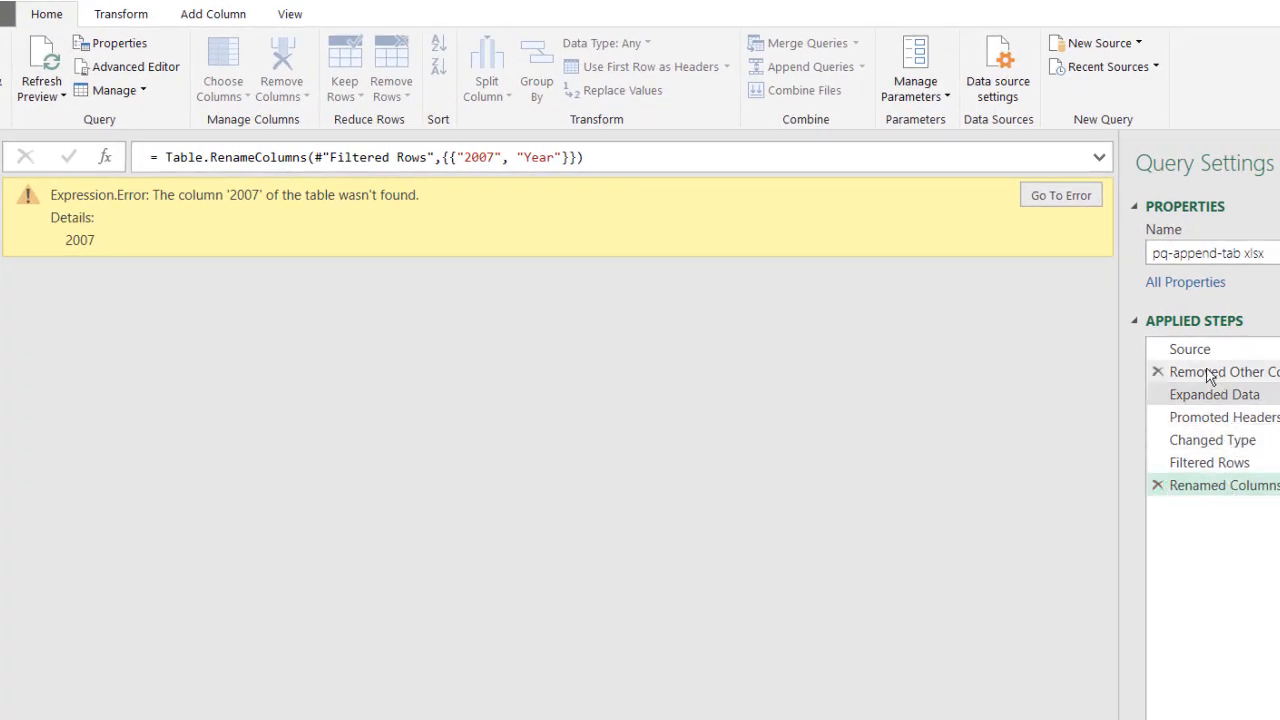
Walk the Applied Steps from Expanded Data to locate the error at the Changed Type step.
click(1188, 348)
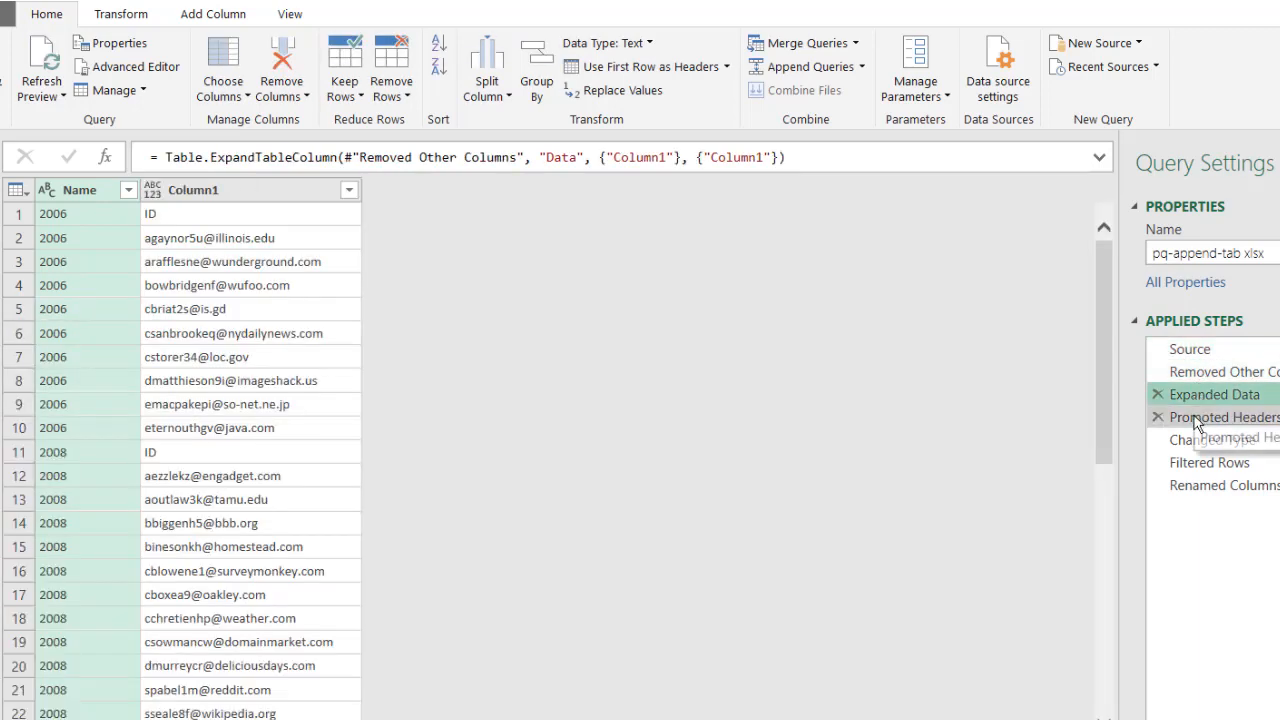
click(1212, 440)
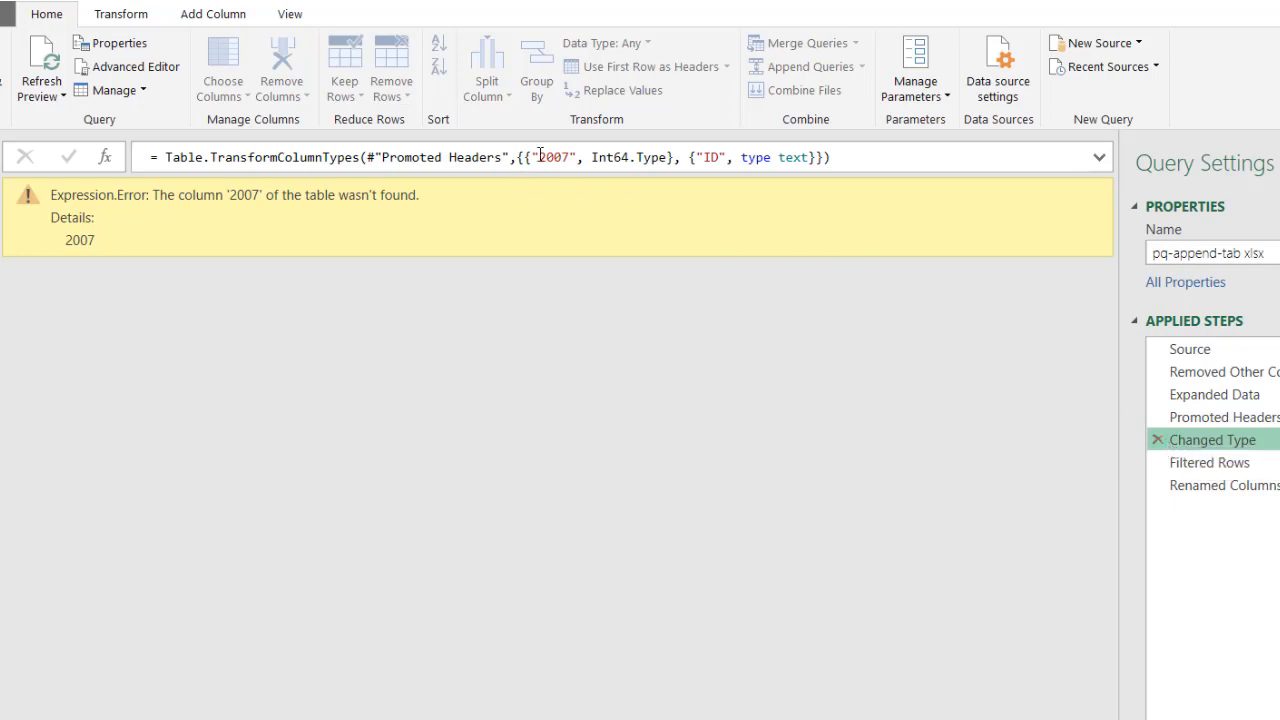
mouse_move(604, 212)
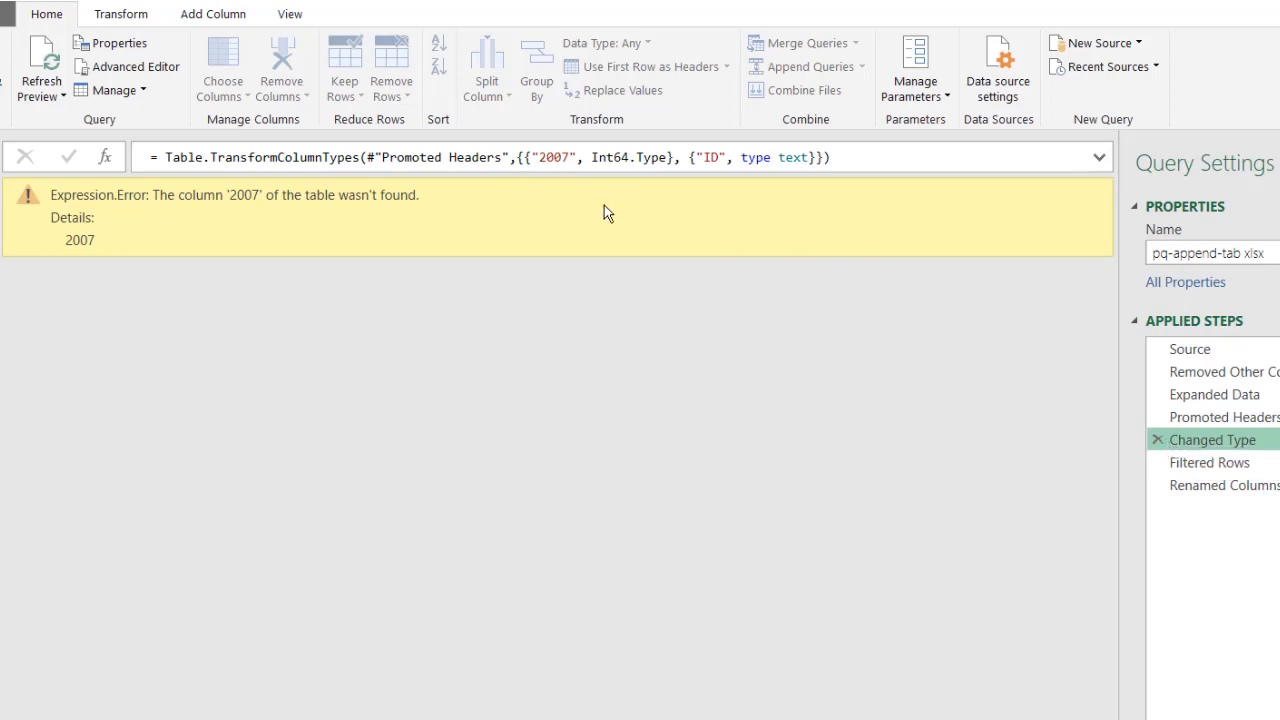
mouse_move(1210, 462)
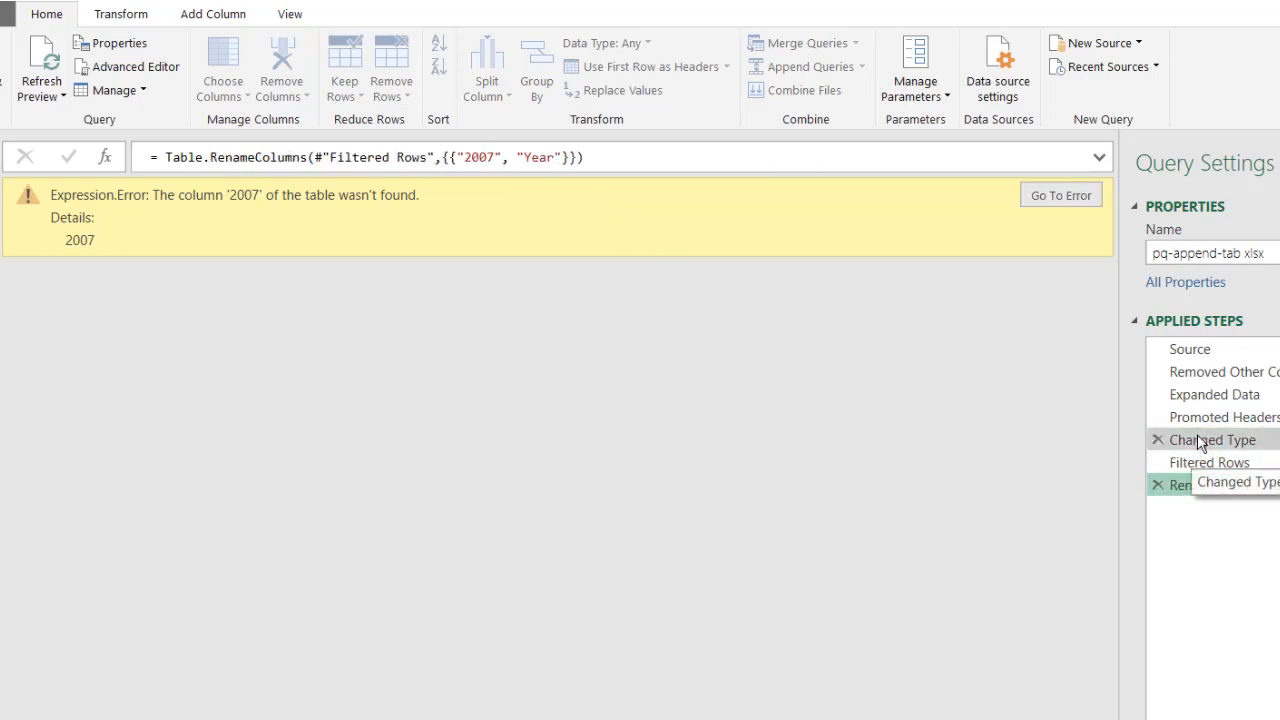
click(1212, 440)
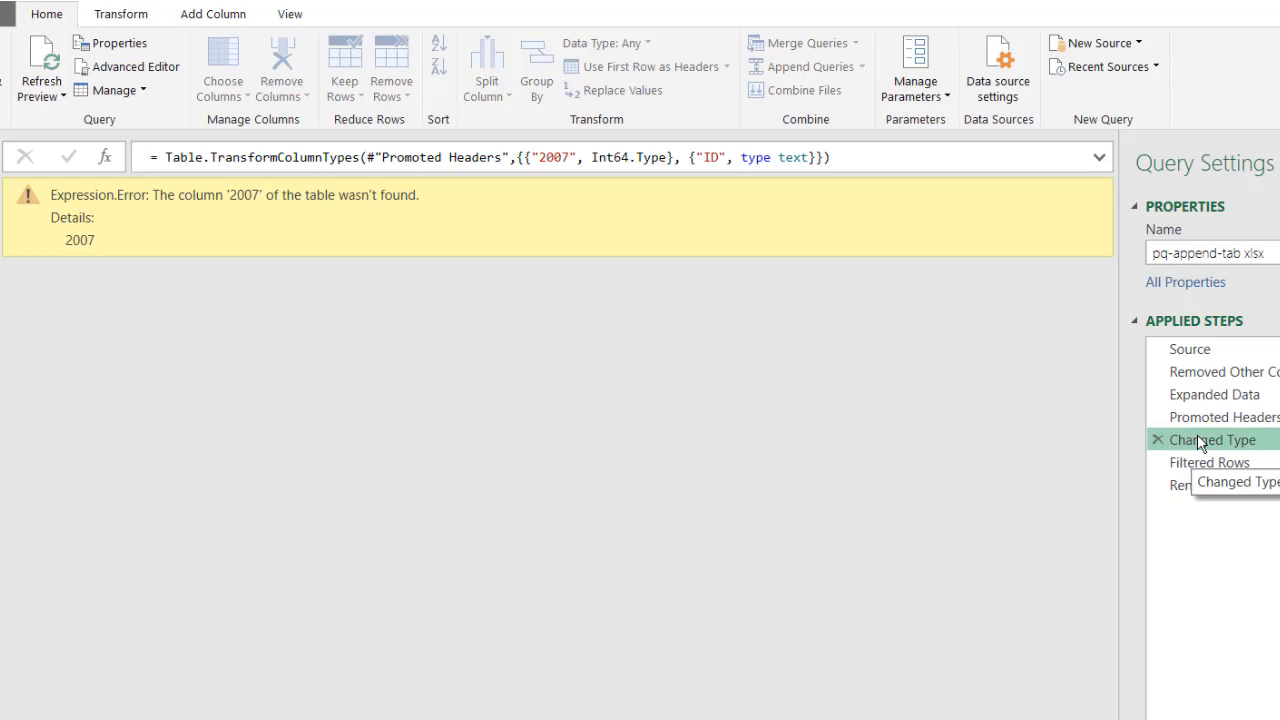
mouse_move(872, 340)
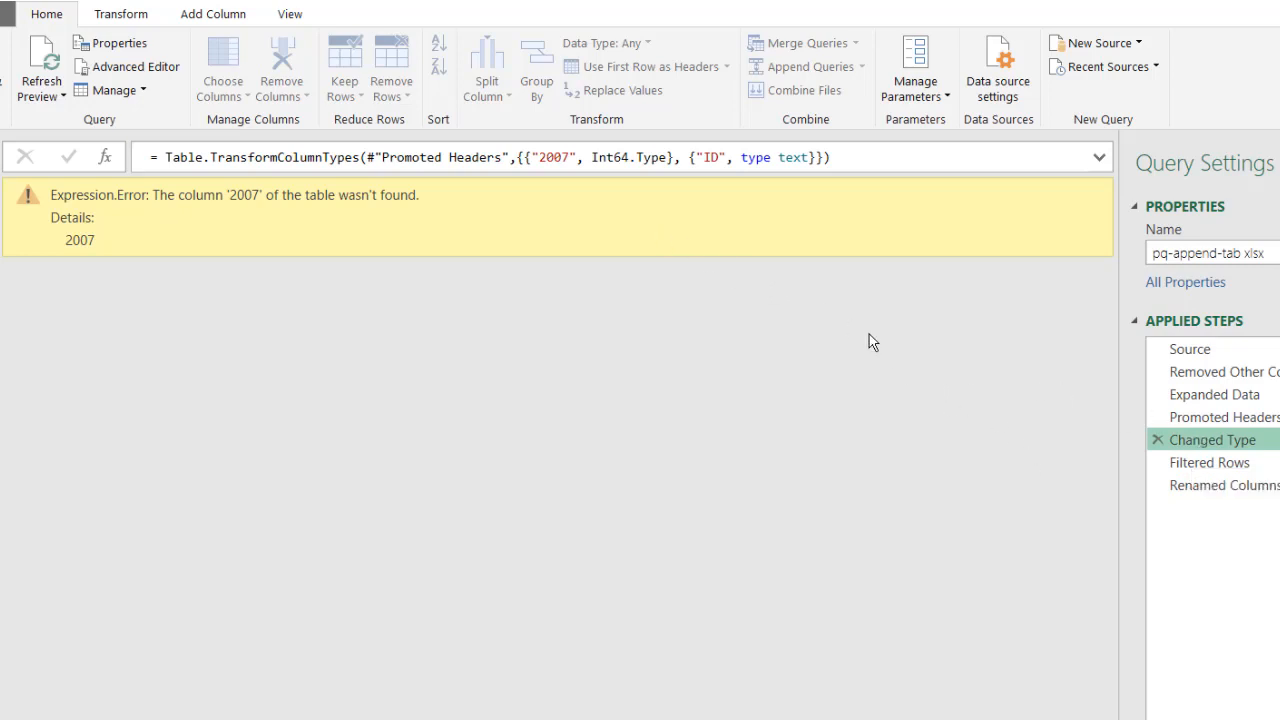
mouse_move(1212, 440)
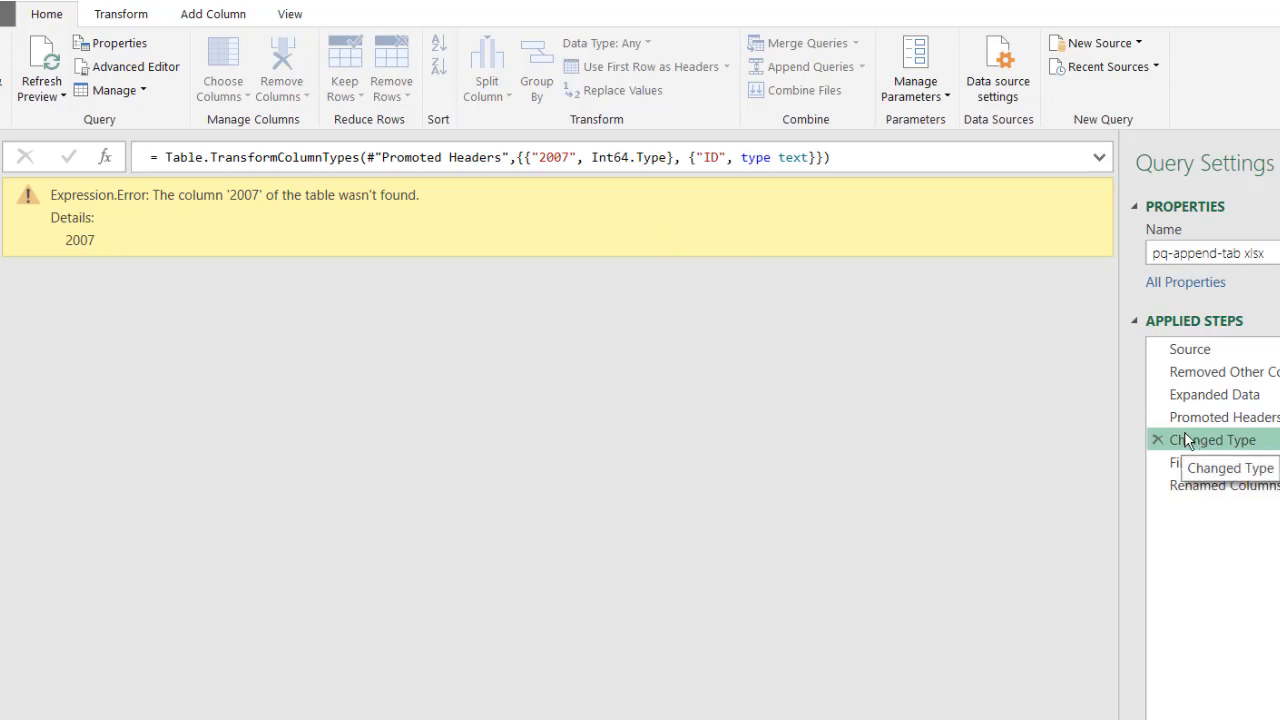
mouse_move(1188, 444)
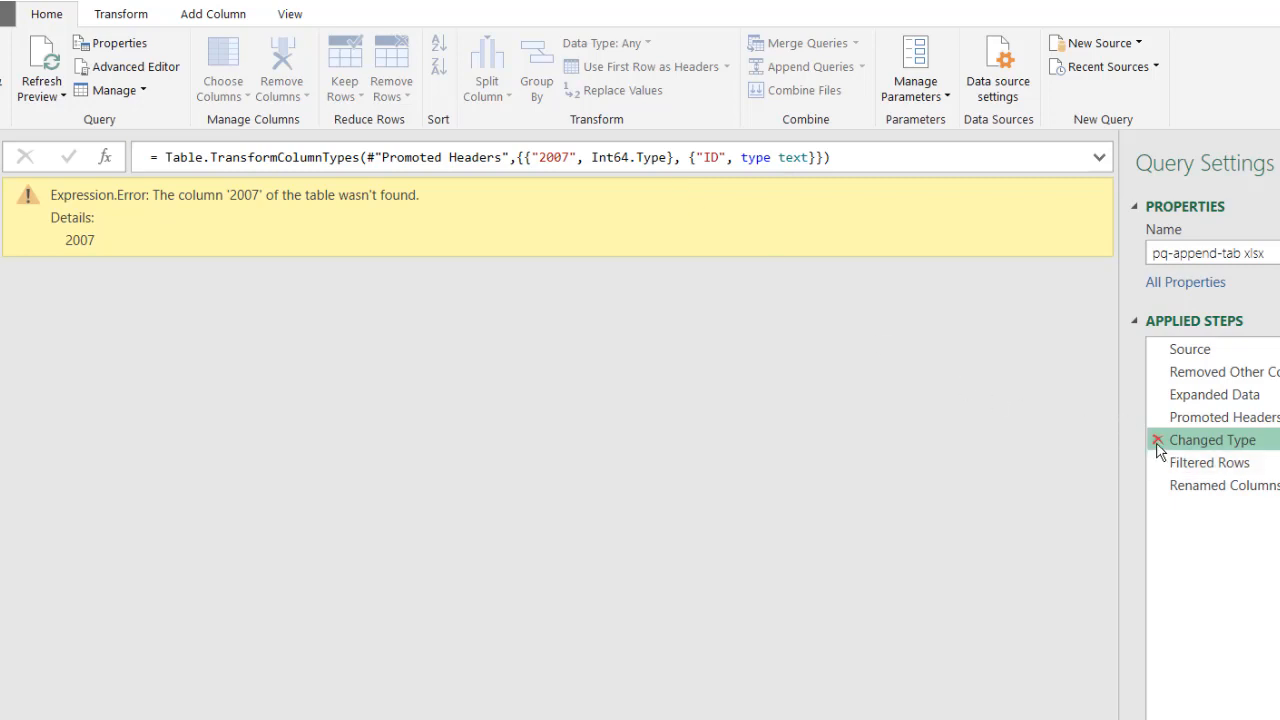
mouse_move(856, 498)
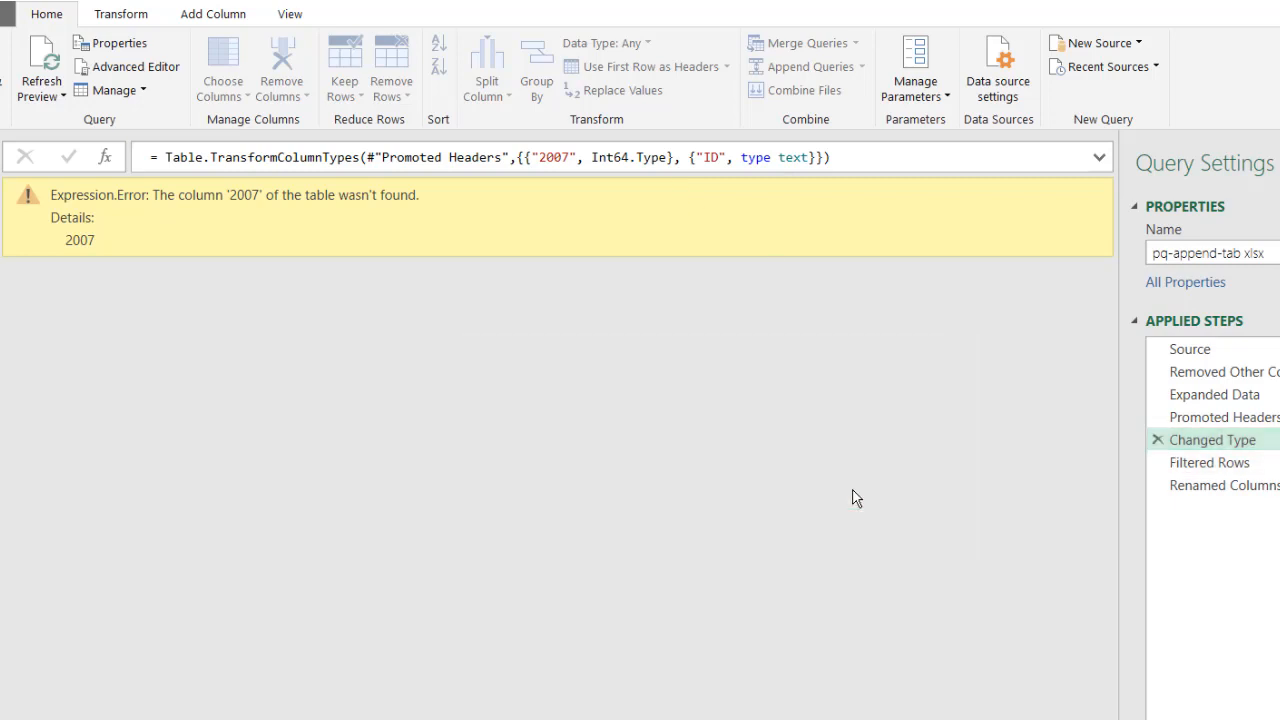
Check Filtered Rows then Renamed Columns, which now shows the Expression.Error about column '2007'.
click(1208, 440)
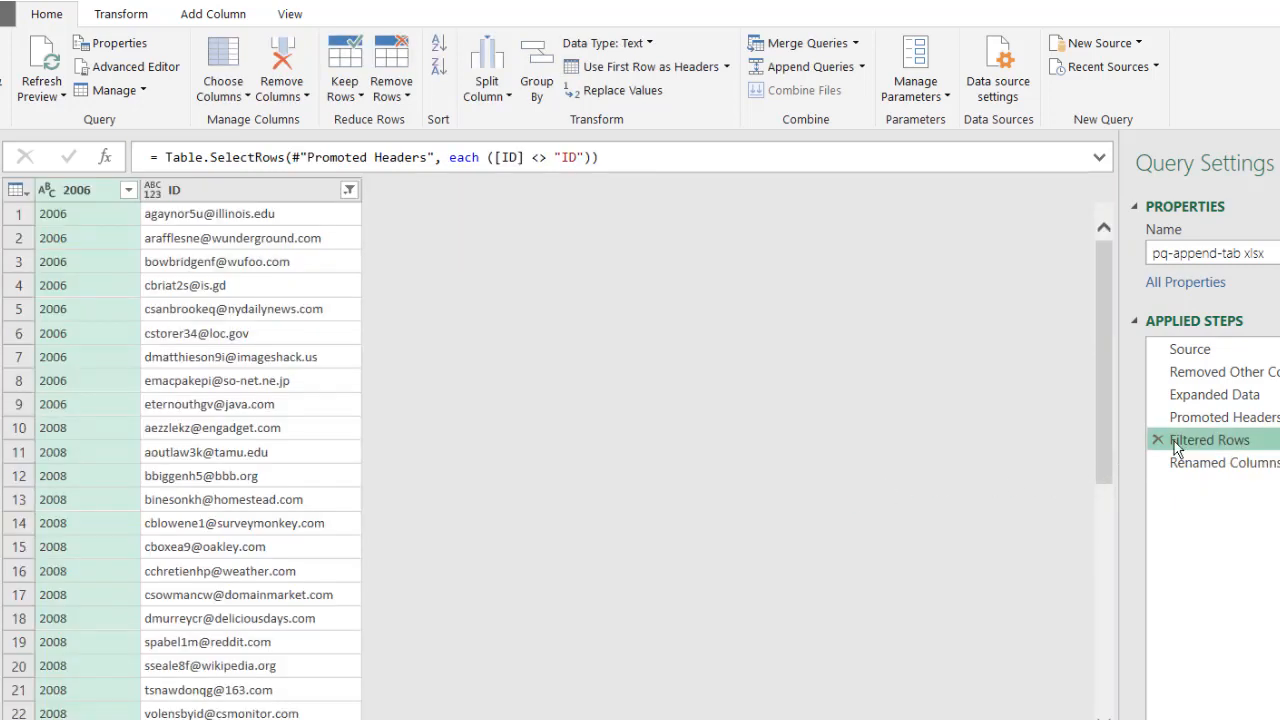
mouse_move(1190, 432)
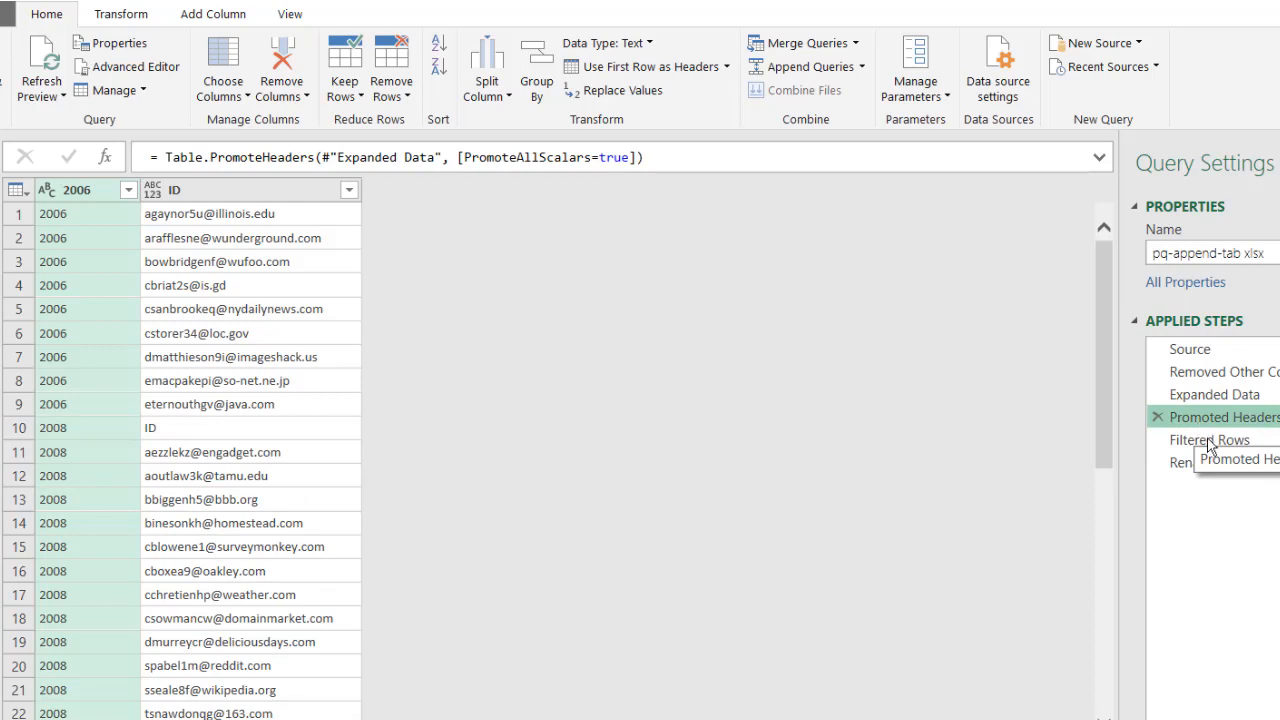
click(1210, 440)
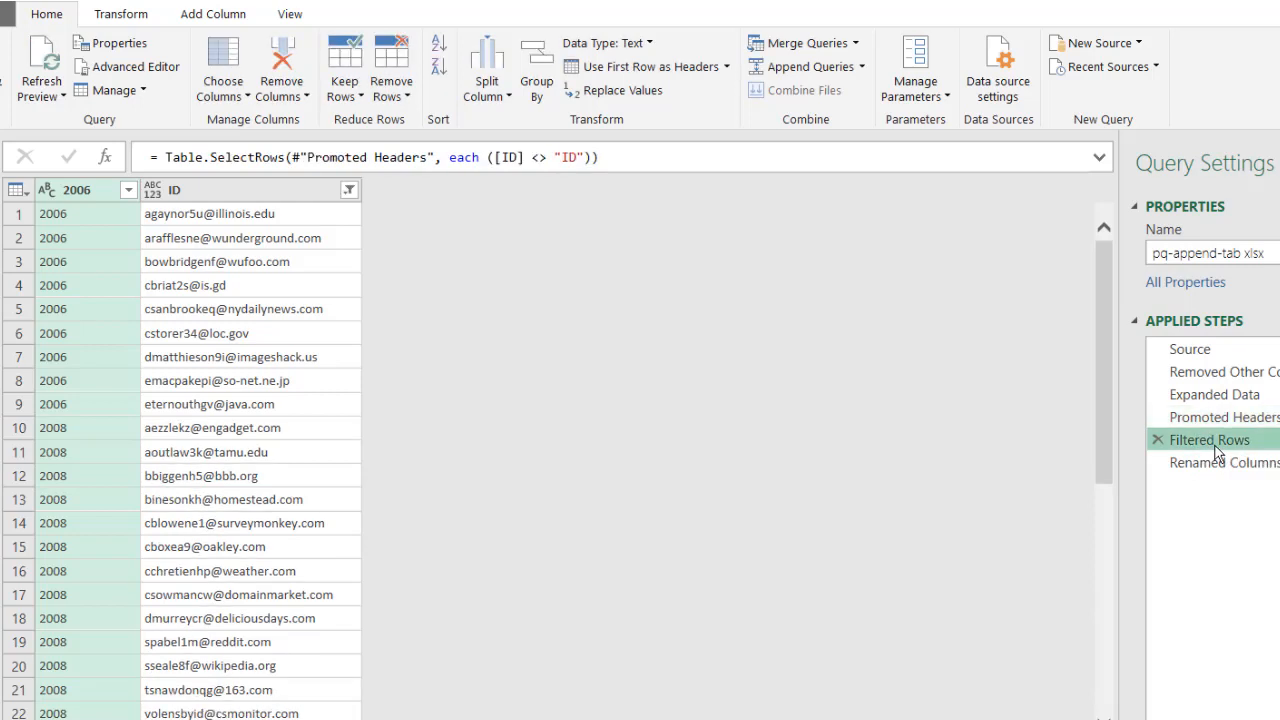
click(1224, 462)
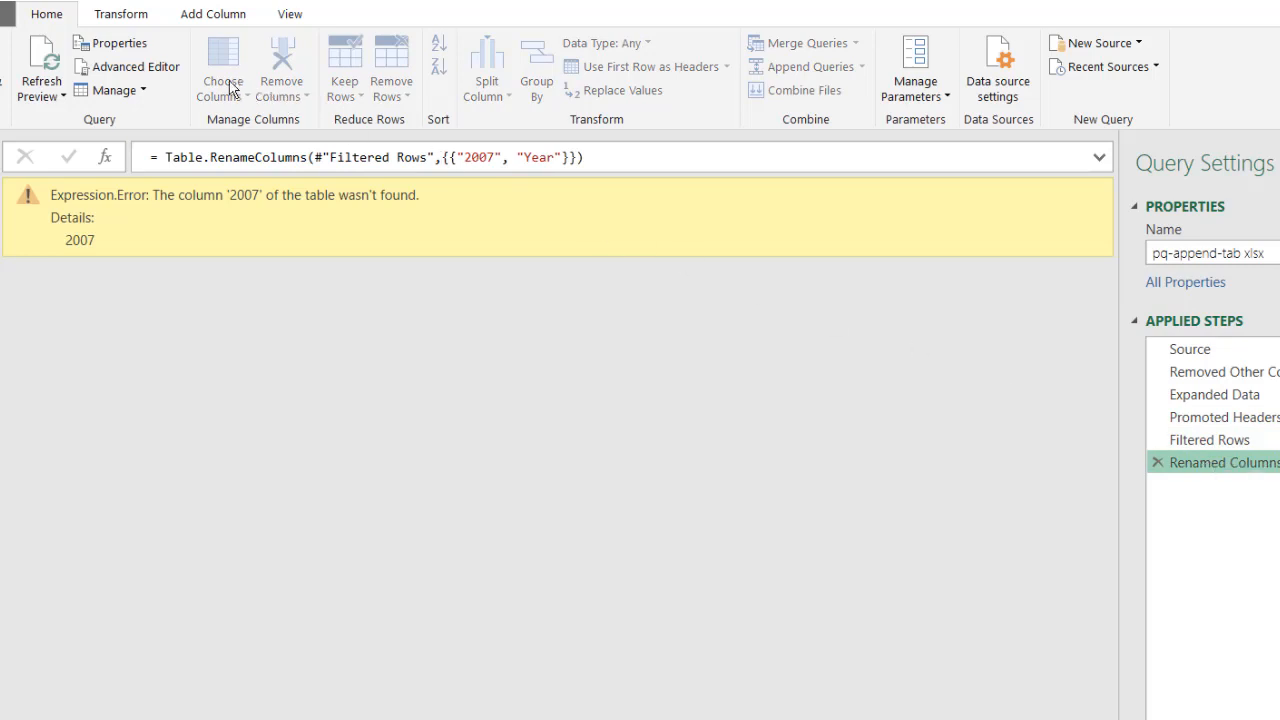
In Advanced Editor, replace the hardcoded "2007" with a Table.ColumnNames( call.
click(136, 66)
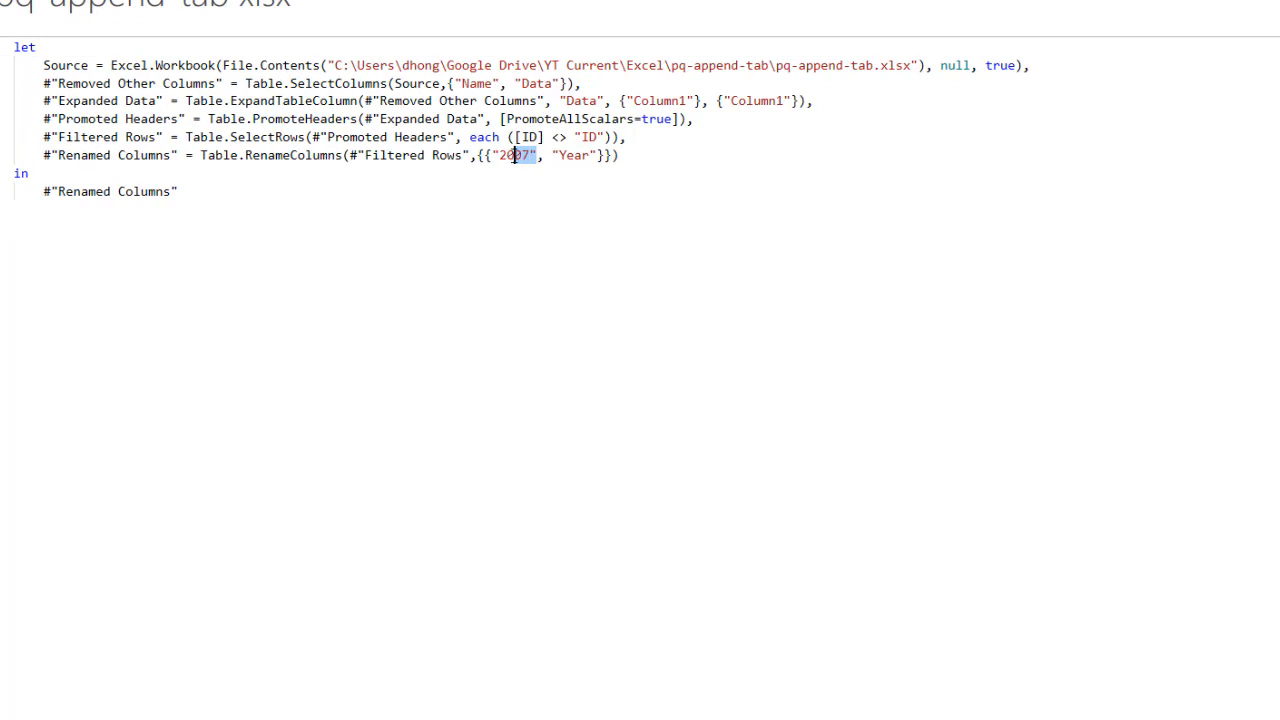
double_click(512, 156)
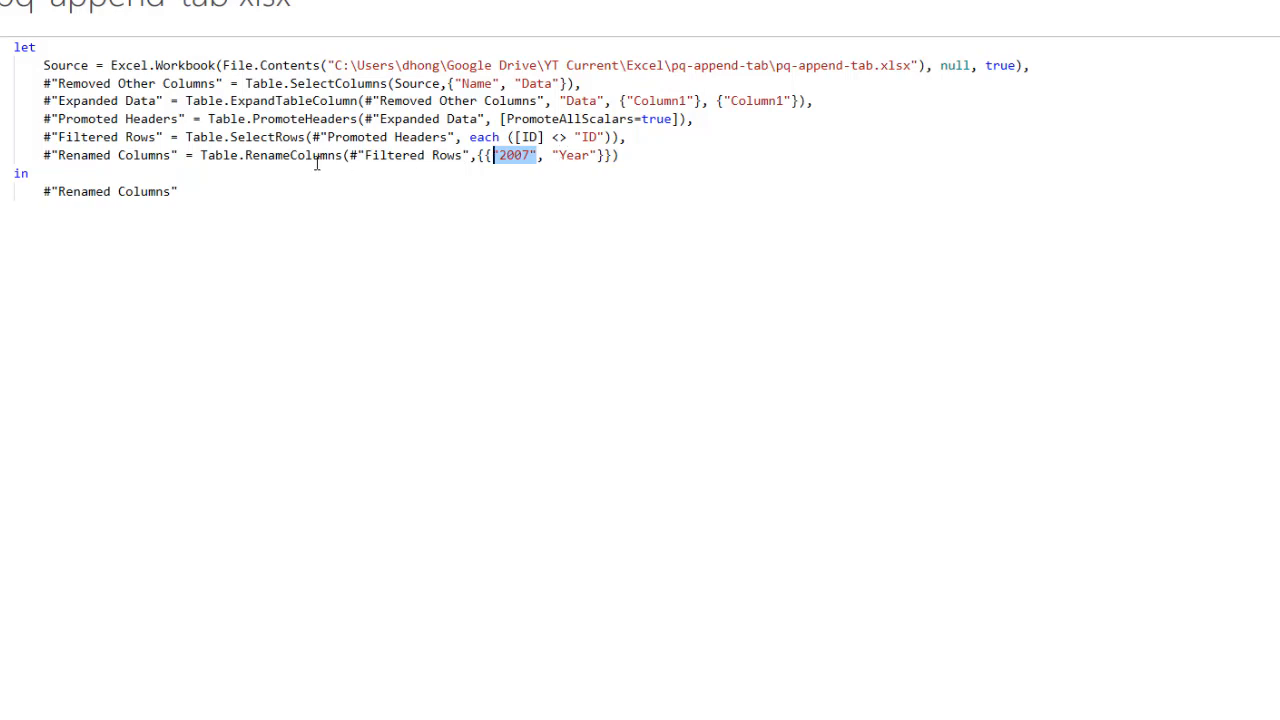
text(Table.co)
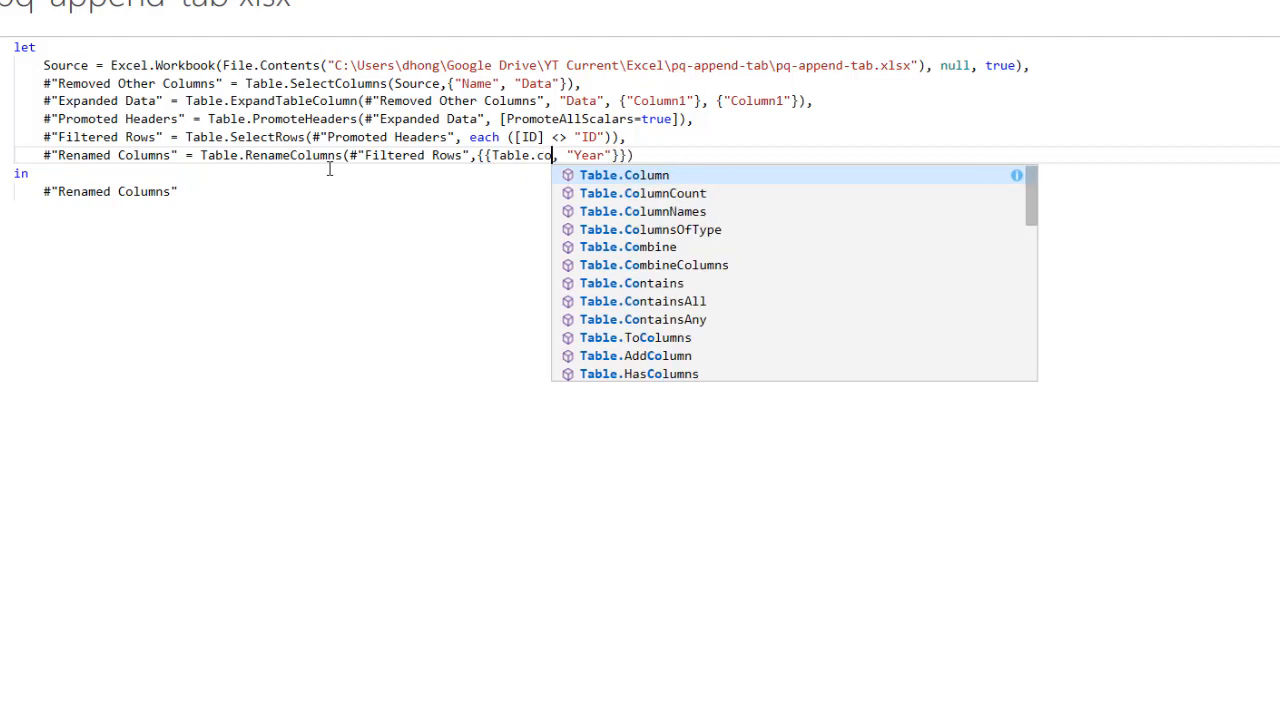
text(l)
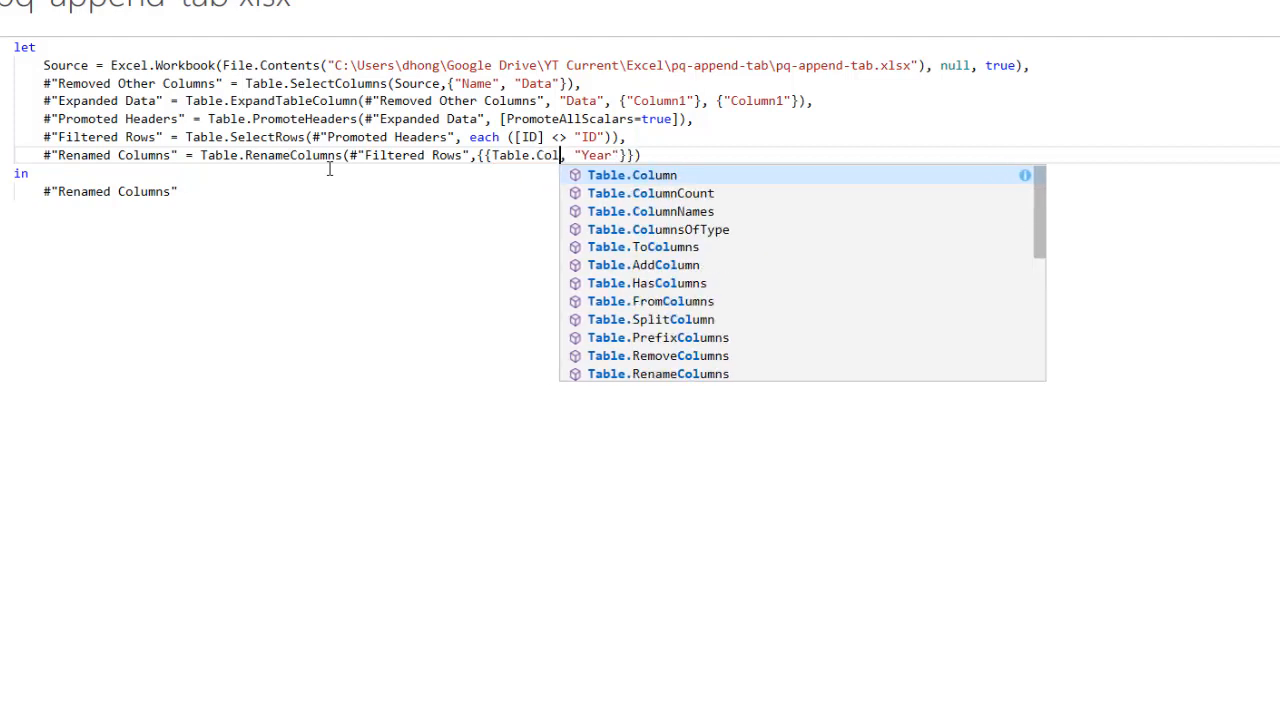
mouse_move(624, 206)
text(umnNames)
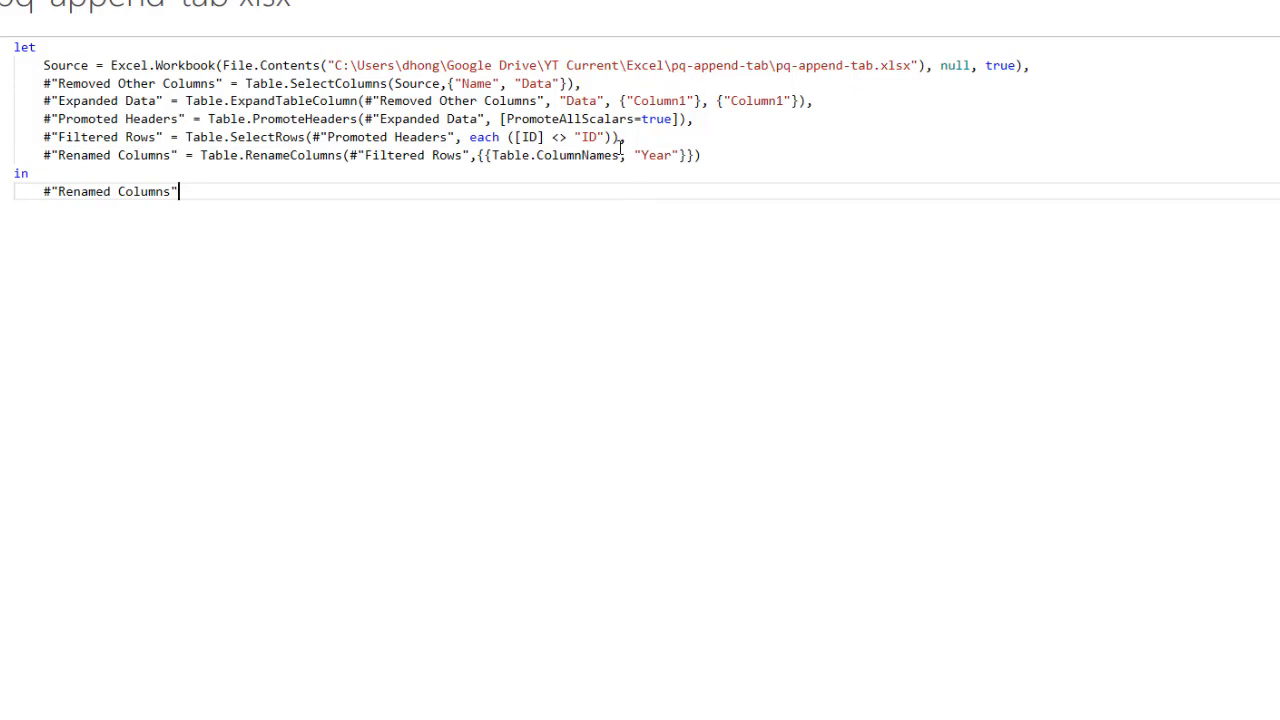
mouse_move(580, 156)
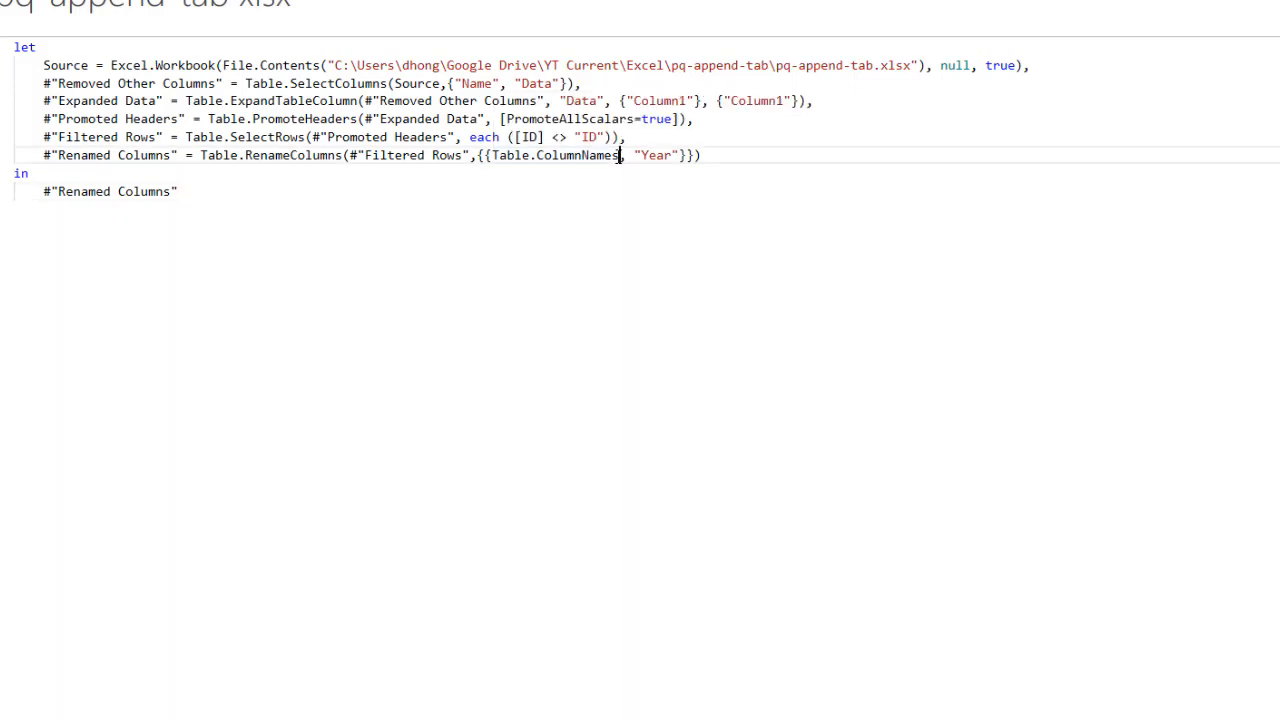
text(()
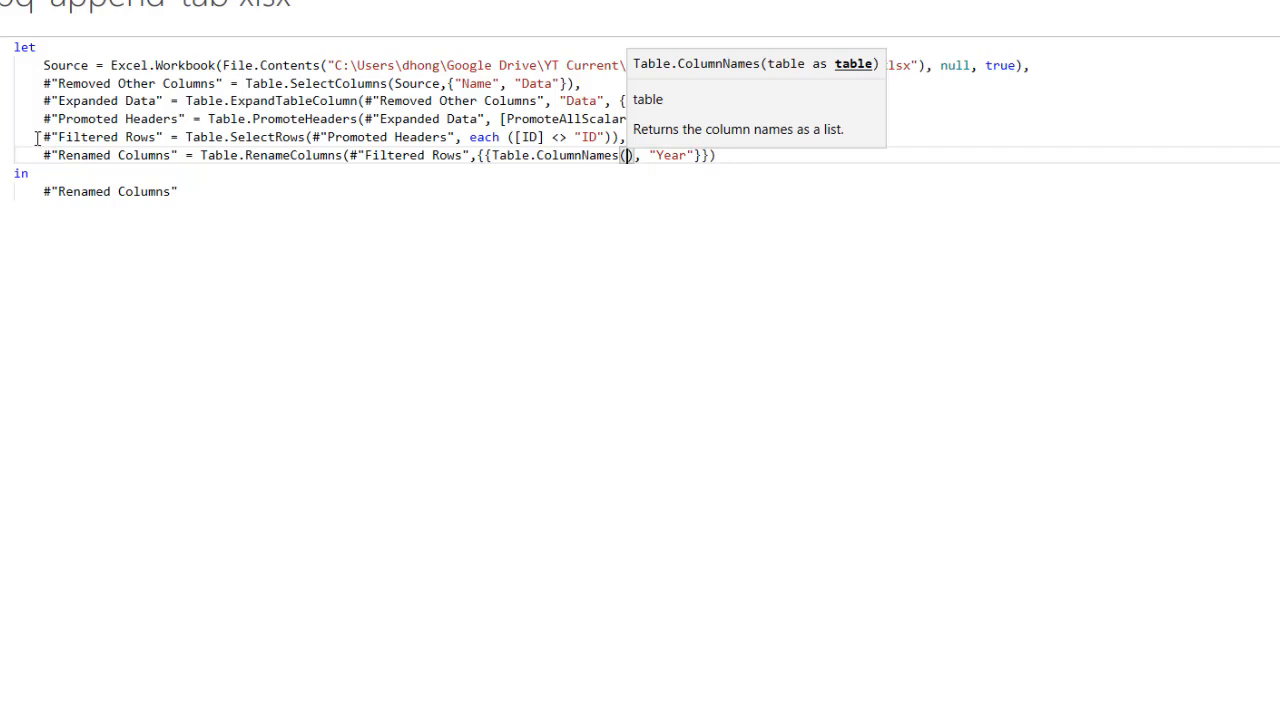
Complete the reference as Table.ColumnNames(#"Filtered Rows"){0} so the first column is renamed to Year.
double_click(84, 136)
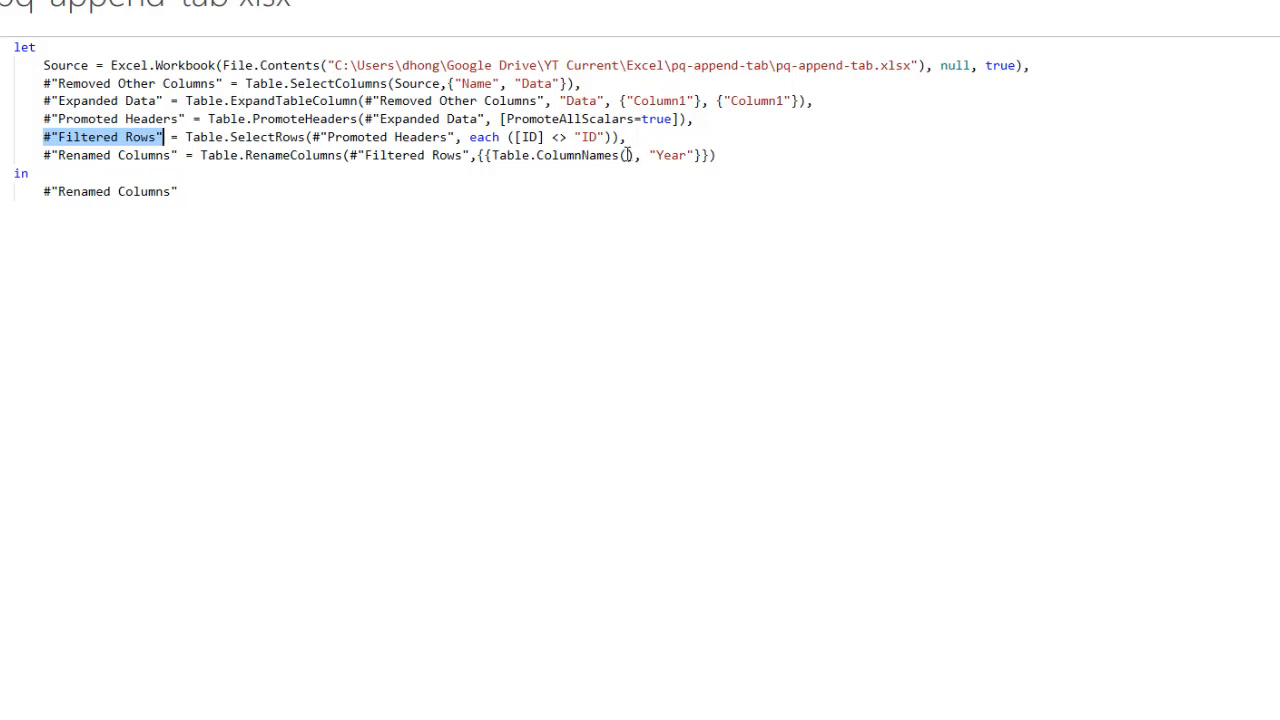
text(#"Filtered Rows")
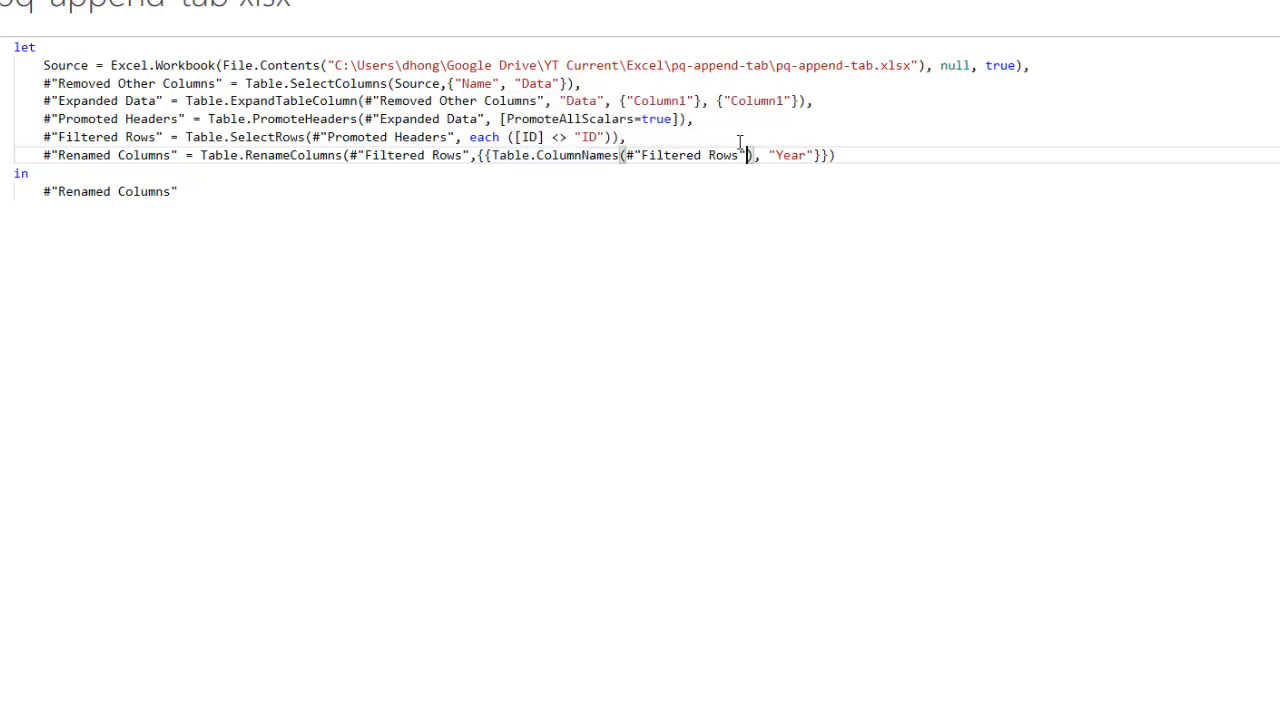
mouse_move(750, 156)
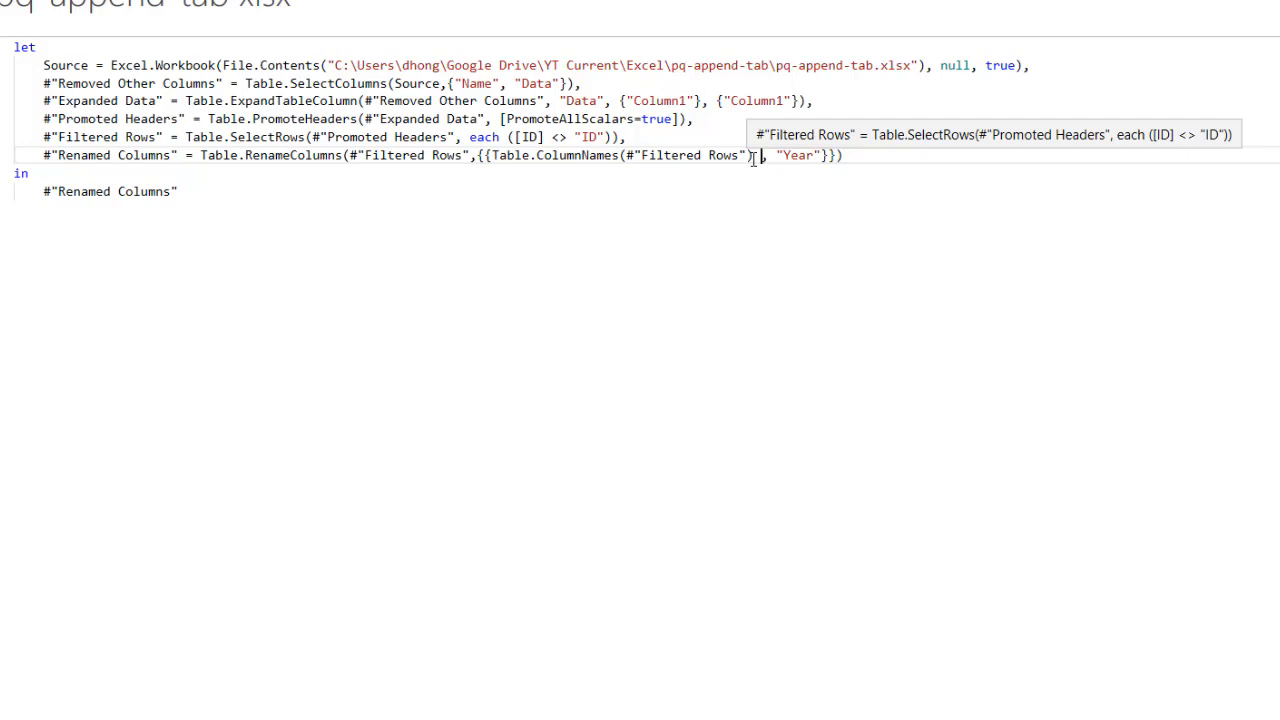
text({})
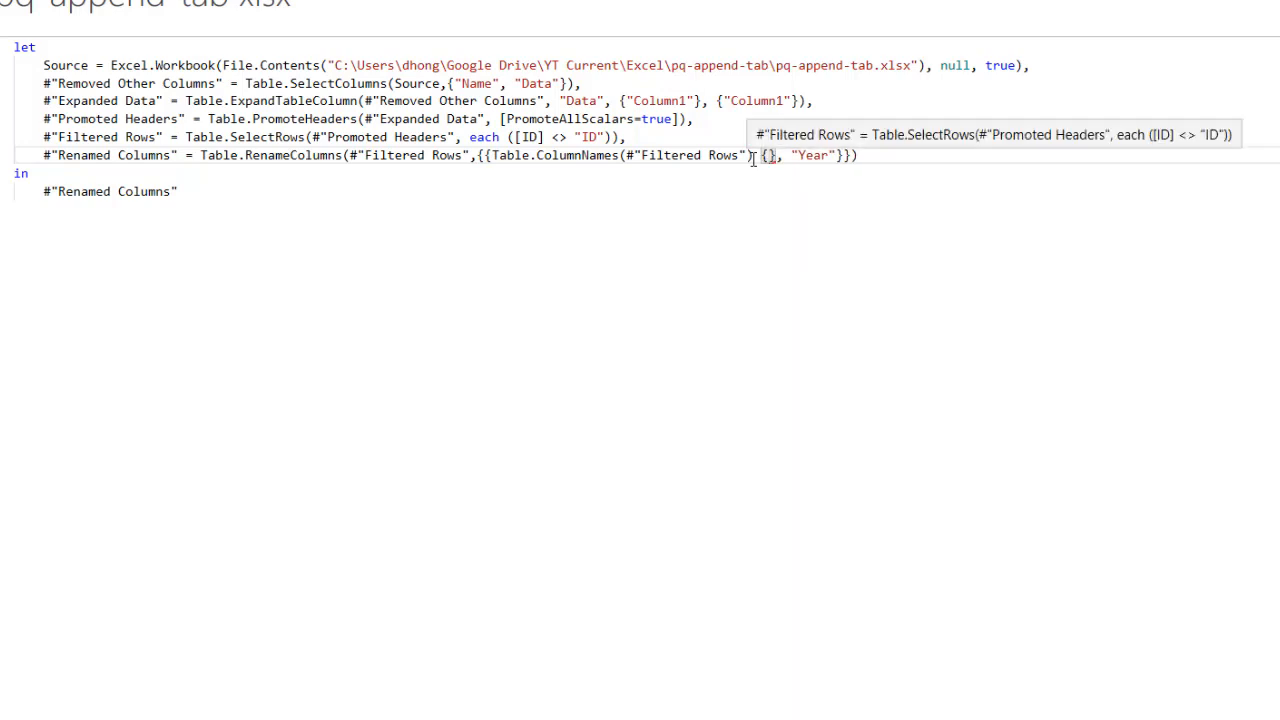
text(0)
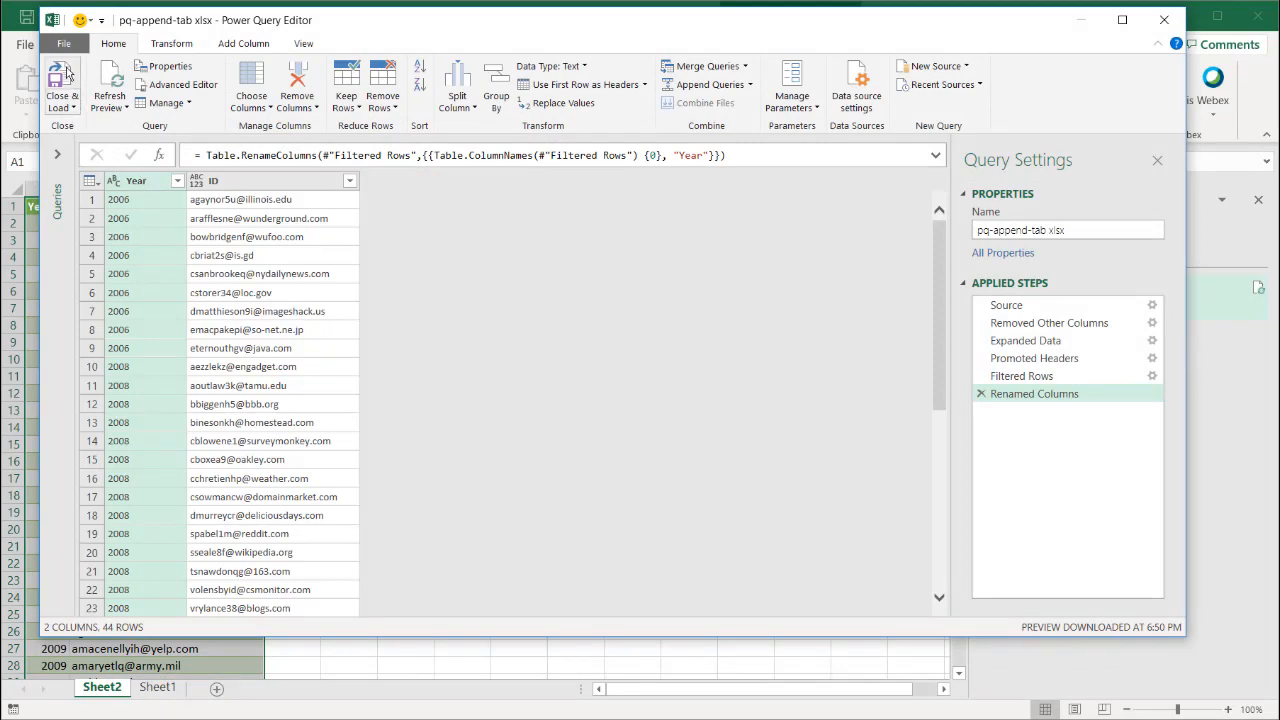
Close & Load the Year/ID table into Book1, then change and save pq-append-tab.xlsx.
click(62, 96)
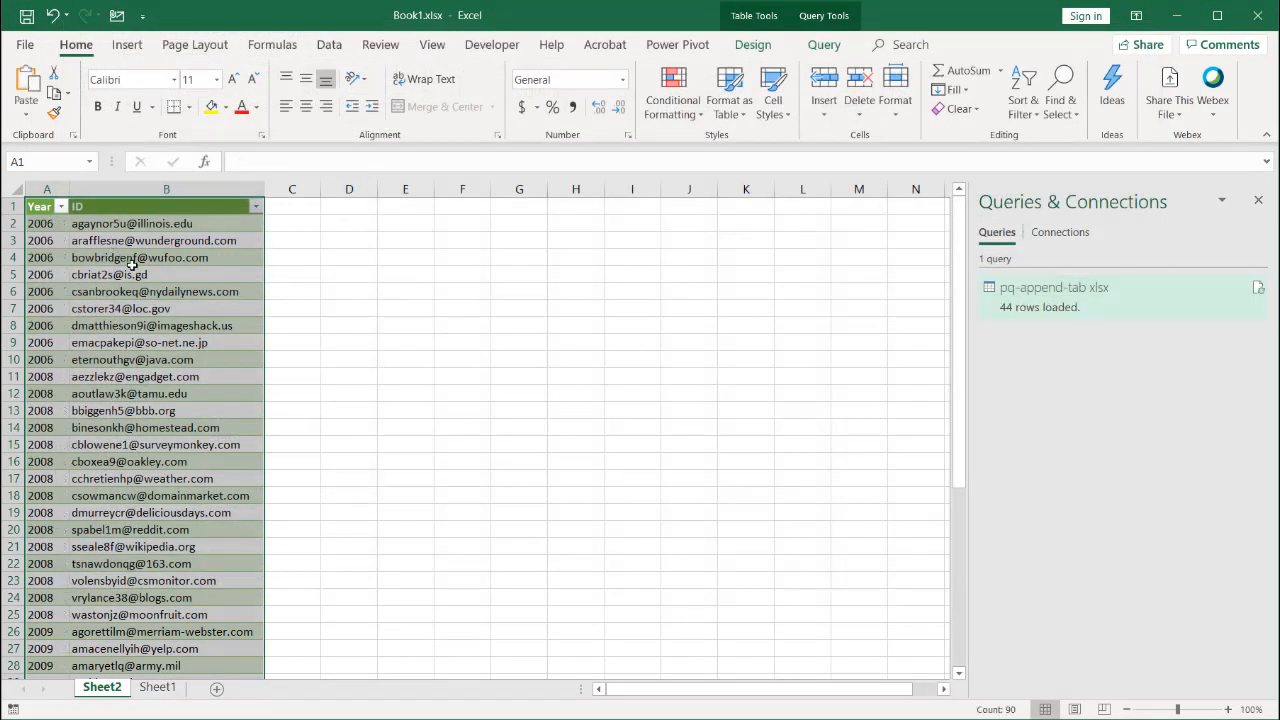
click(1052, 296)
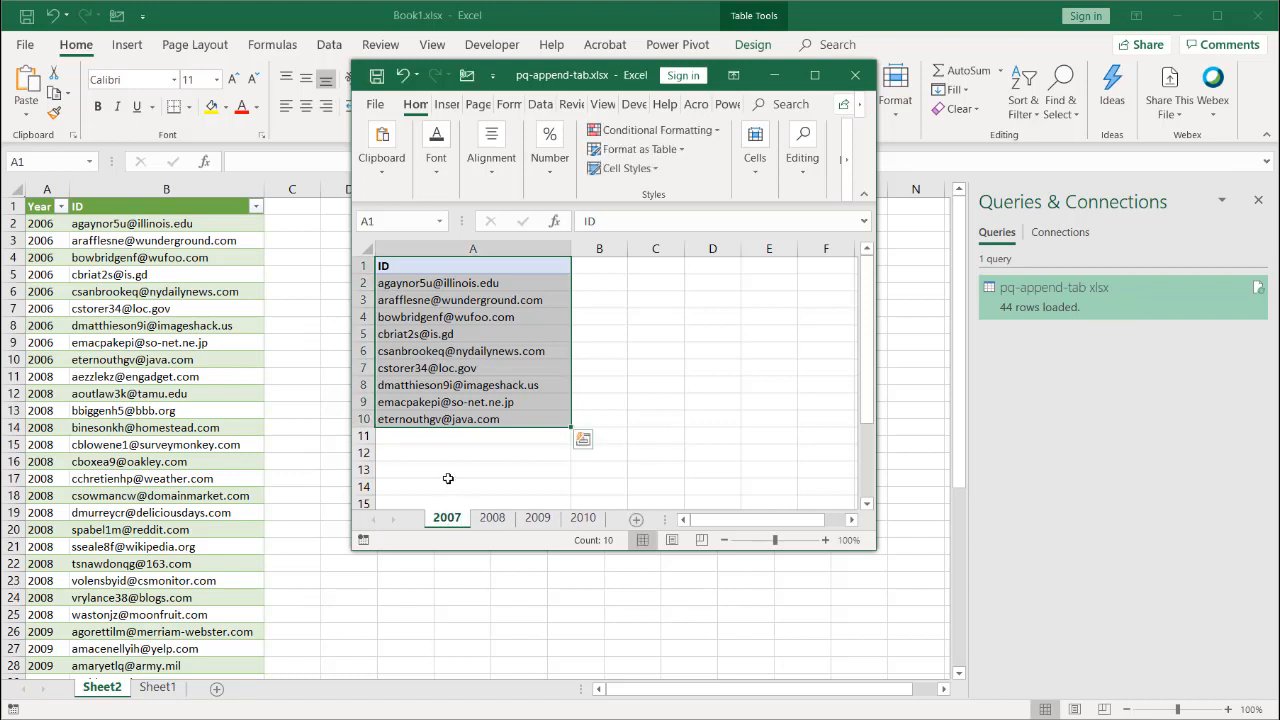
click(376, 76)
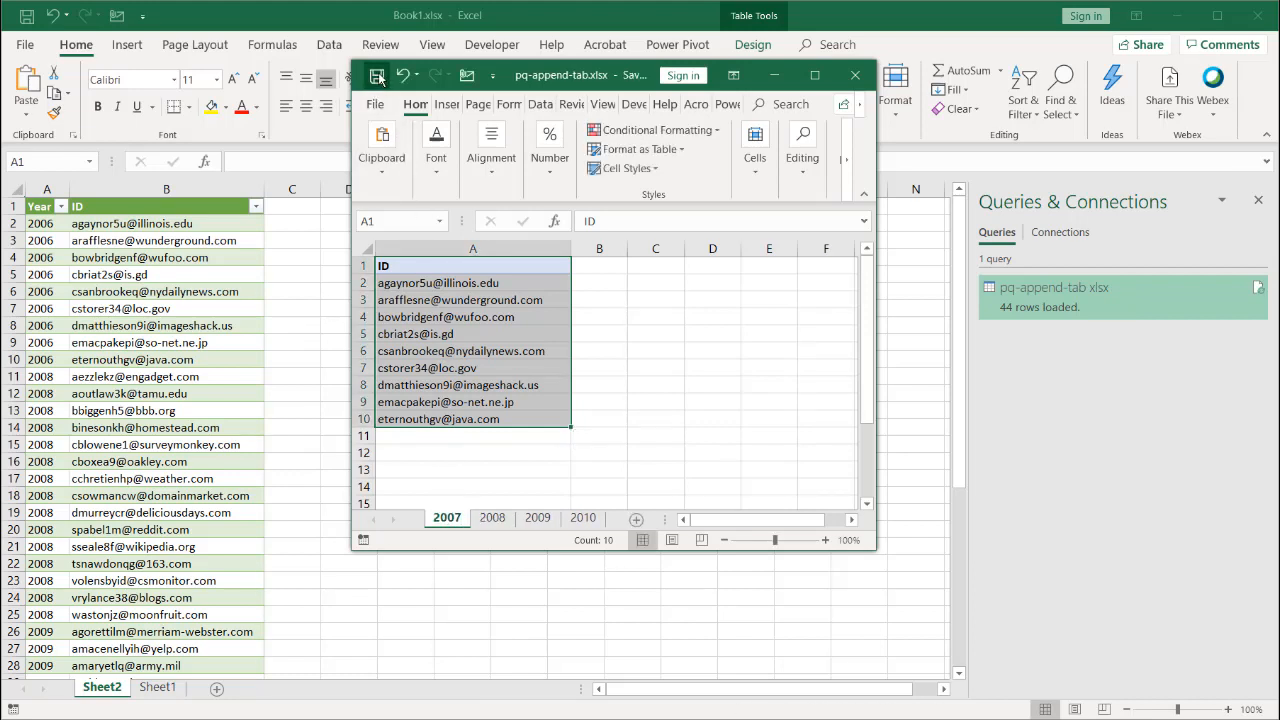
Refresh Book1's query so the 44 rows show 2007 as the first year again.
click(856, 76)
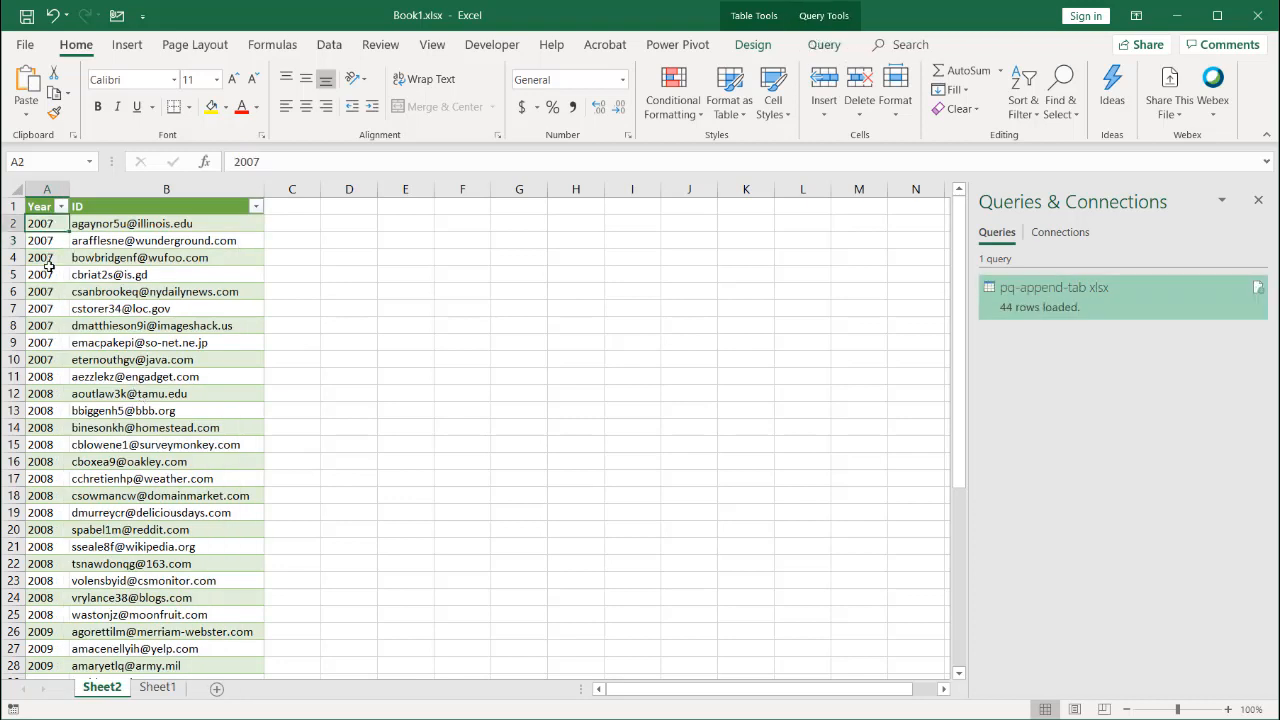
drag(46, 224, 46, 360)
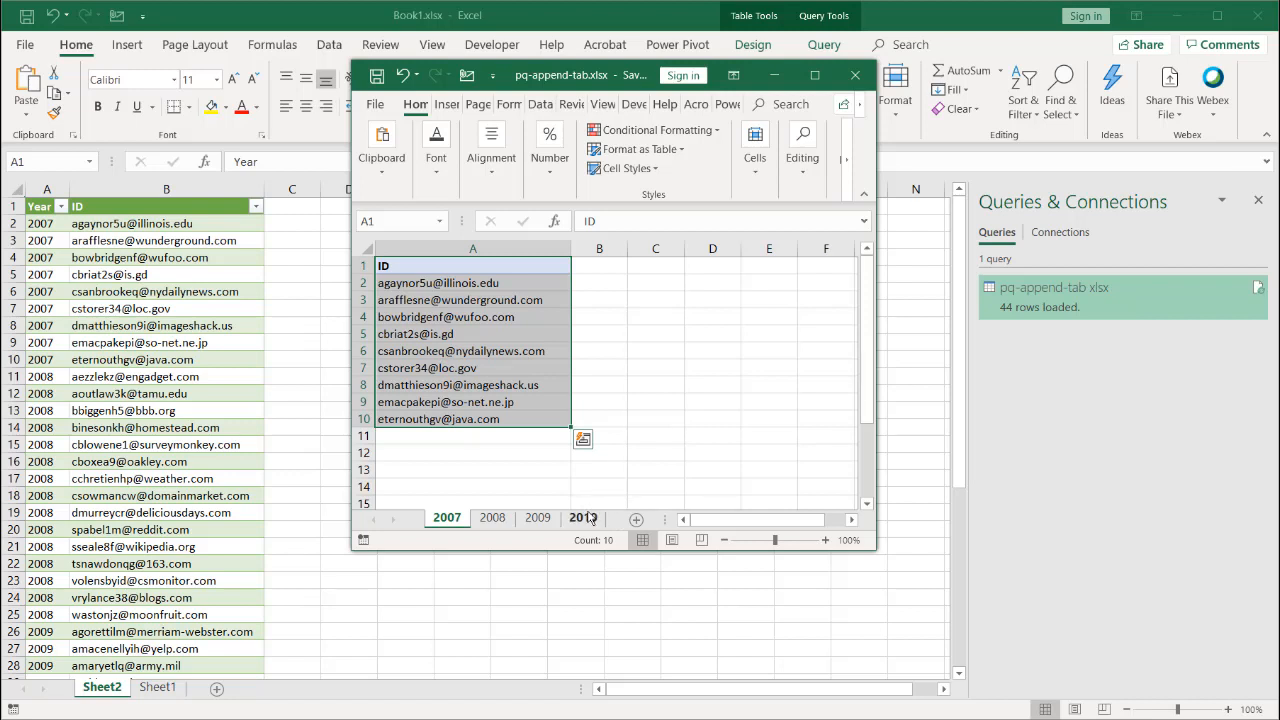
click(856, 76)
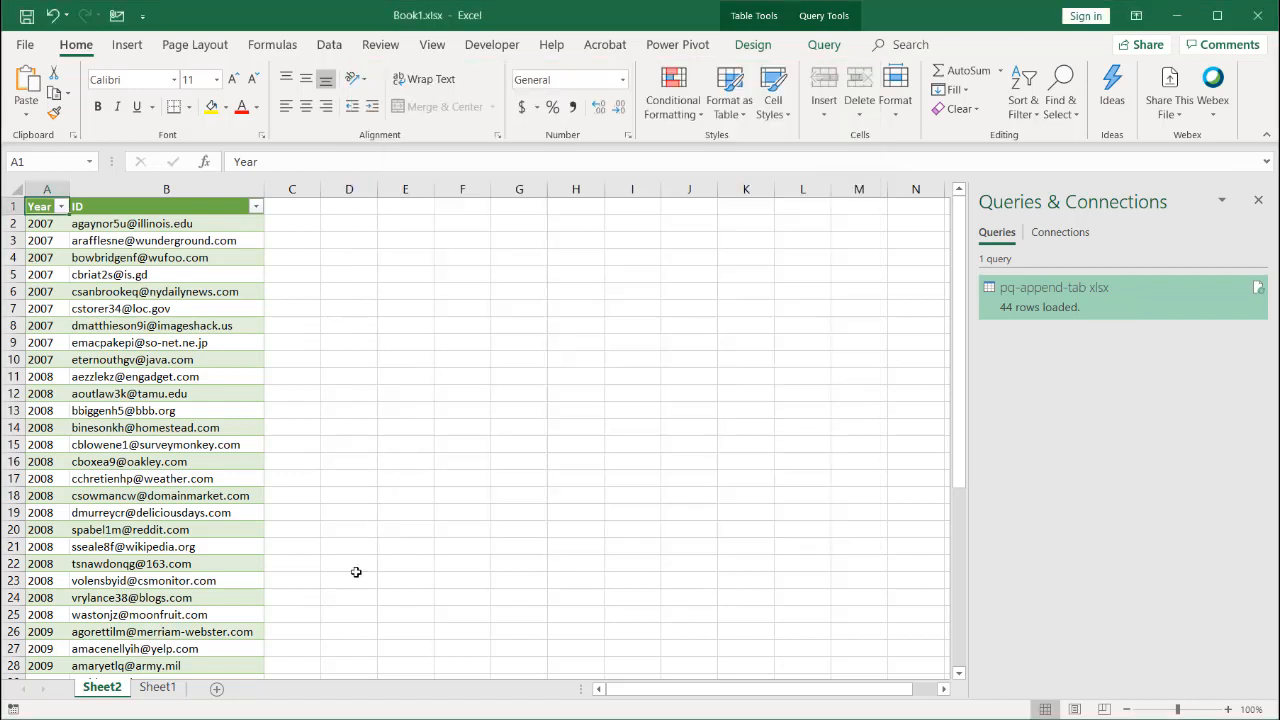